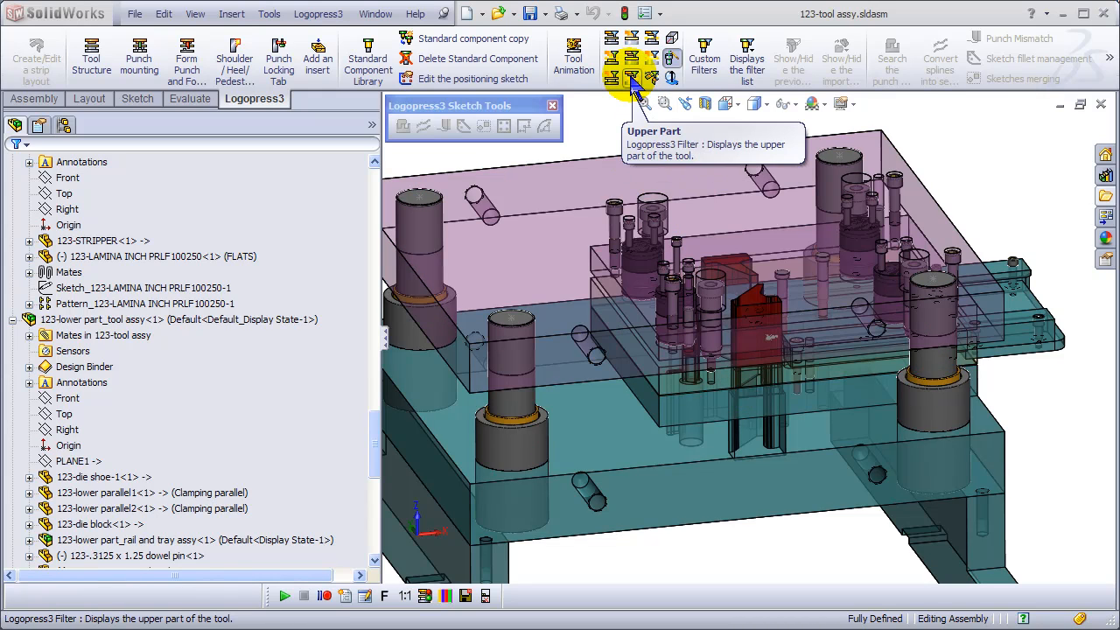
Filter the tool display to the strip and start the Logopress3 Form Punch and Die command.
left_click(654, 83)
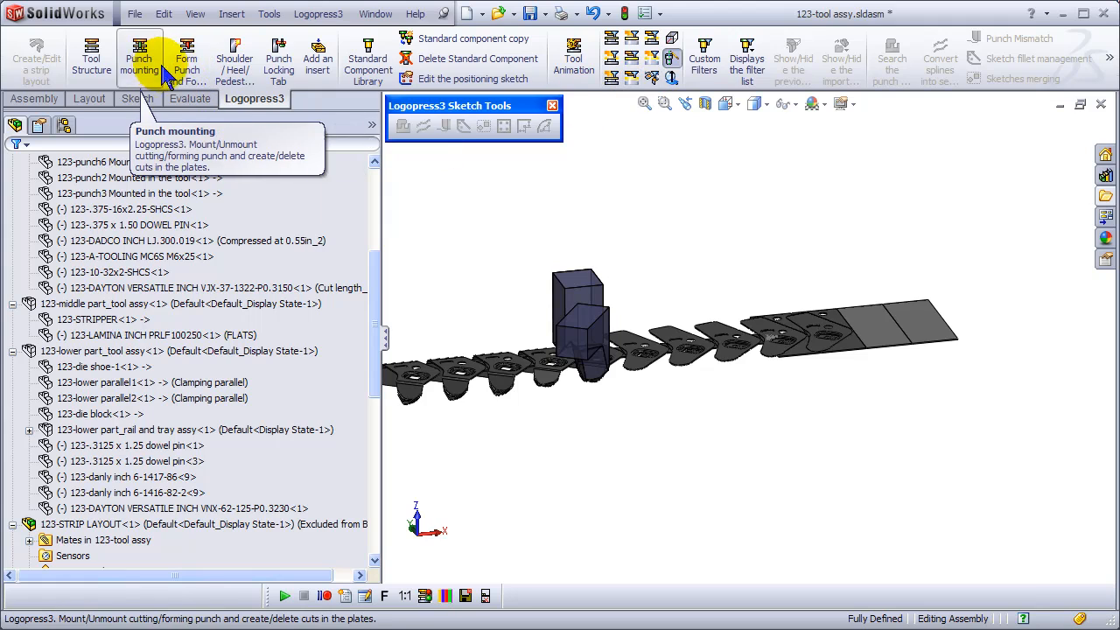
left_click(186, 52)
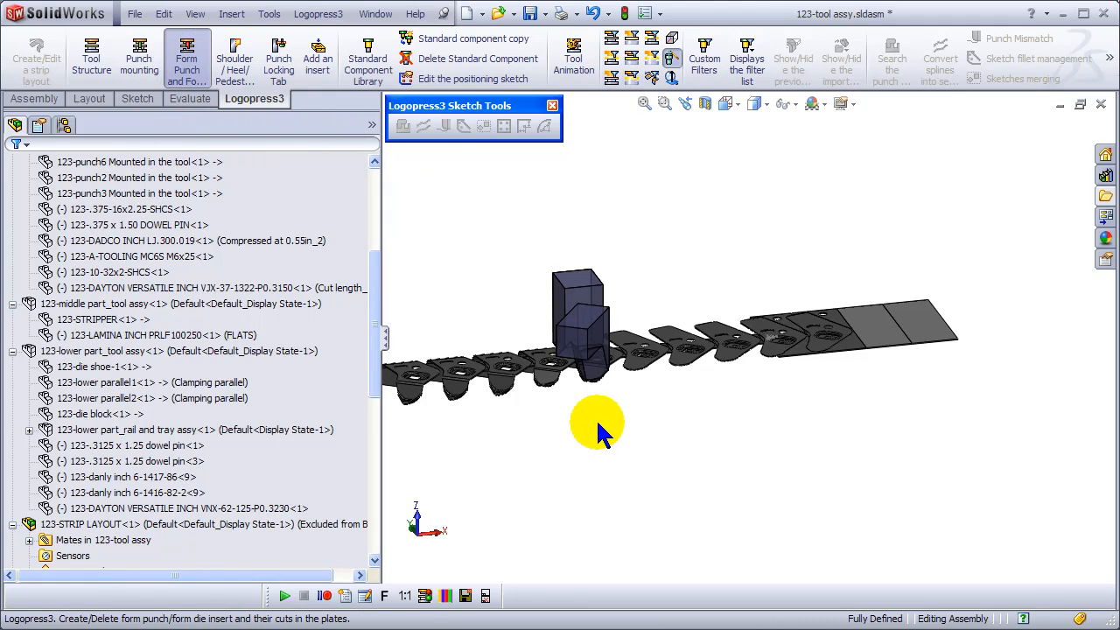
left_click(186, 52)
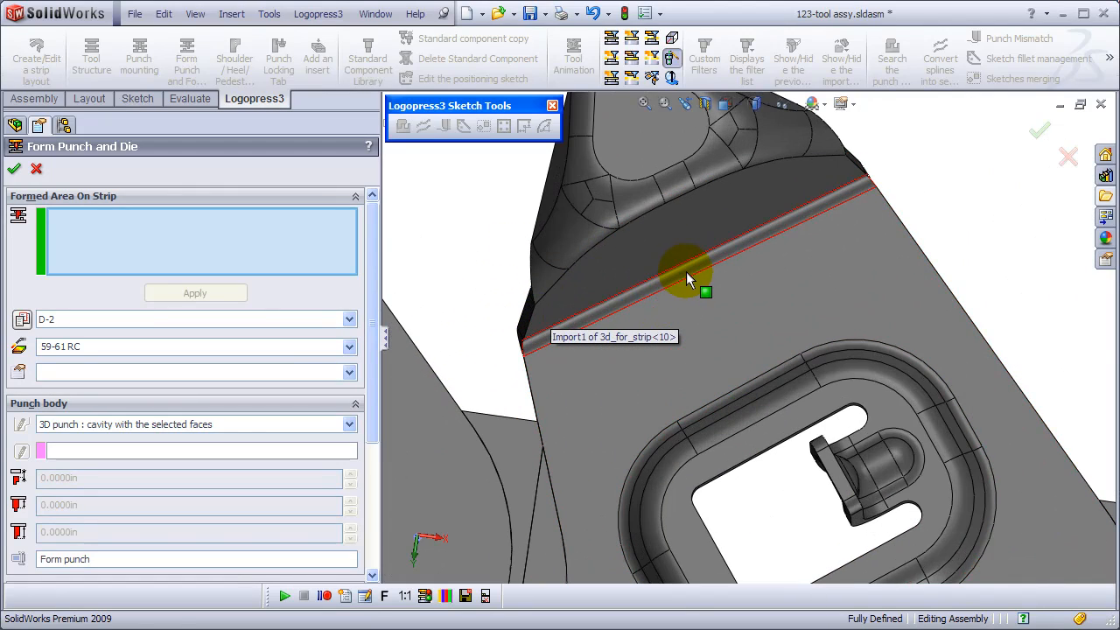
Set the strip's formed face as the formed area and pick the punch sketch reference face, showing lower and middle parts.
left_click(687, 266)
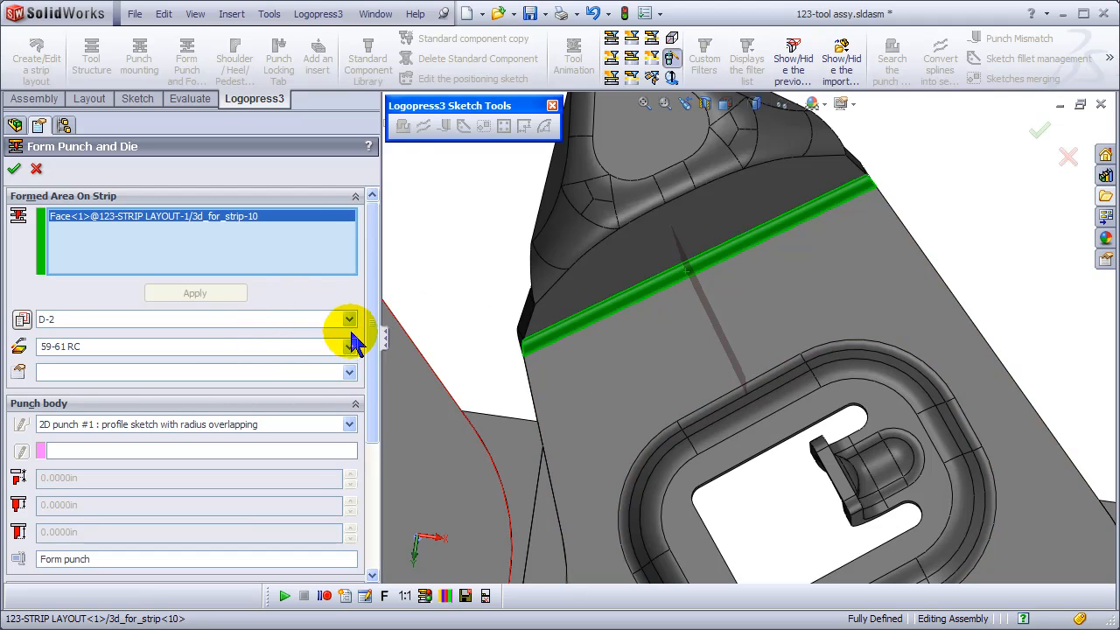
mouse_move(214, 455)
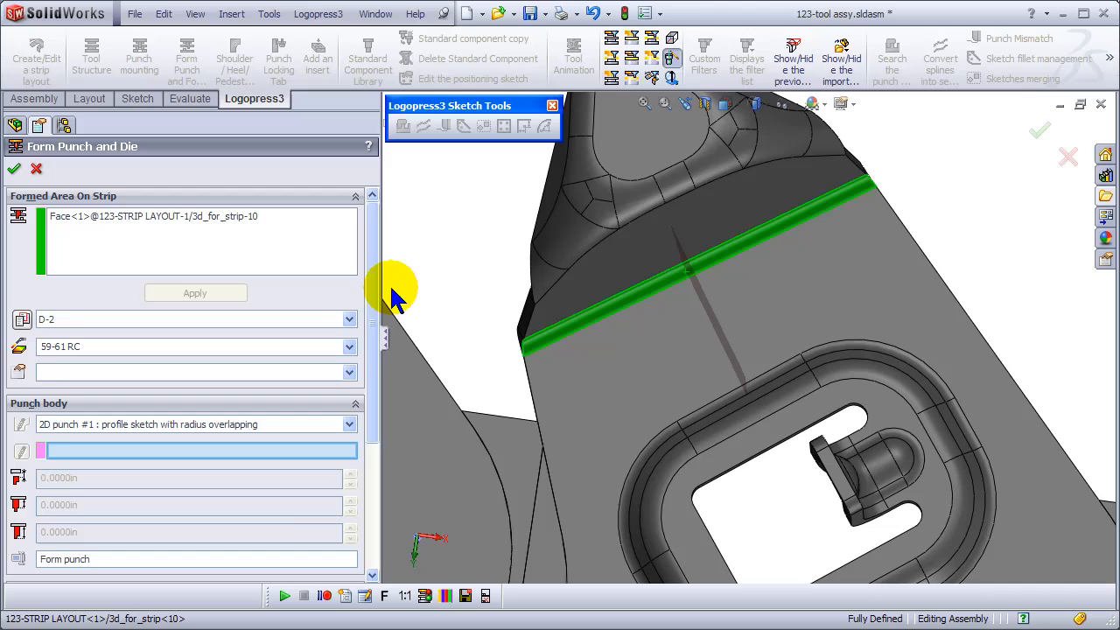
left_click(686, 103)
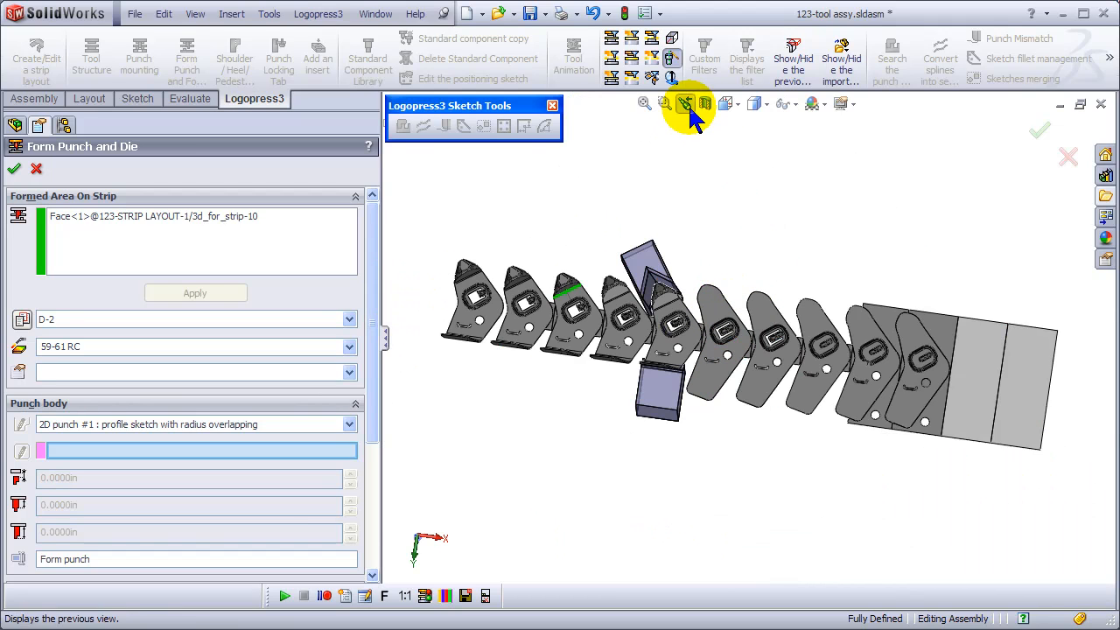
mouse_move(612, 78)
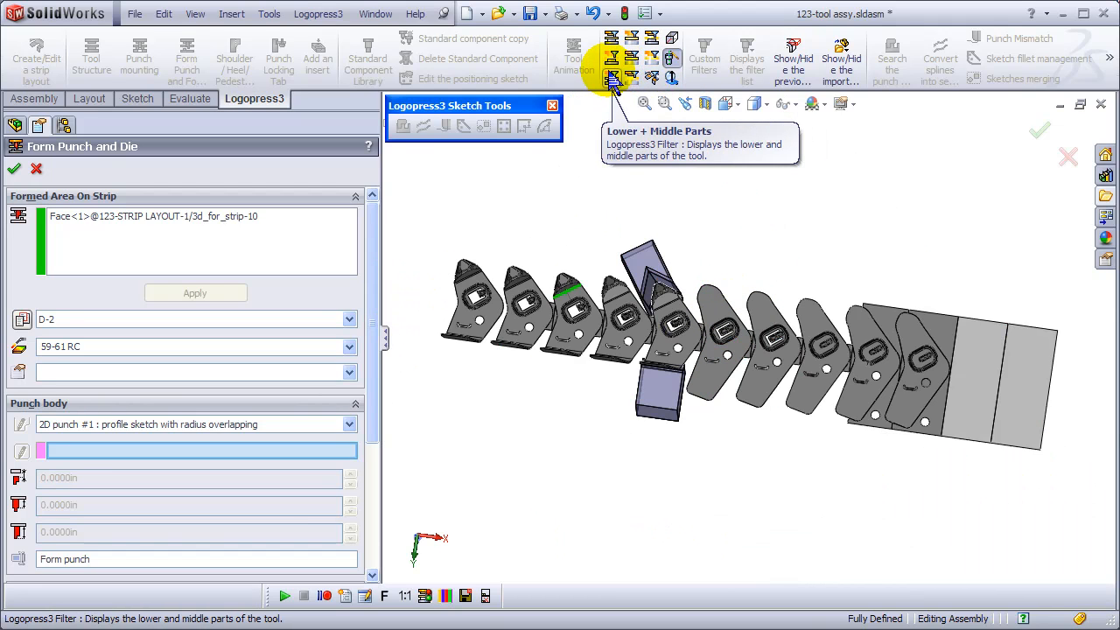
left_click(611, 77)
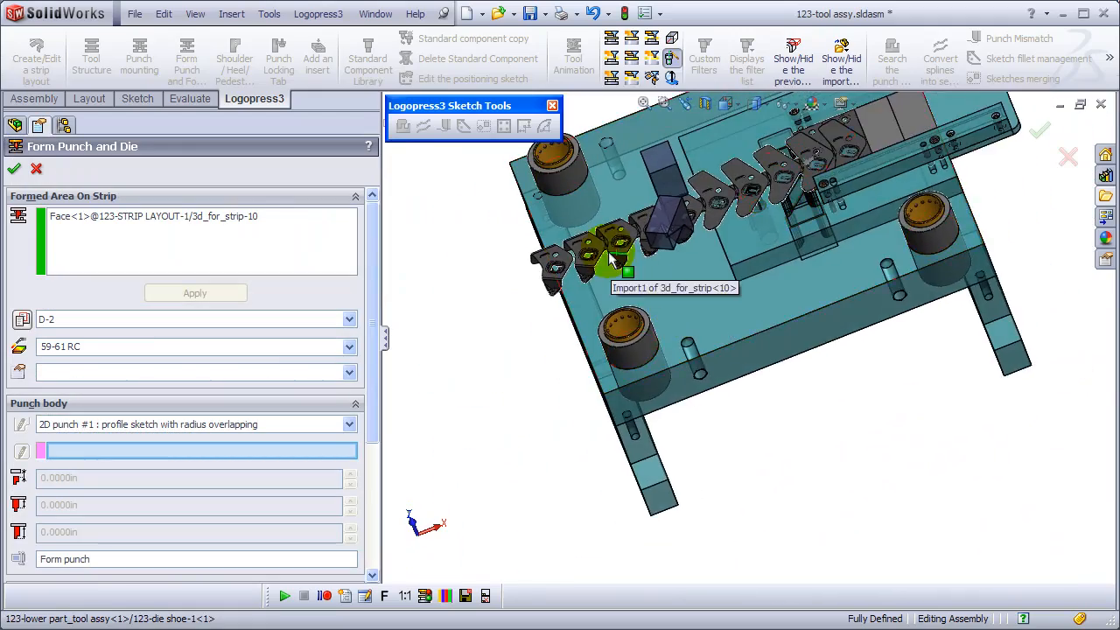
left_click(37, 168)
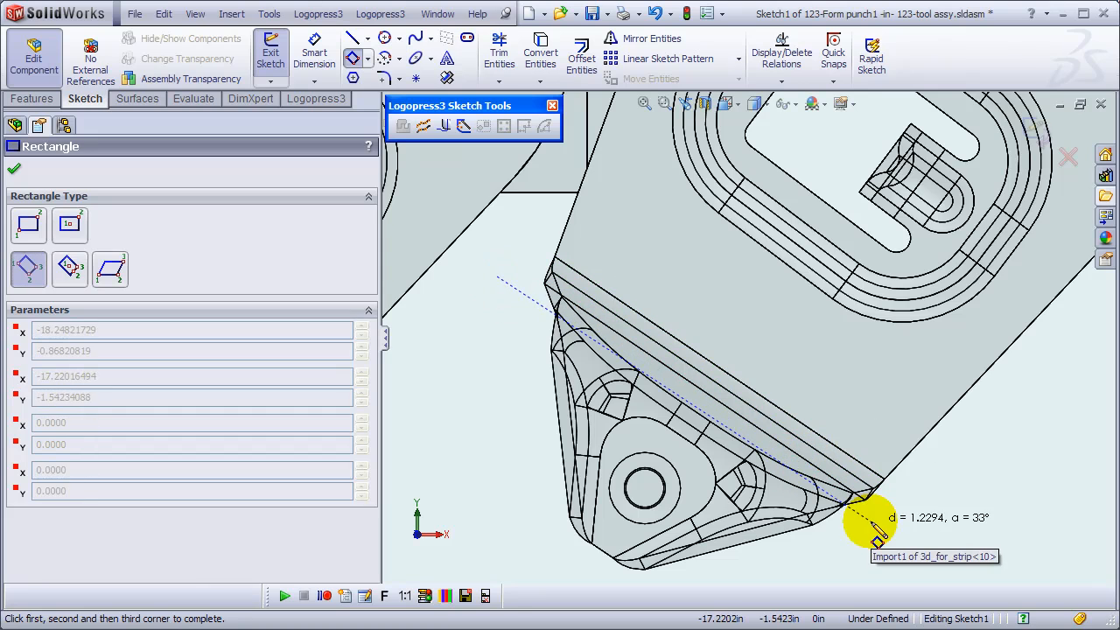
mouse_move(971, 417)
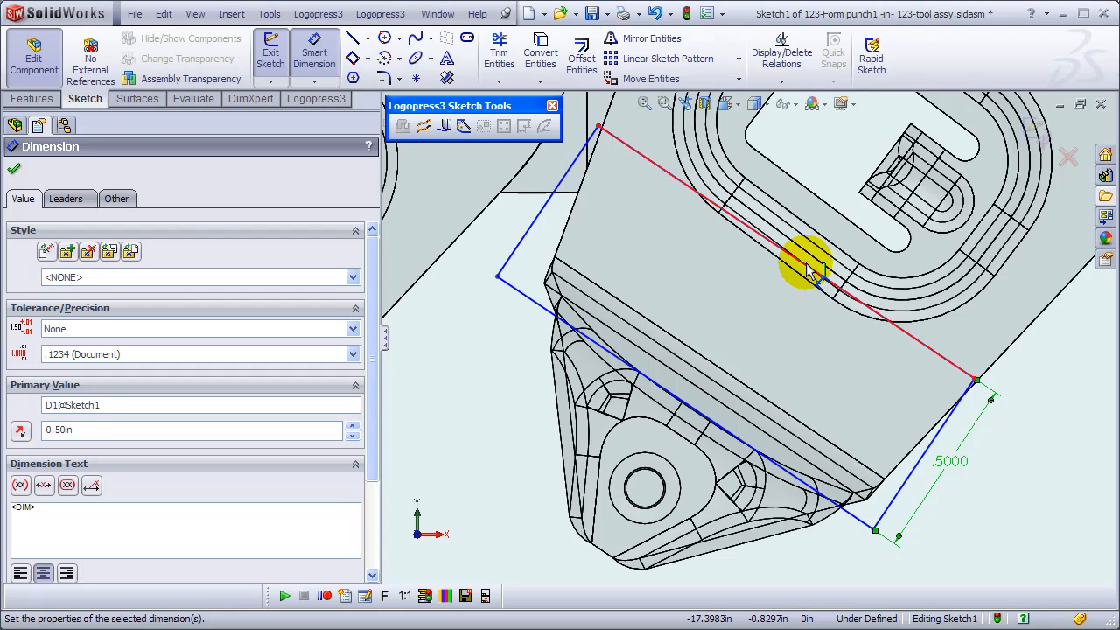
Dimension the punch rectangle's long side to 1.25 in and select the formed-edge line for construction.
left_click(805, 266)
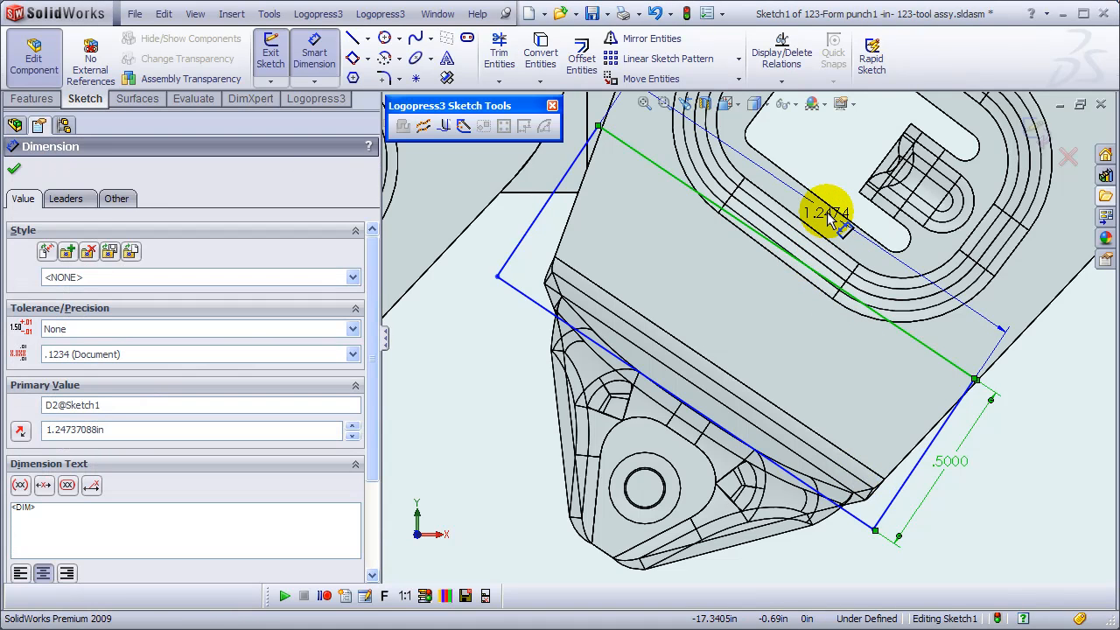
double_click(827, 214)
type("1.2500")
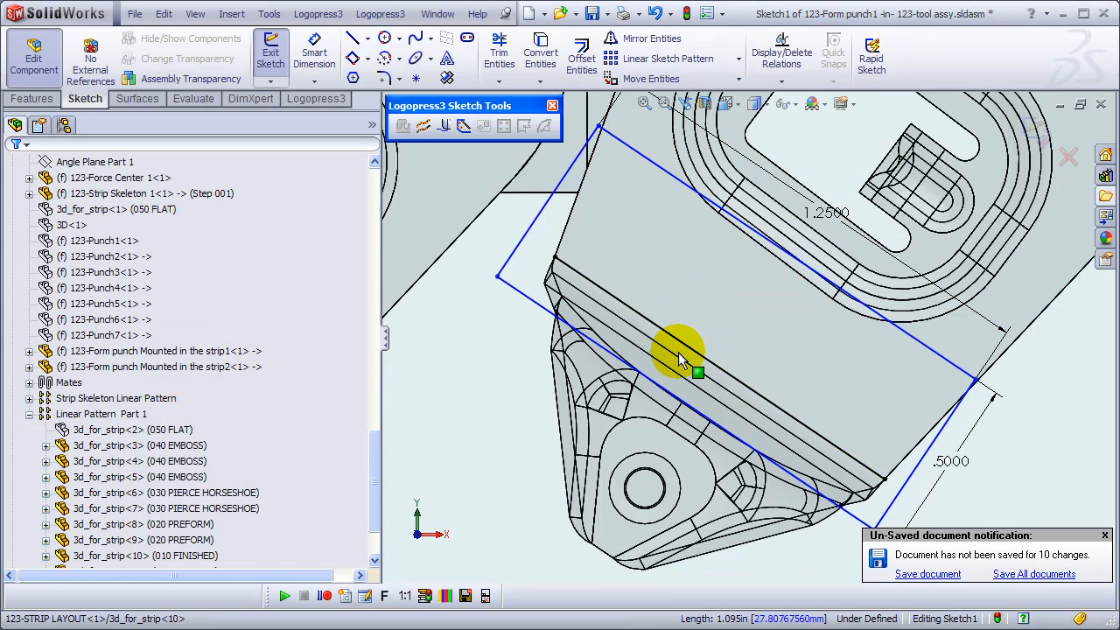
left_click(679, 350)
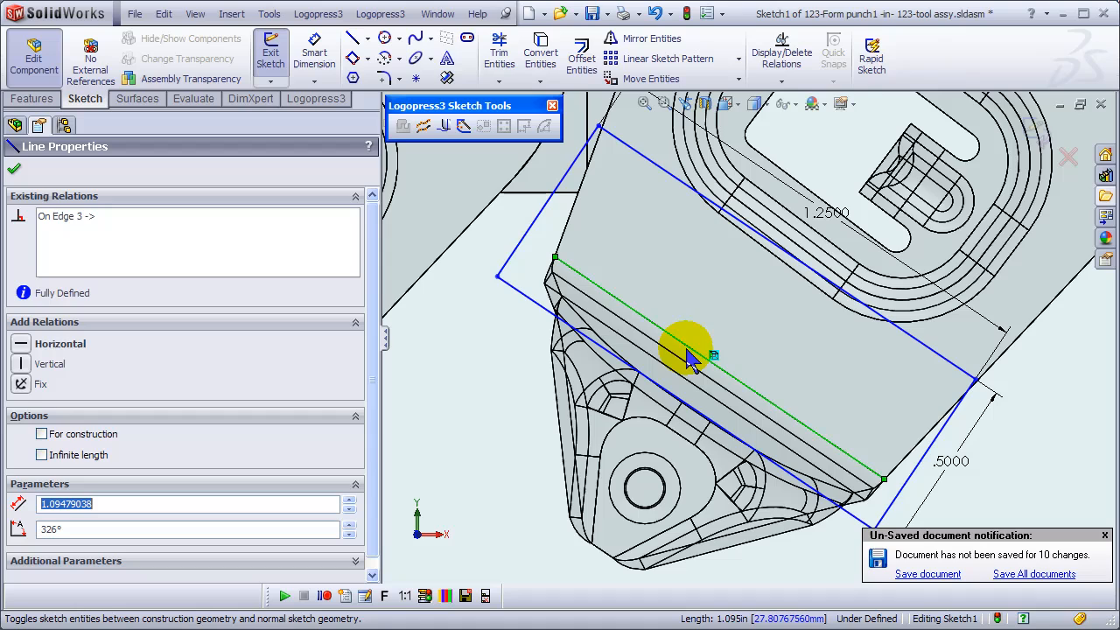
mouse_move(662, 336)
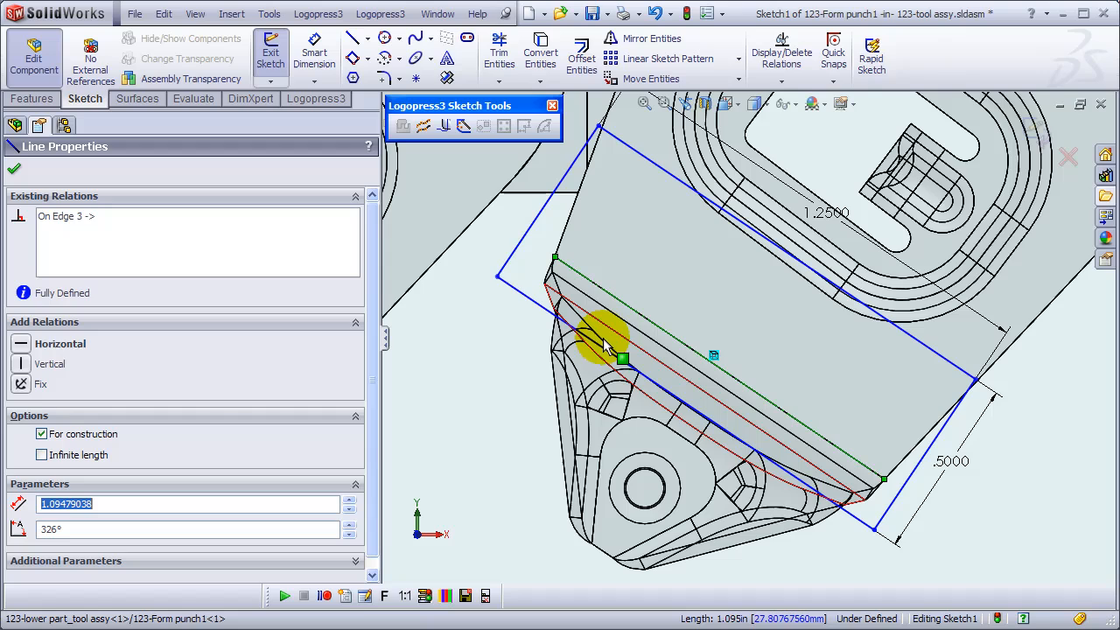
Add a 0.10 in offset dimension from the formed area's curved edge to the profile.
left_click(605, 341)
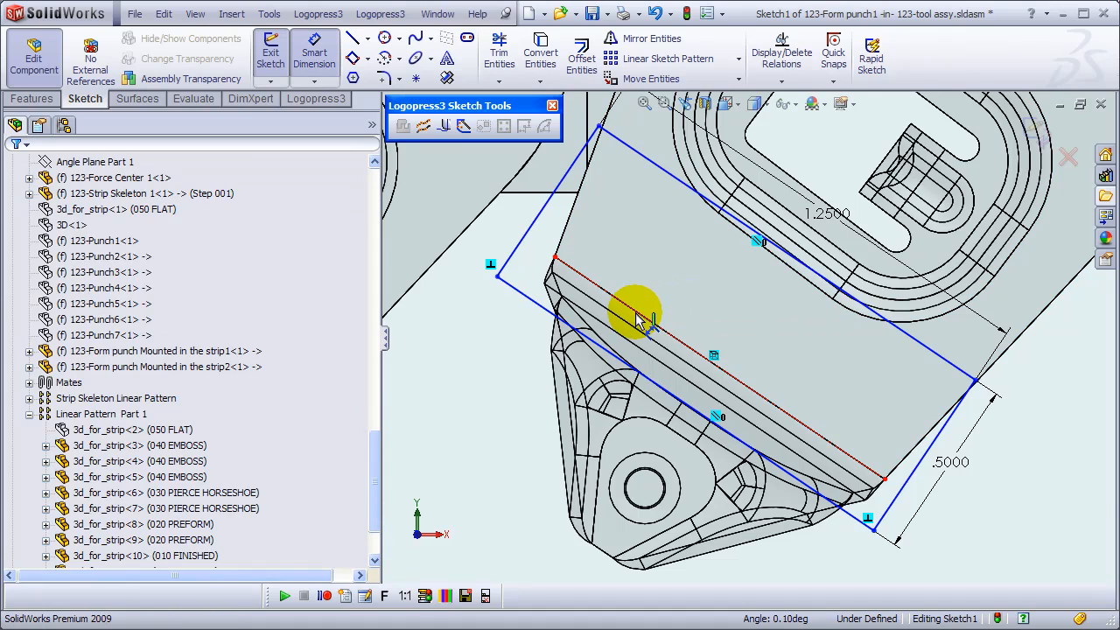
left_click(639, 319)
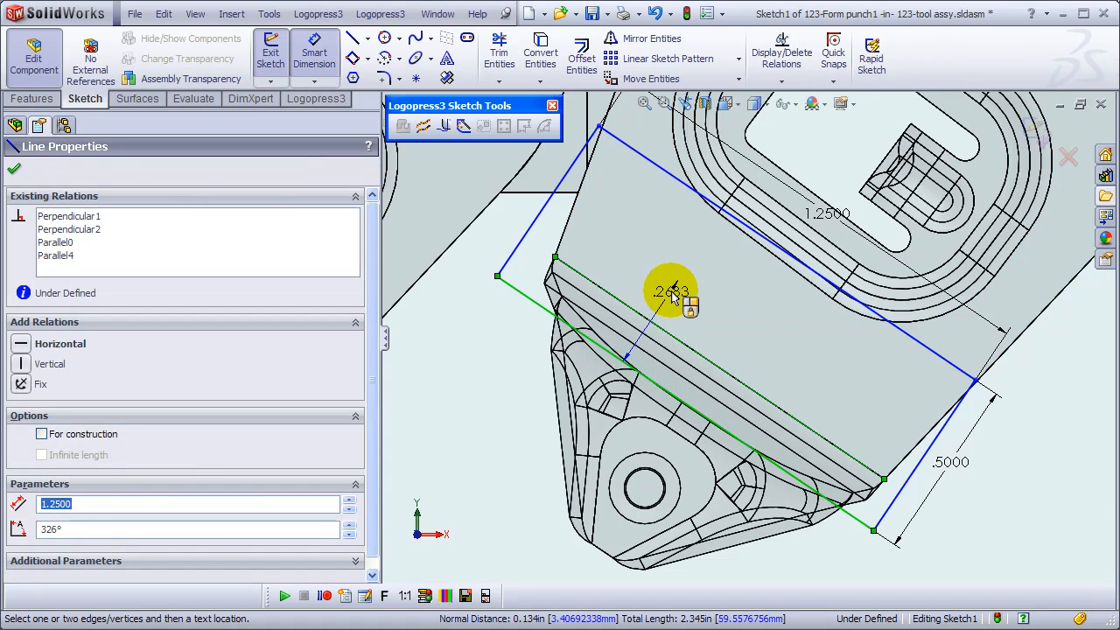
left_click(668, 294)
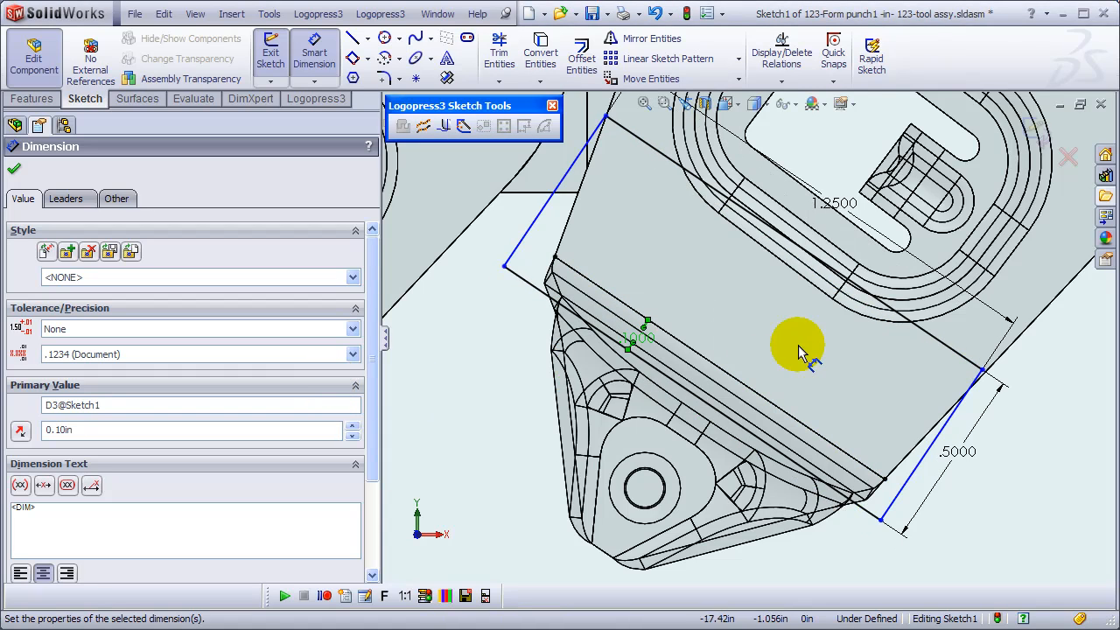
left_click(14, 168)
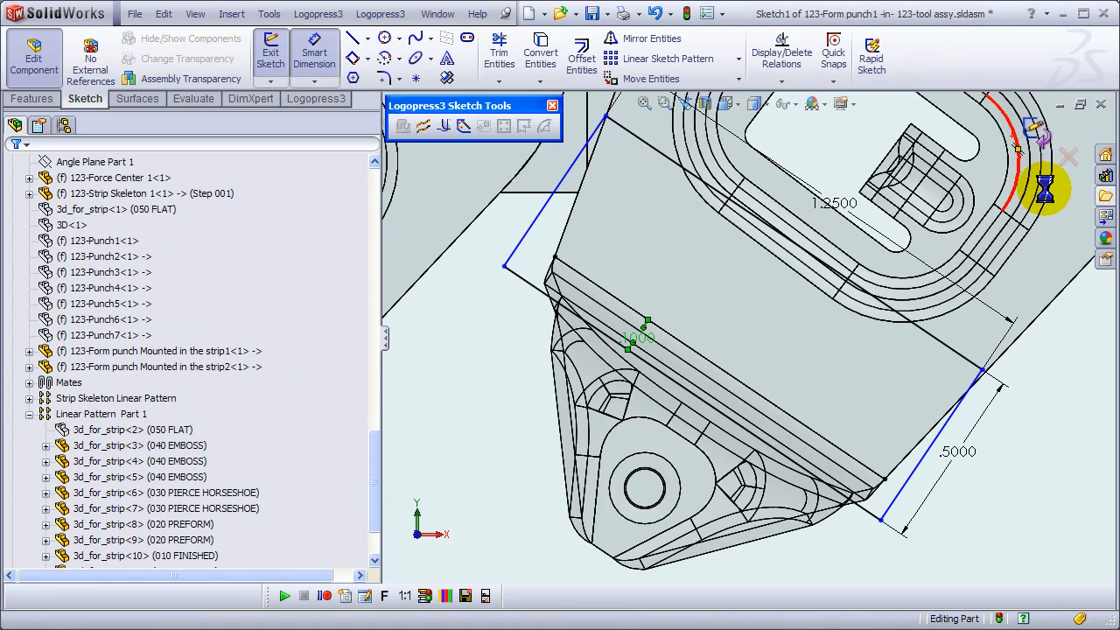
Finish the profile sketch and confirm creation of Form punch1 in the lower tool.
left_click(270, 52)
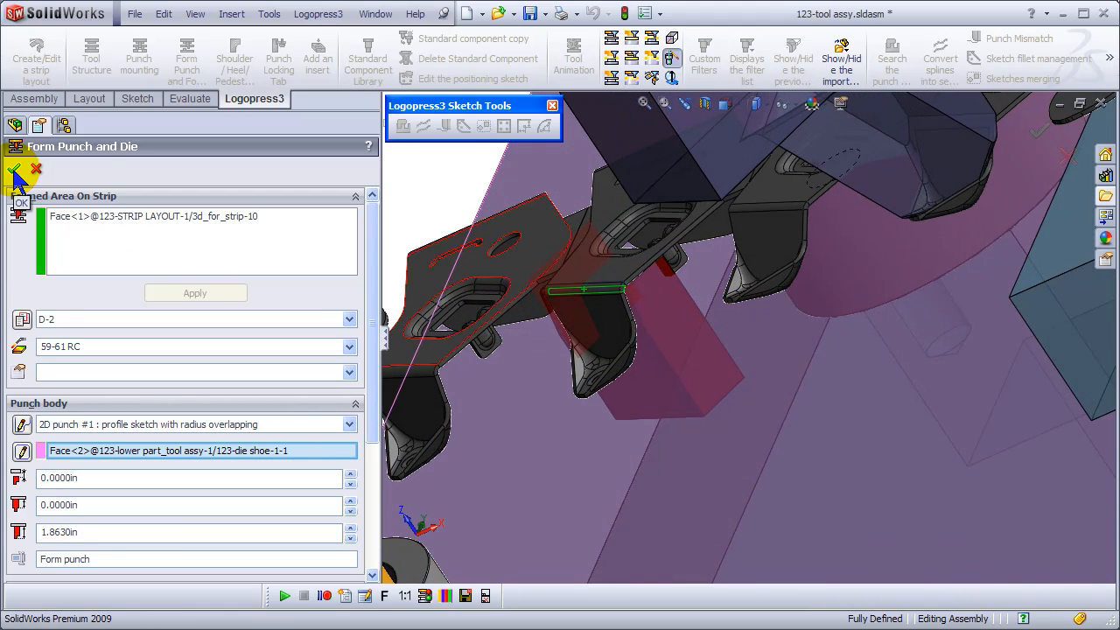
left_click(14, 170)
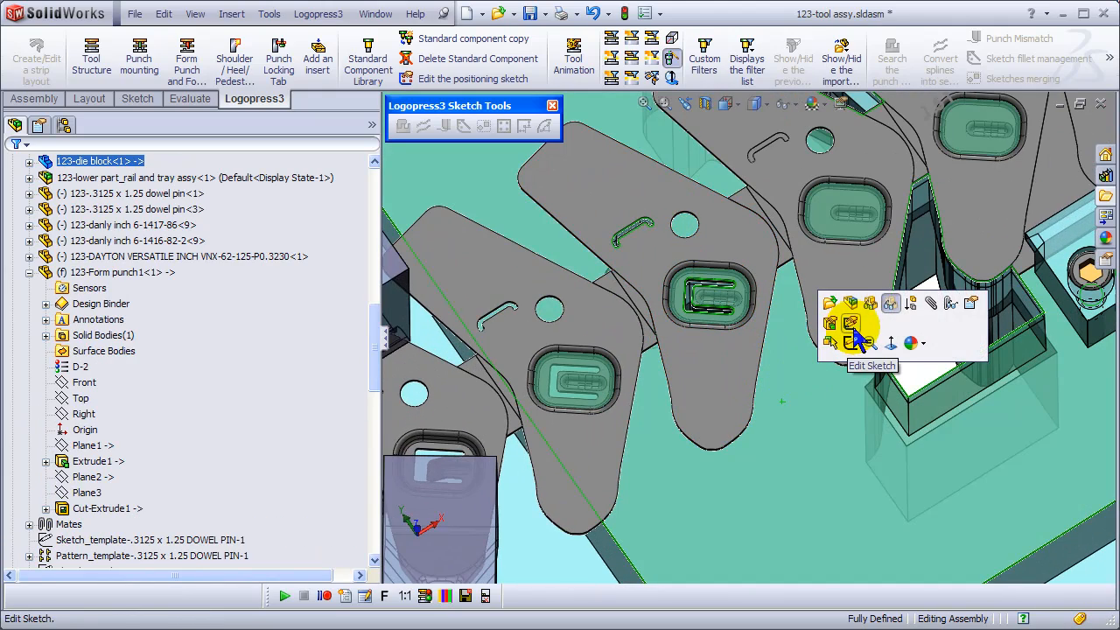
Edit the die block sketch in the assembly and hide the imported strip bodies.
left_click(850, 341)
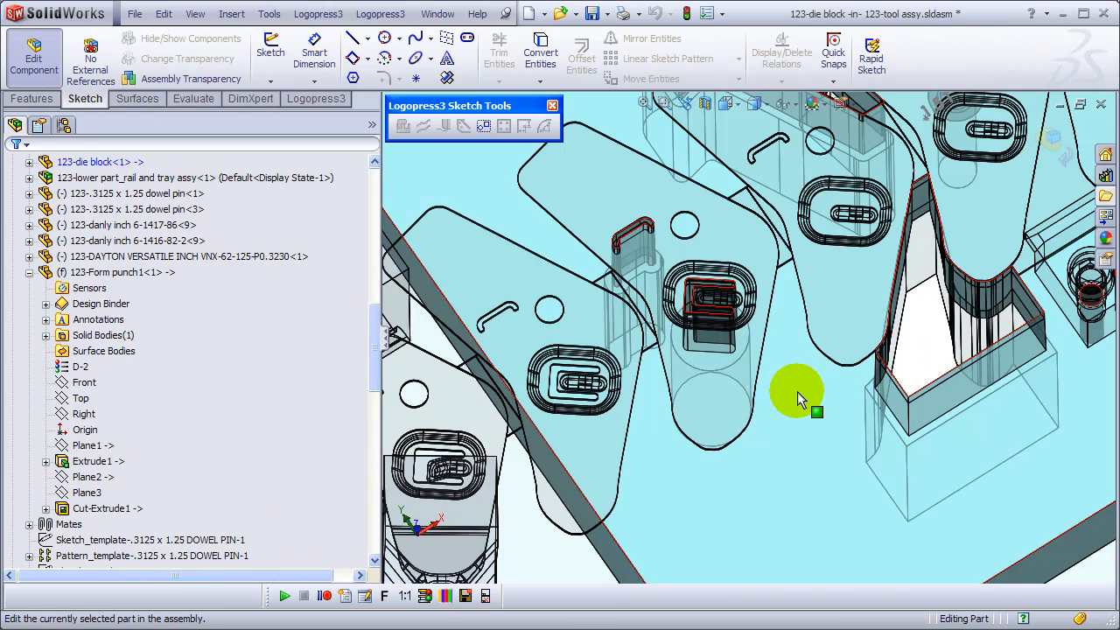
mouse_move(791, 399)
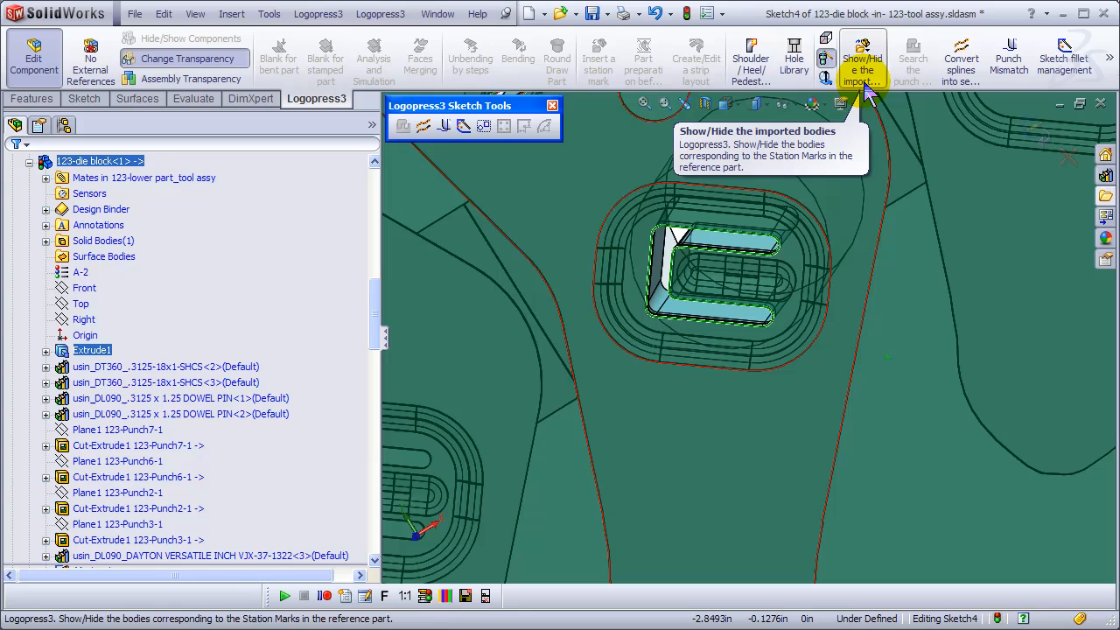
left_click(862, 56)
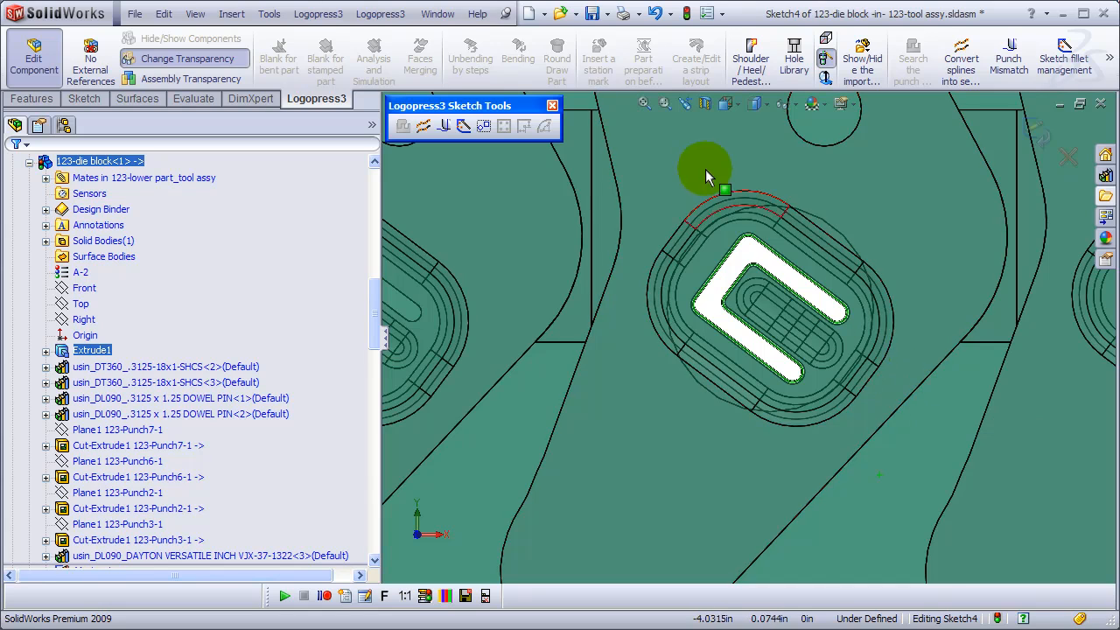
mouse_move(645, 56)
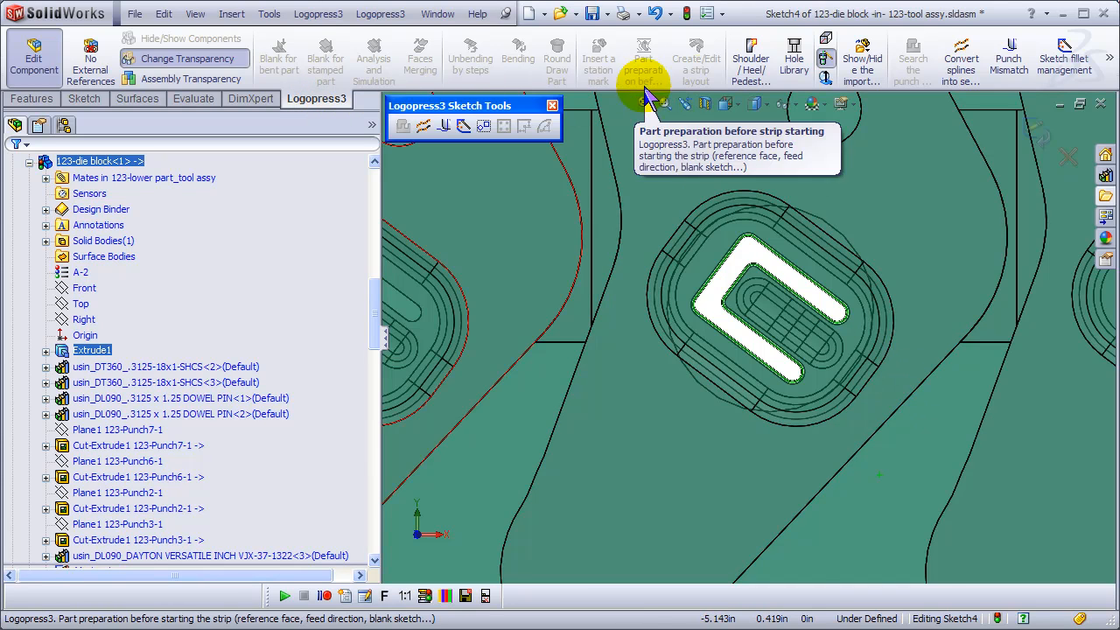
mouse_move(858, 231)
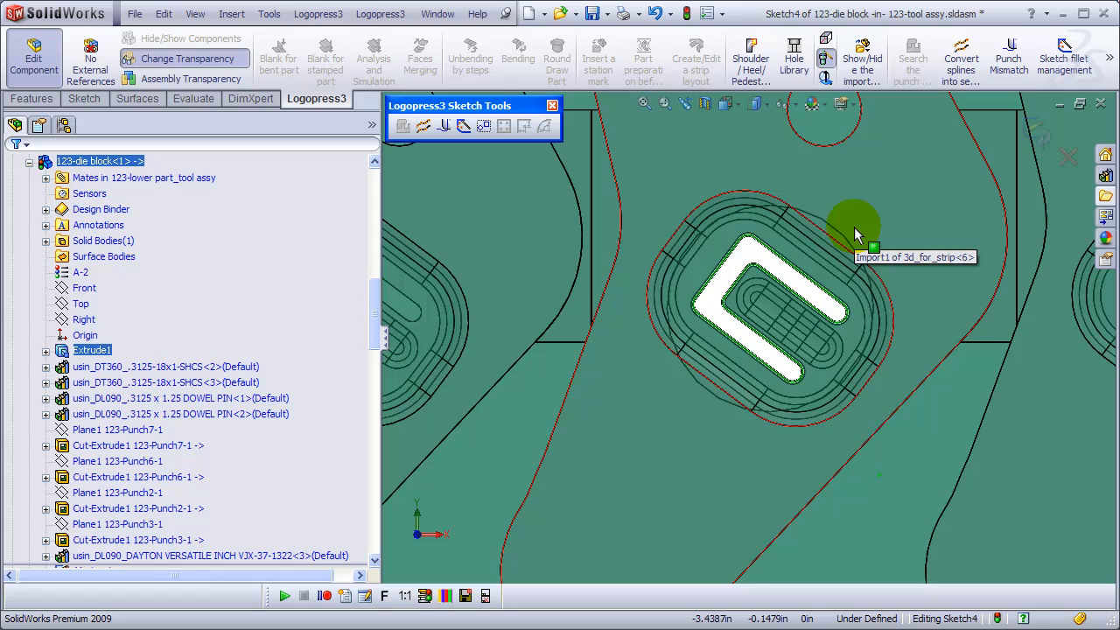
mouse_move(893, 315)
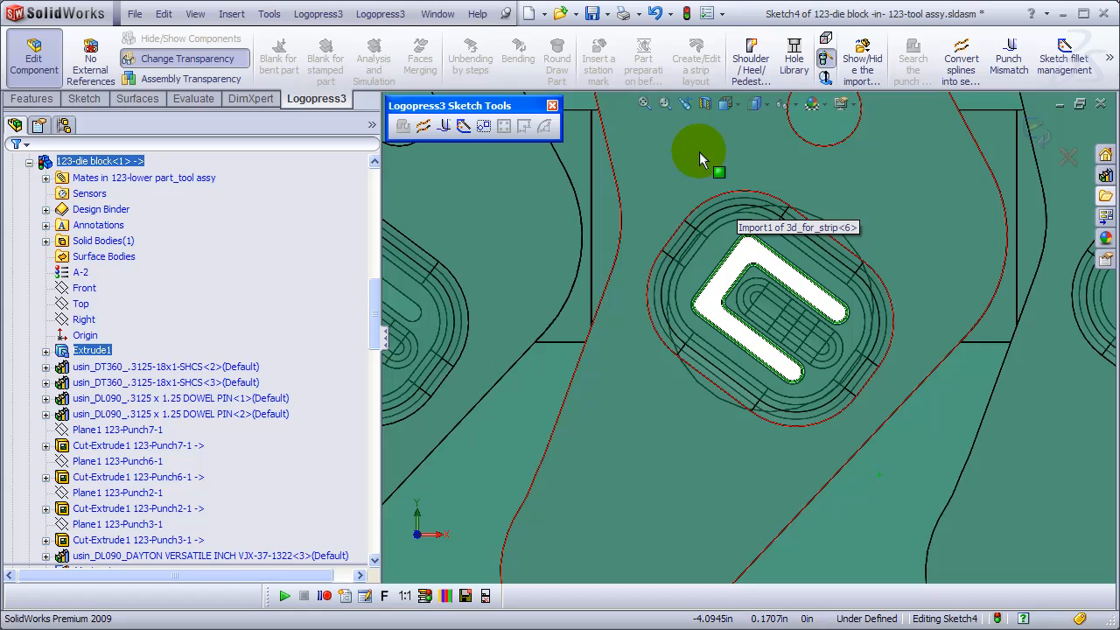
mouse_move(569, 242)
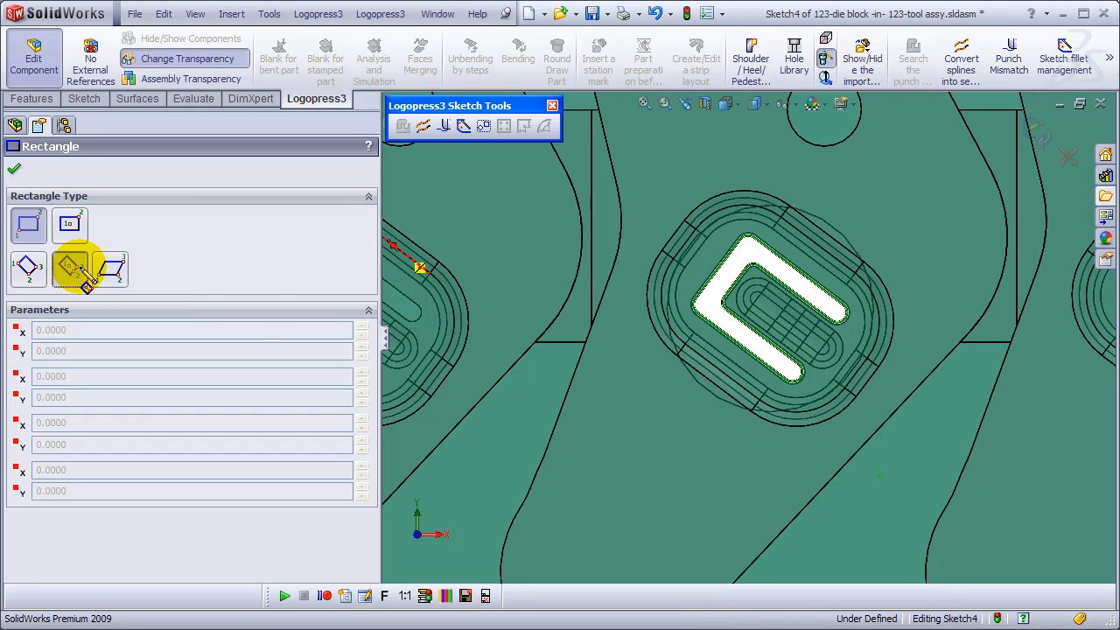
Draw a construction line at the pocket and choose the 3 Point Center Rectangle type.
left_click(70, 270)
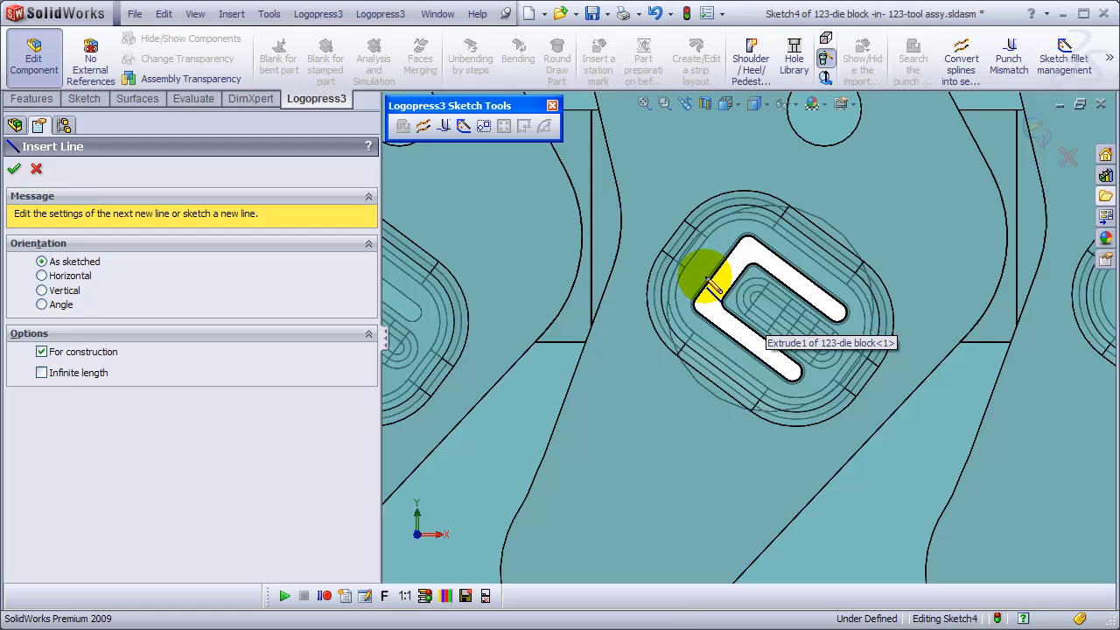
left_click(866, 382)
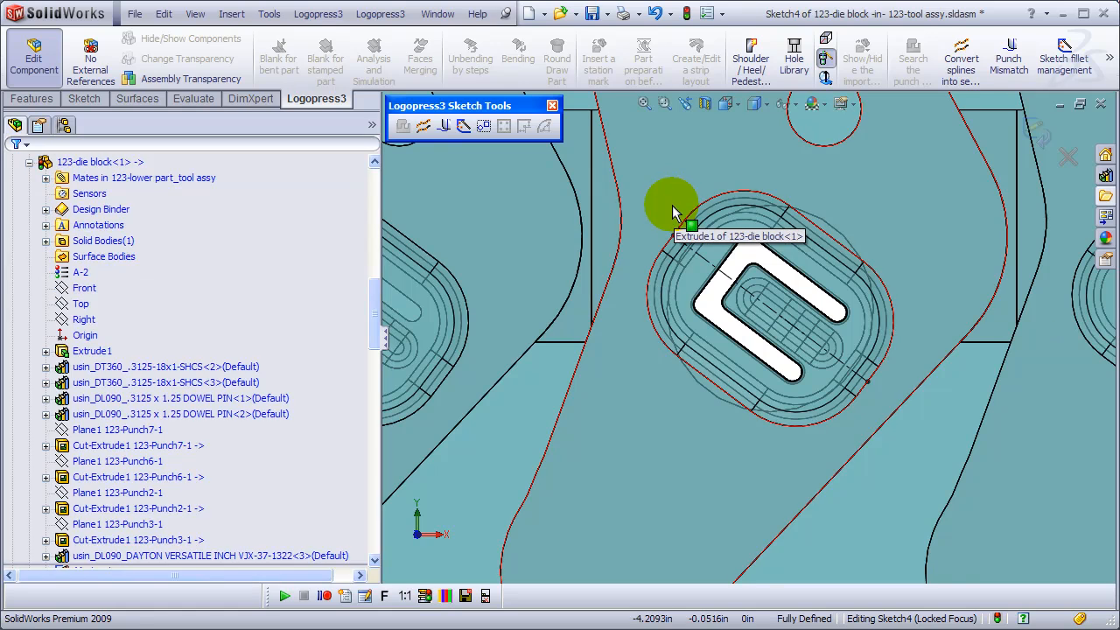
left_click(462, 126)
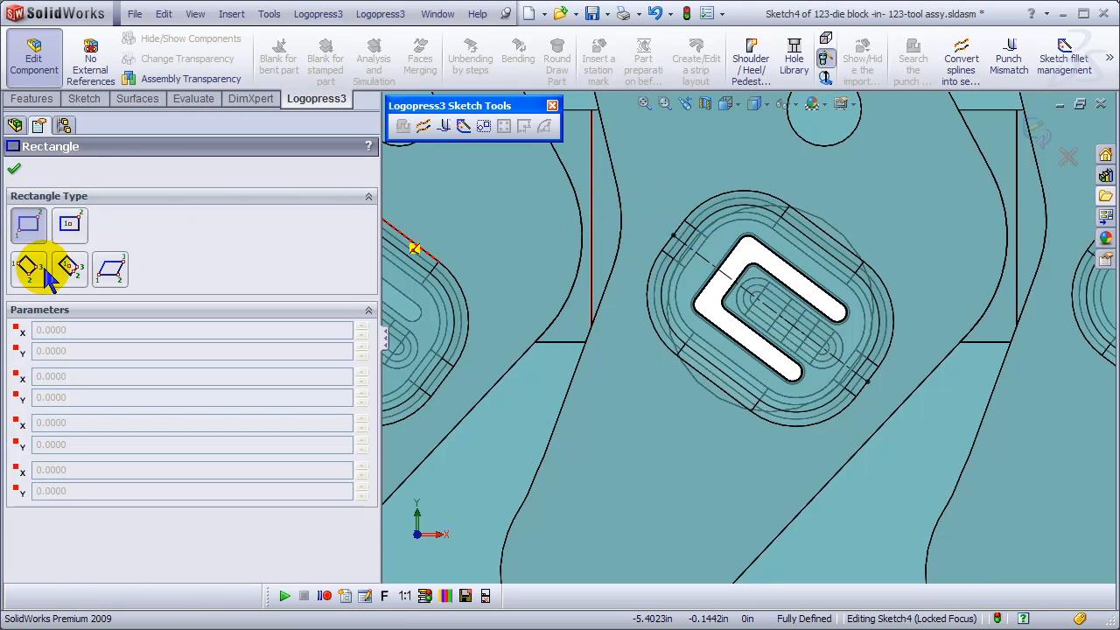
left_click(70, 270)
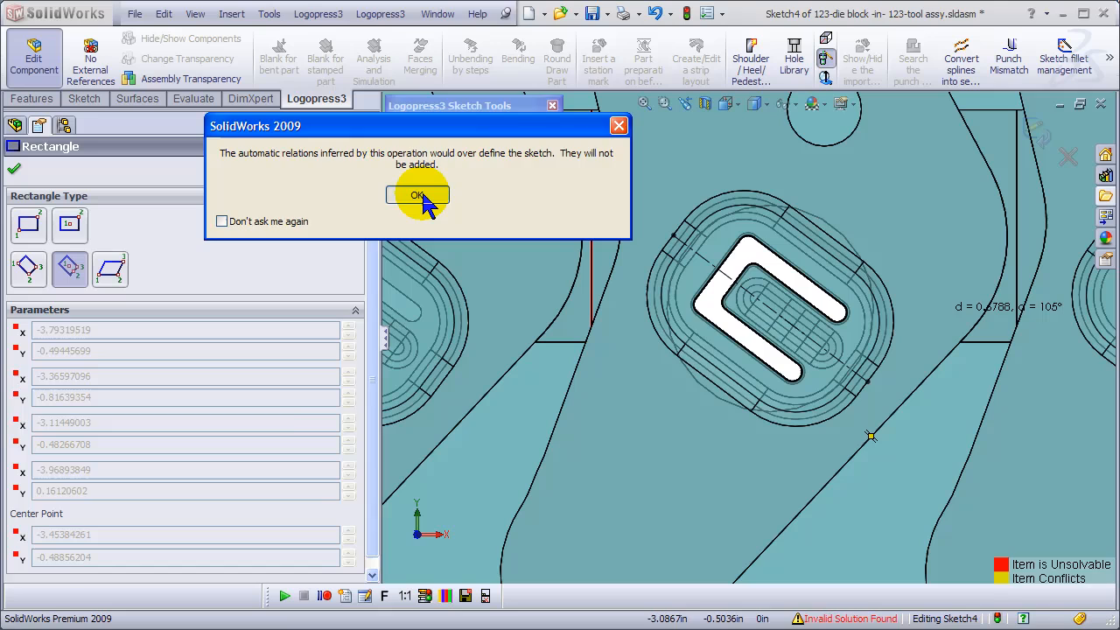
Dismiss the relations warning and dimension the rectangle 0.8750 by 1.125 in, then return to selecting.
left_click(417, 194)
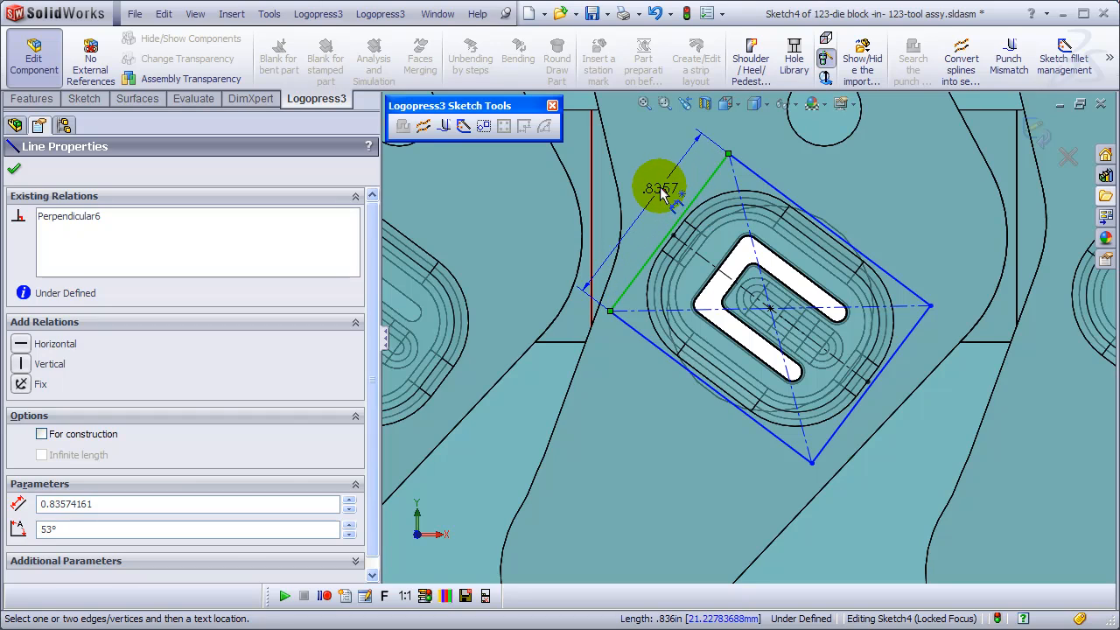
left_click(662, 189)
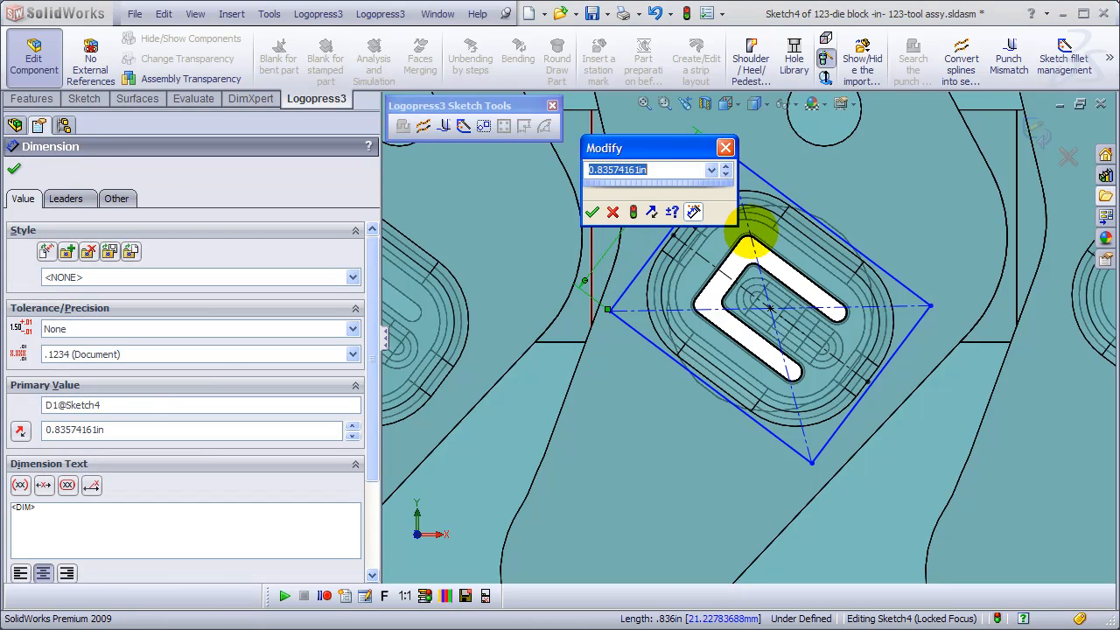
left_click(591, 212)
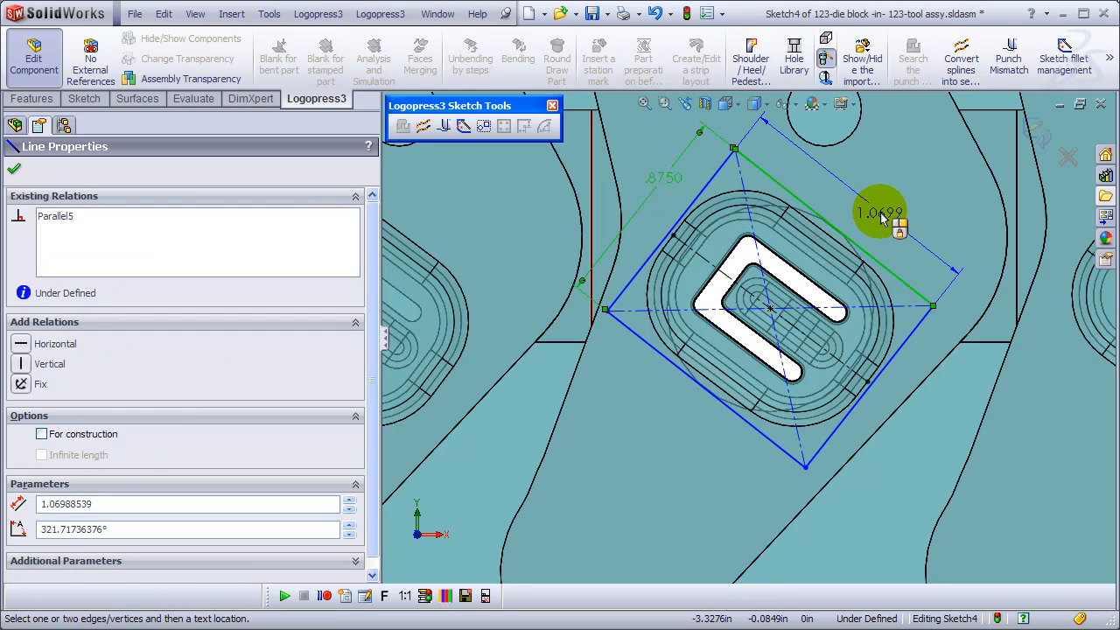
left_click(882, 213)
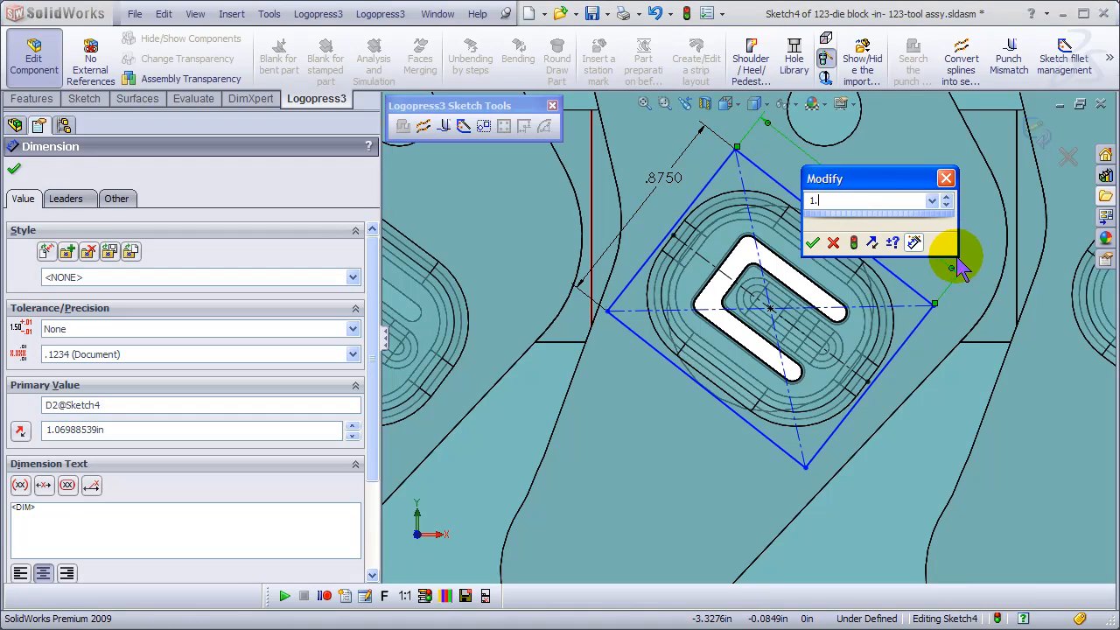
left_click(812, 241)
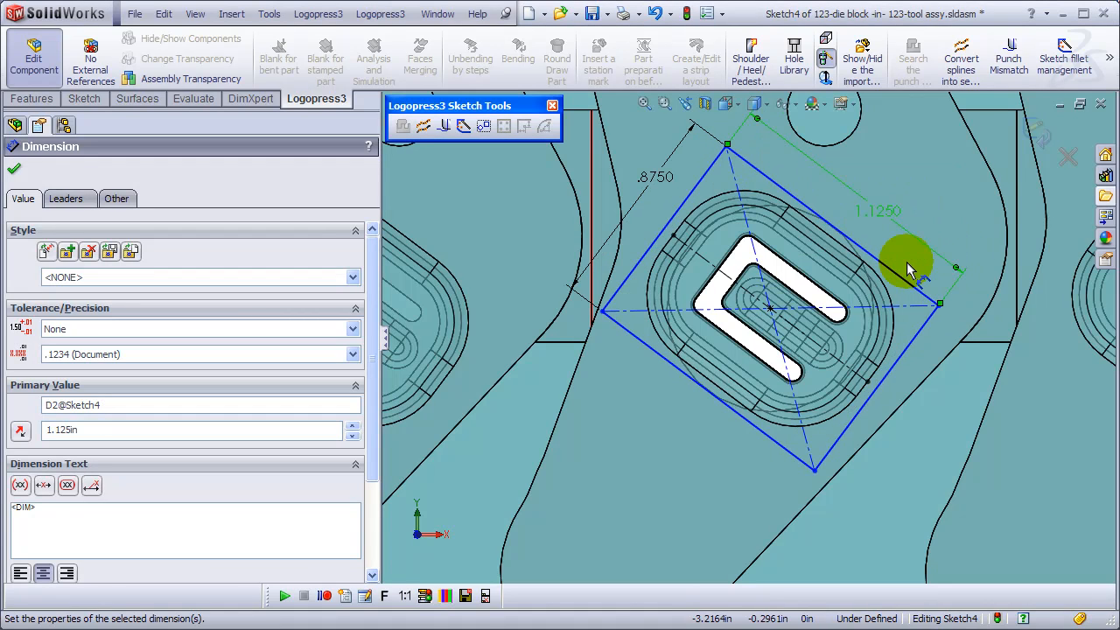
right_click(910, 262)
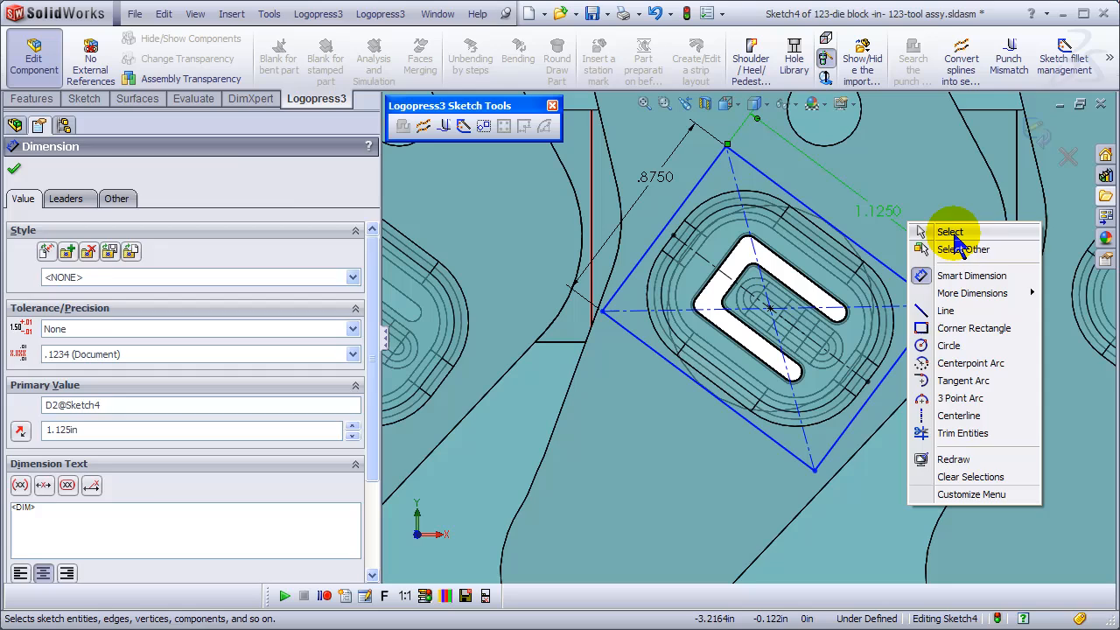
left_click(951, 231)
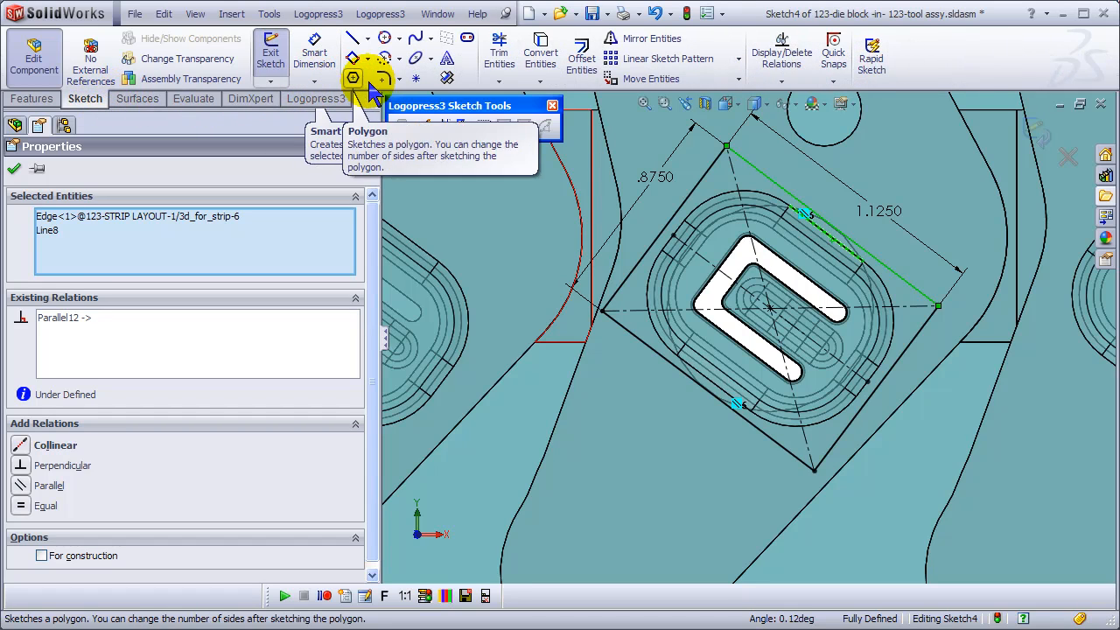
Start a Sketch Chamfer with an equal distance of 0.1250 in for the rectangle corners.
left_click(399, 77)
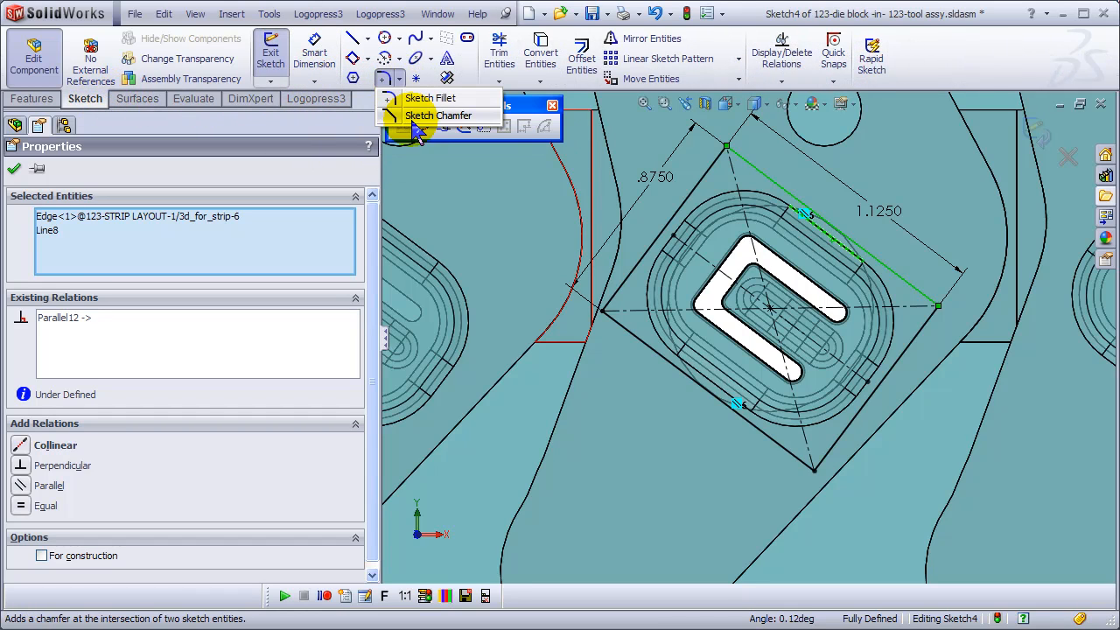
left_click(437, 116)
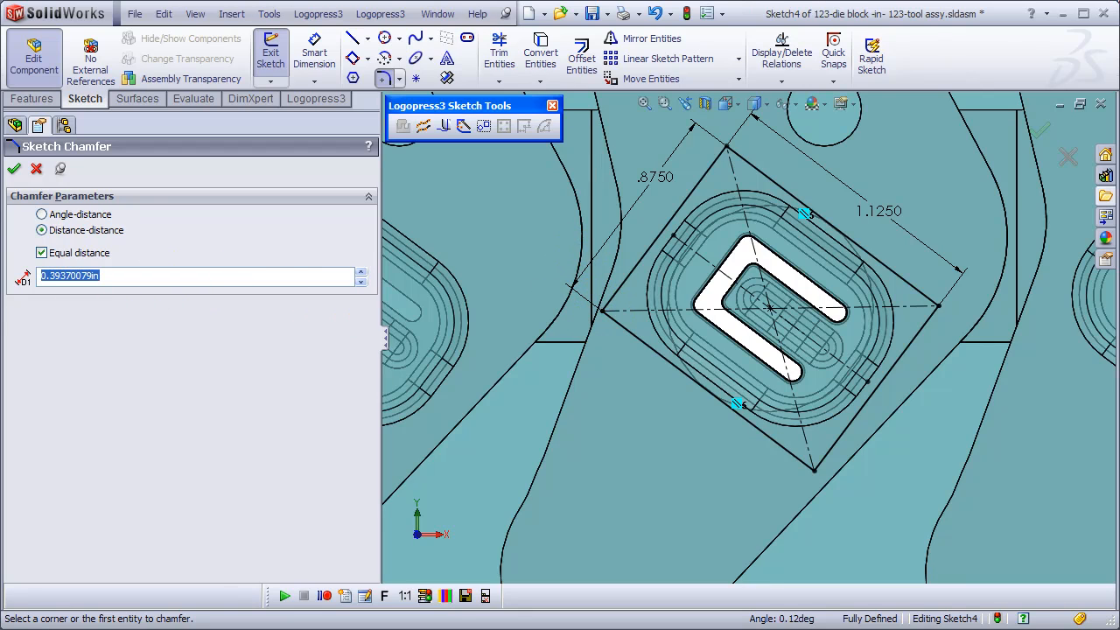
type("0.1250in")
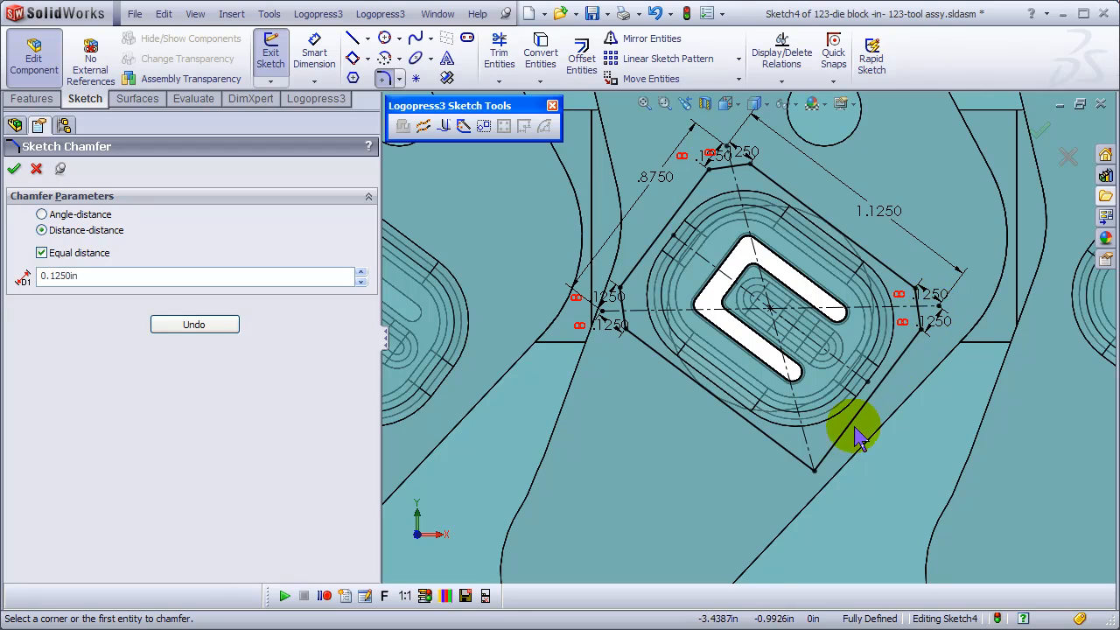
mouse_move(801, 493)
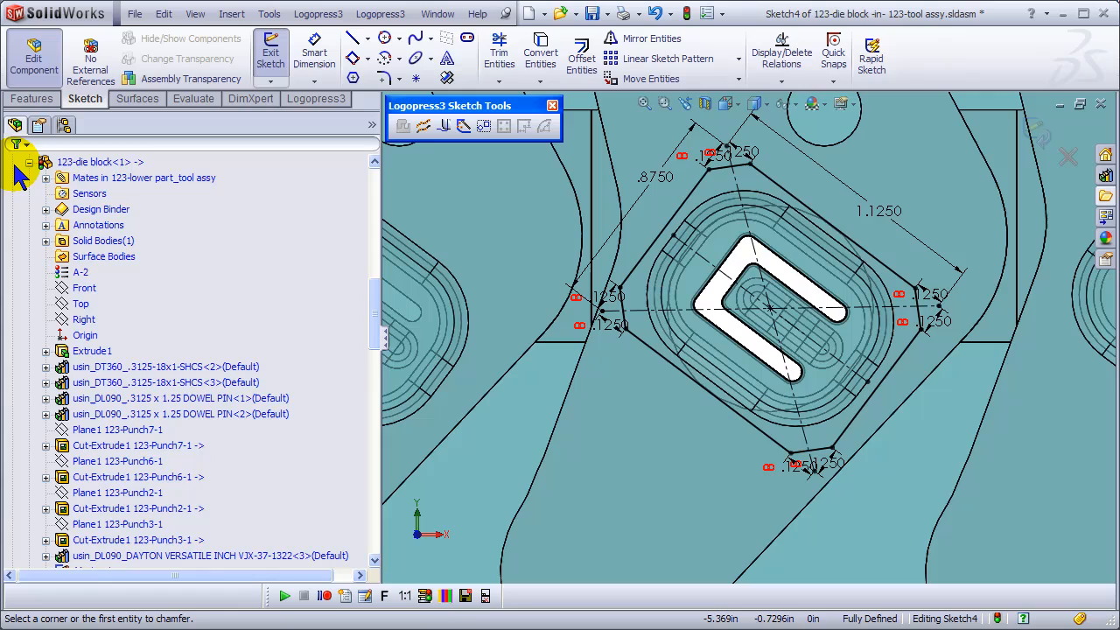
mouse_move(1036, 131)
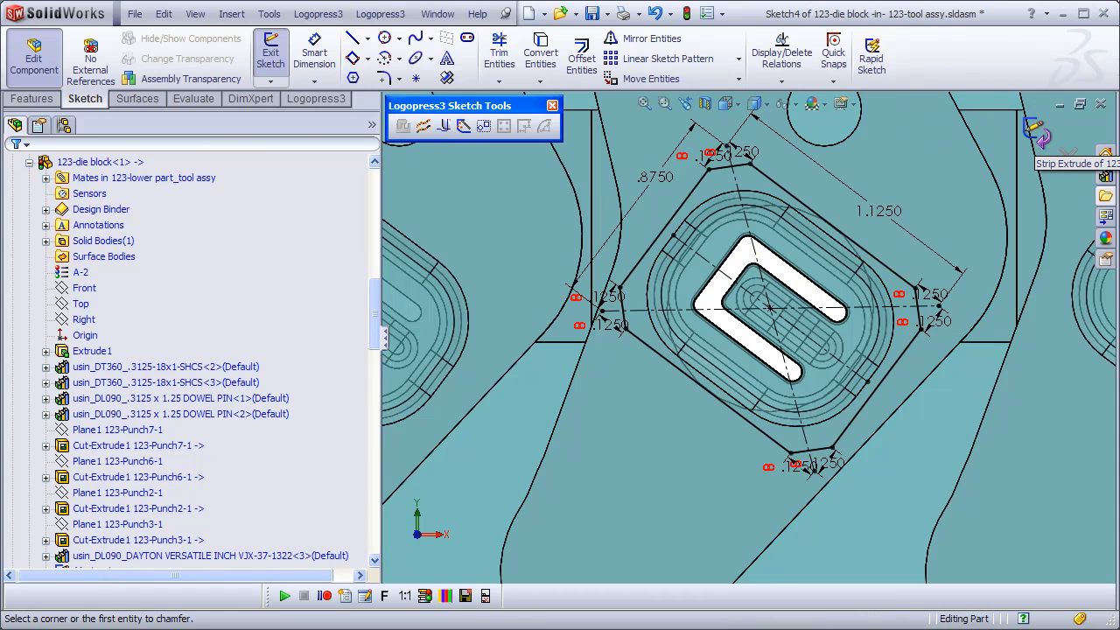
Exit the die block part edit and bring back the Logopress3 die design commands.
left_click(269, 49)
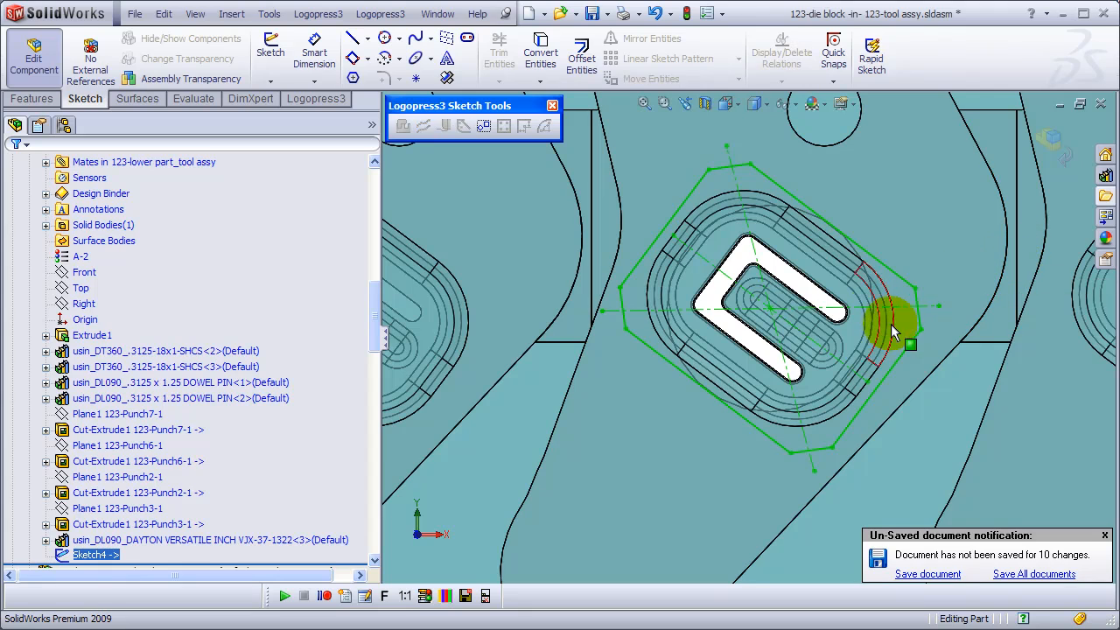
mouse_move(604, 376)
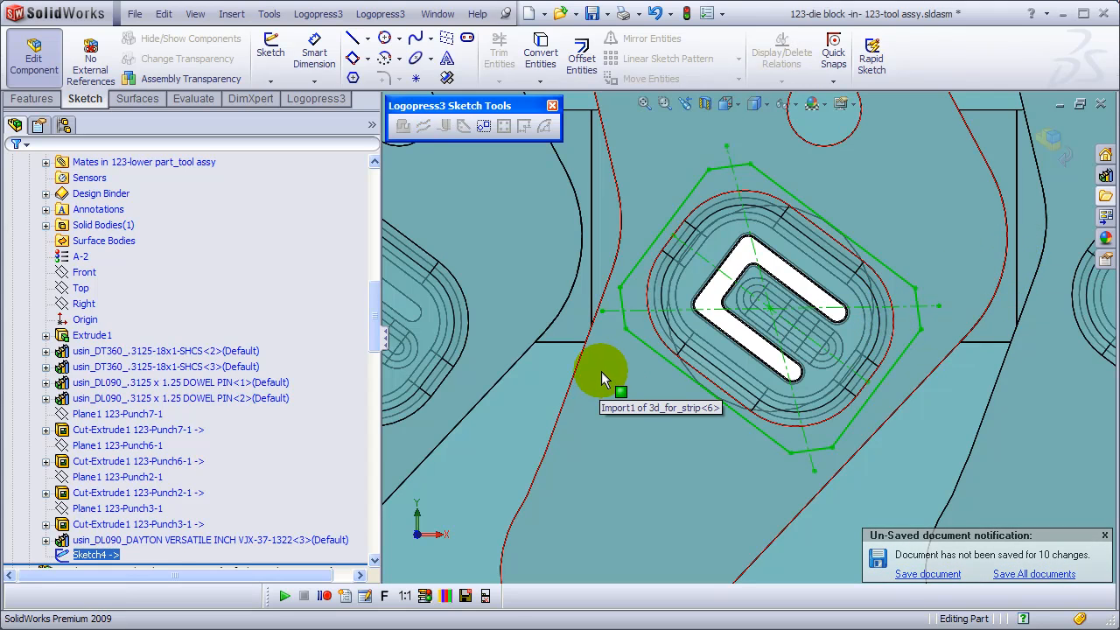
left_click(315, 98)
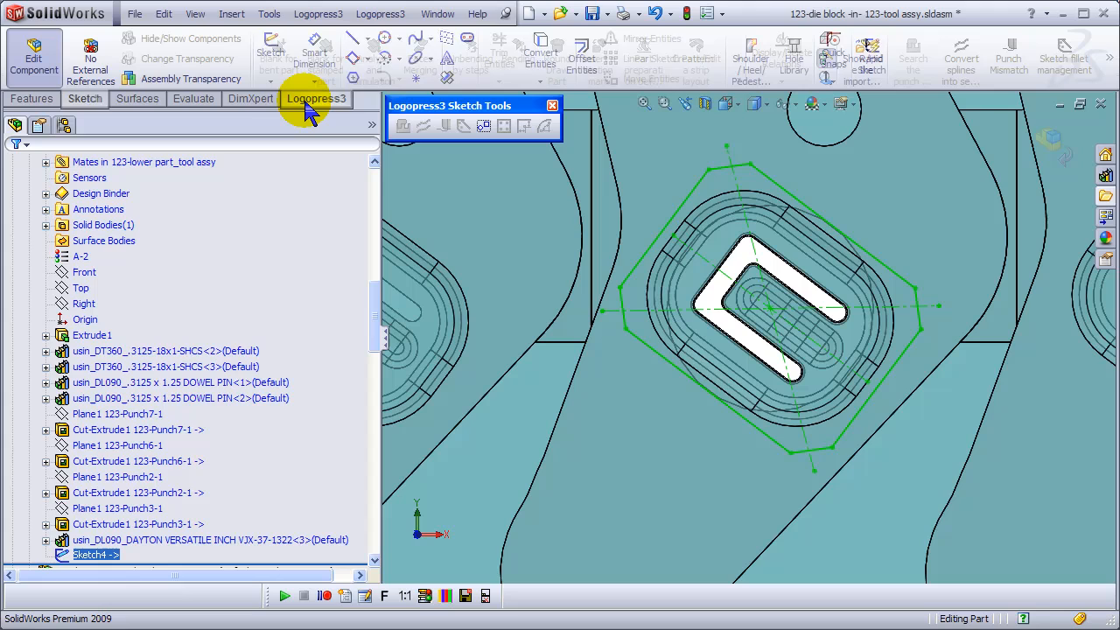
left_click(315, 98)
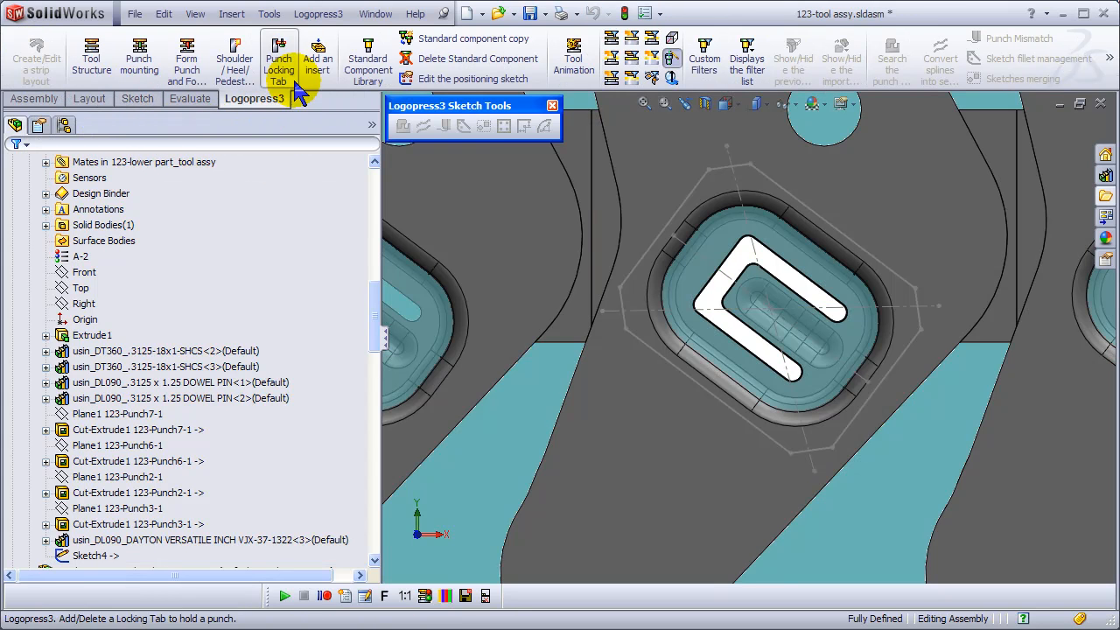
mouse_move(381, 304)
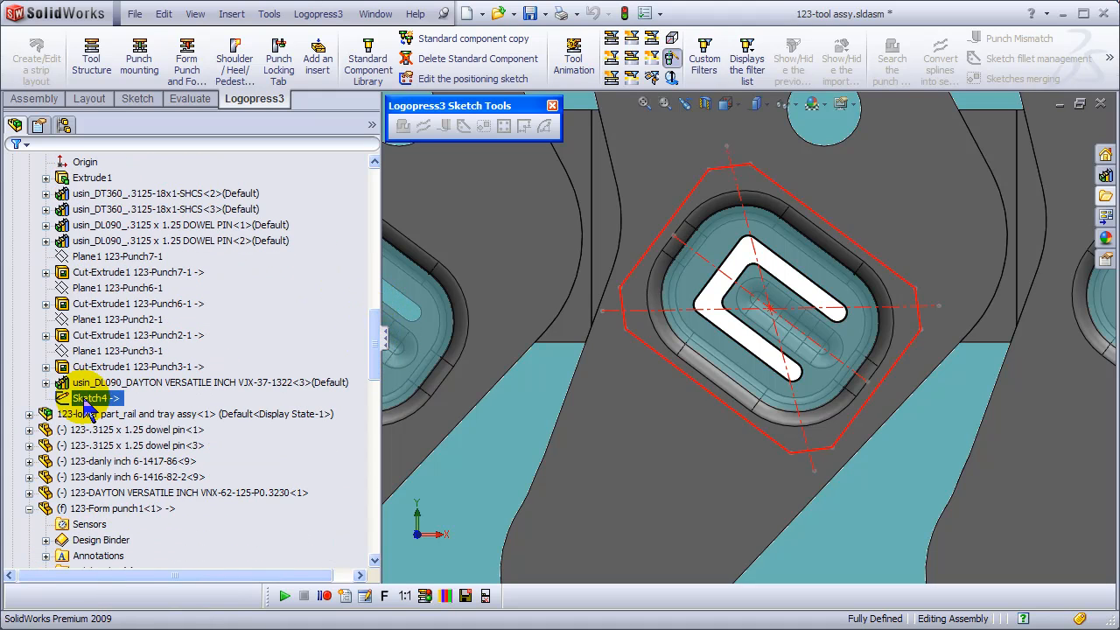
Add an insert from the chamfered outline sketch in CPM 10V at 60-62 RC hardness.
left_click(319, 53)
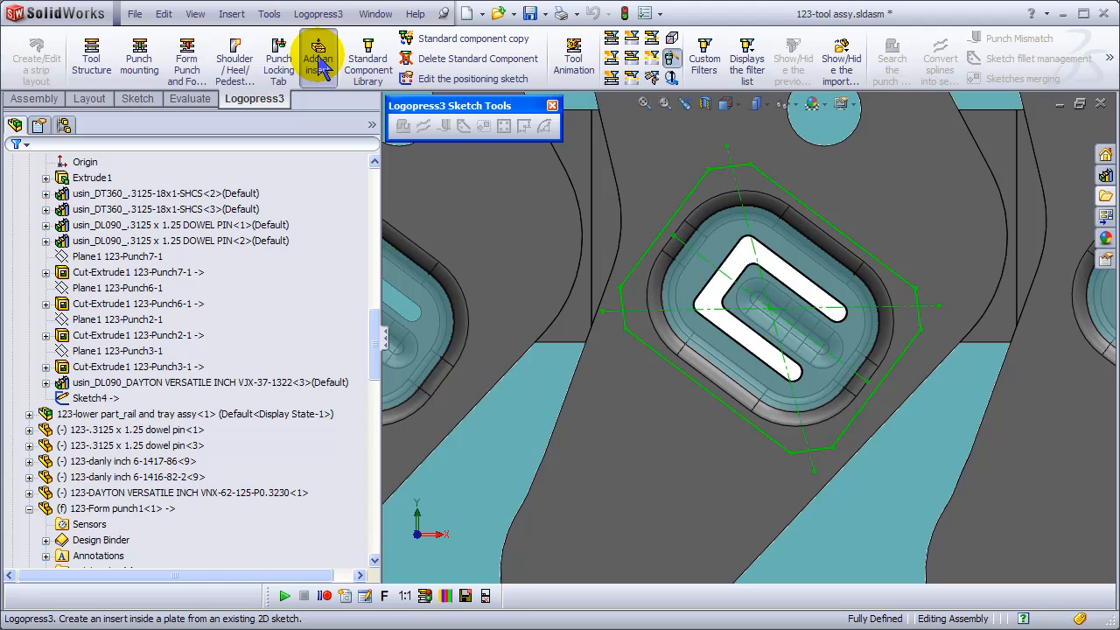
left_click(319, 55)
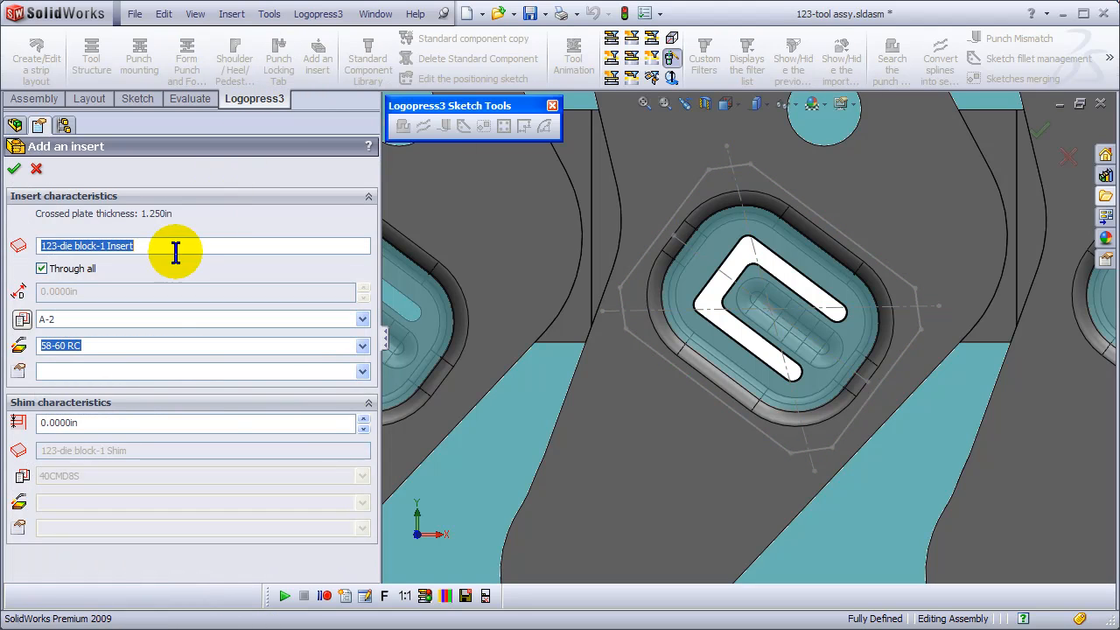
mouse_move(329, 319)
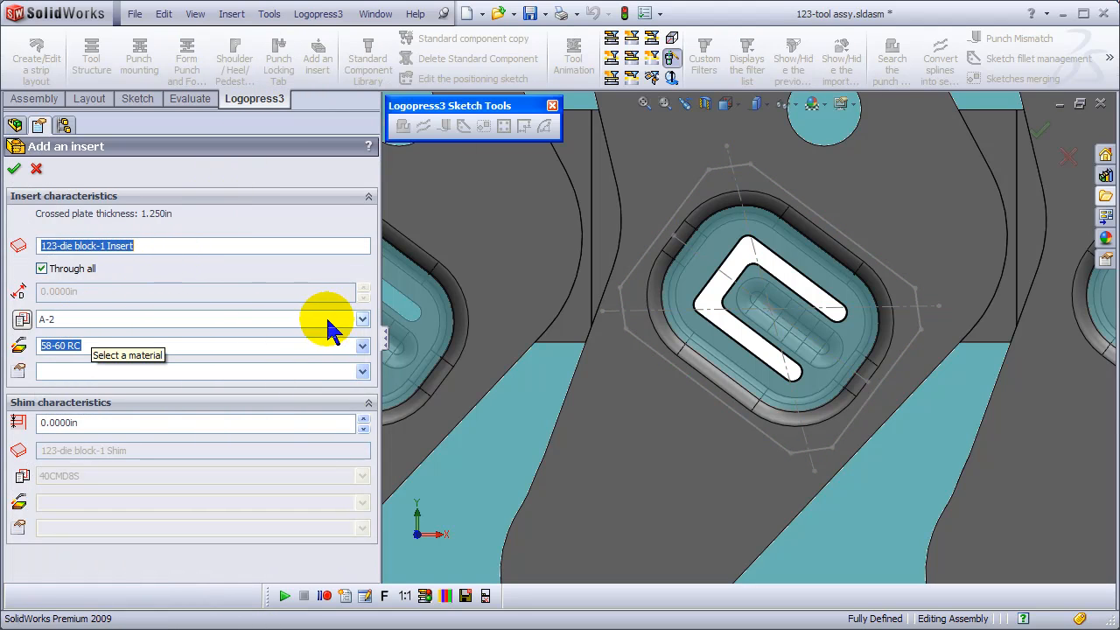
left_click(361, 318)
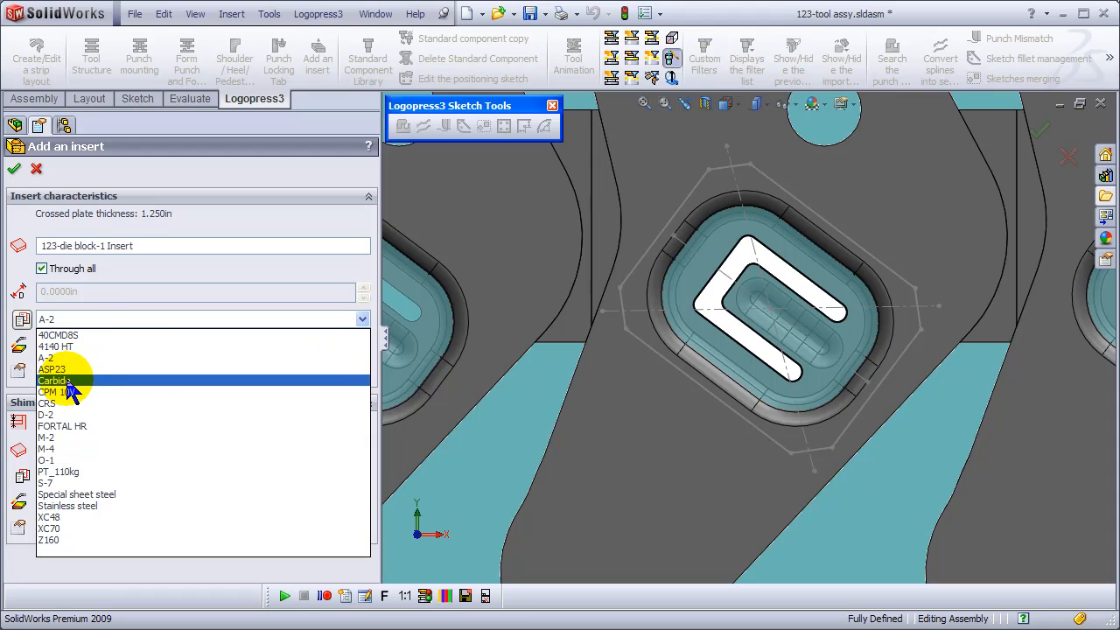
left_click(54, 392)
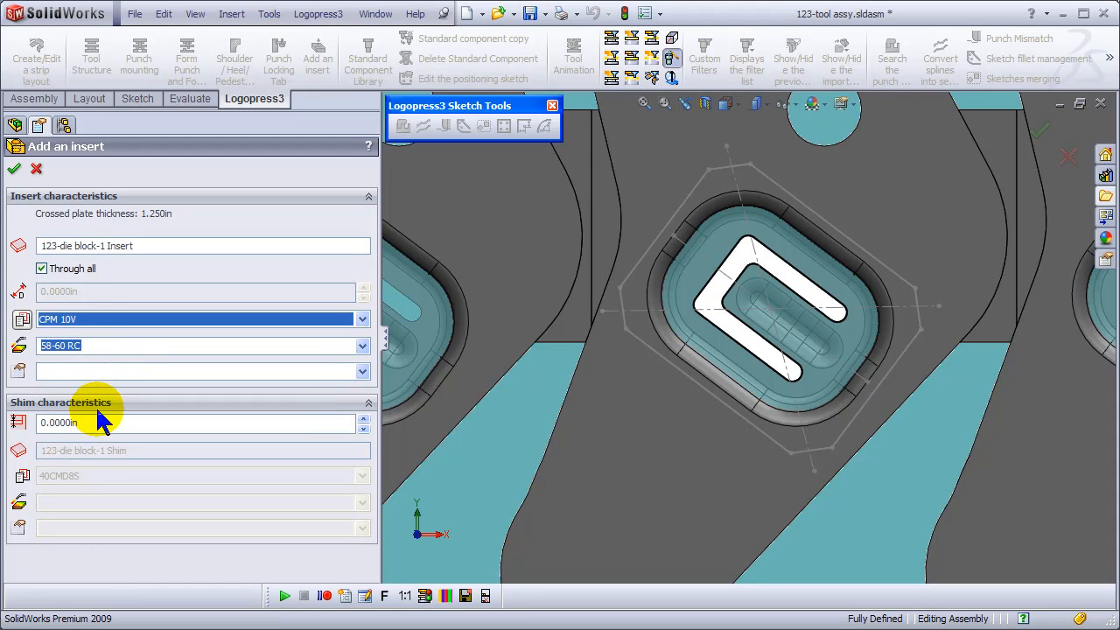
left_click(362, 346)
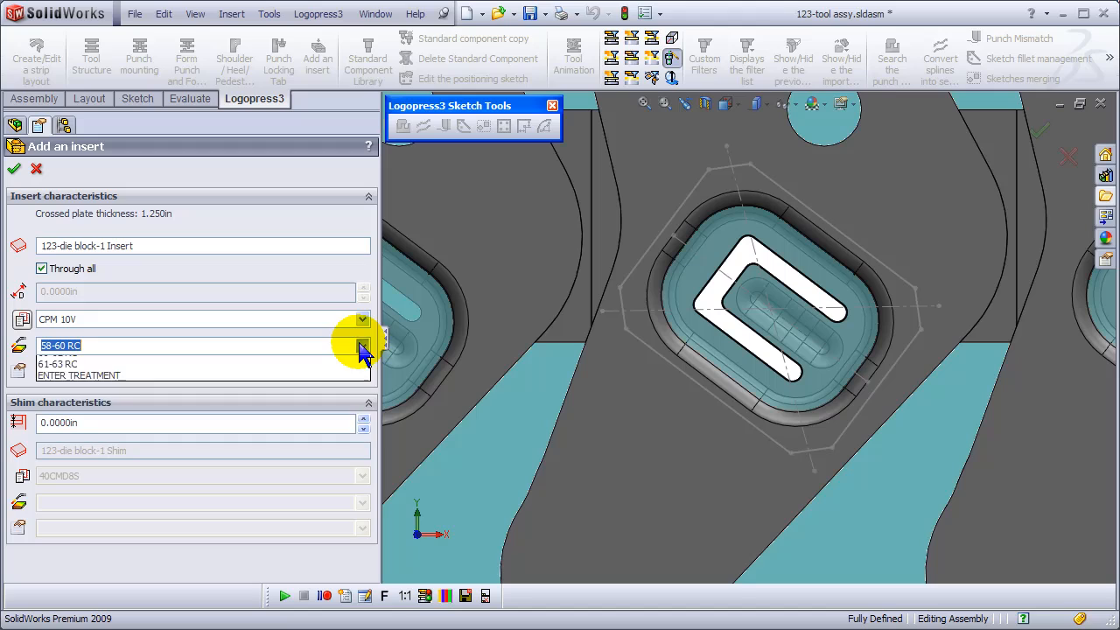
left_click(61, 347)
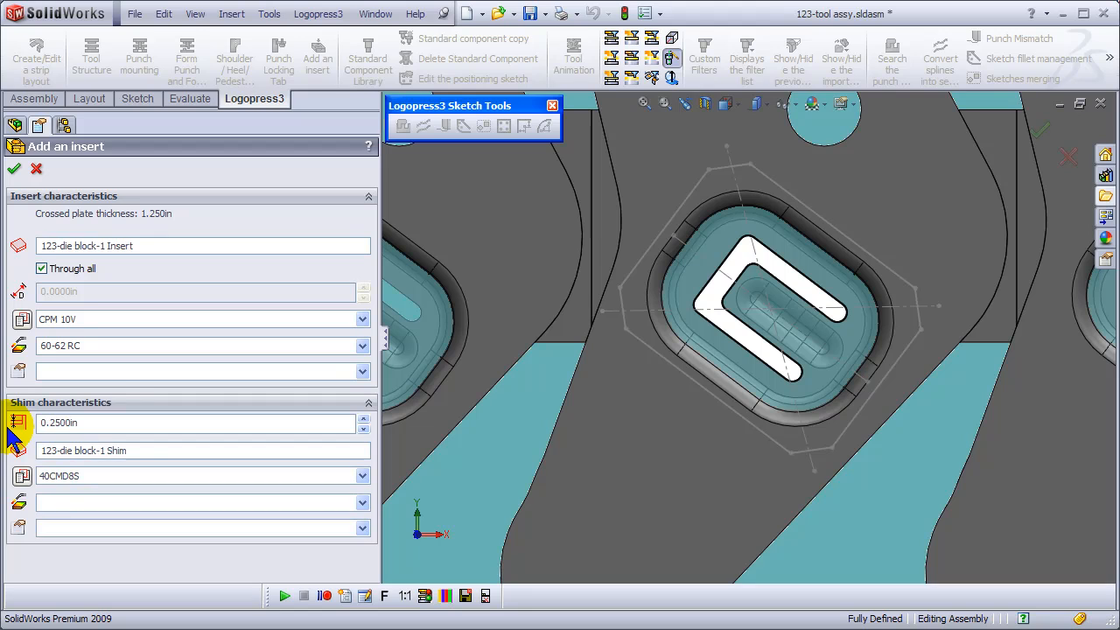
Make the 0.25 in shim out of A-2 and confirm the insert.
left_click(363, 476)
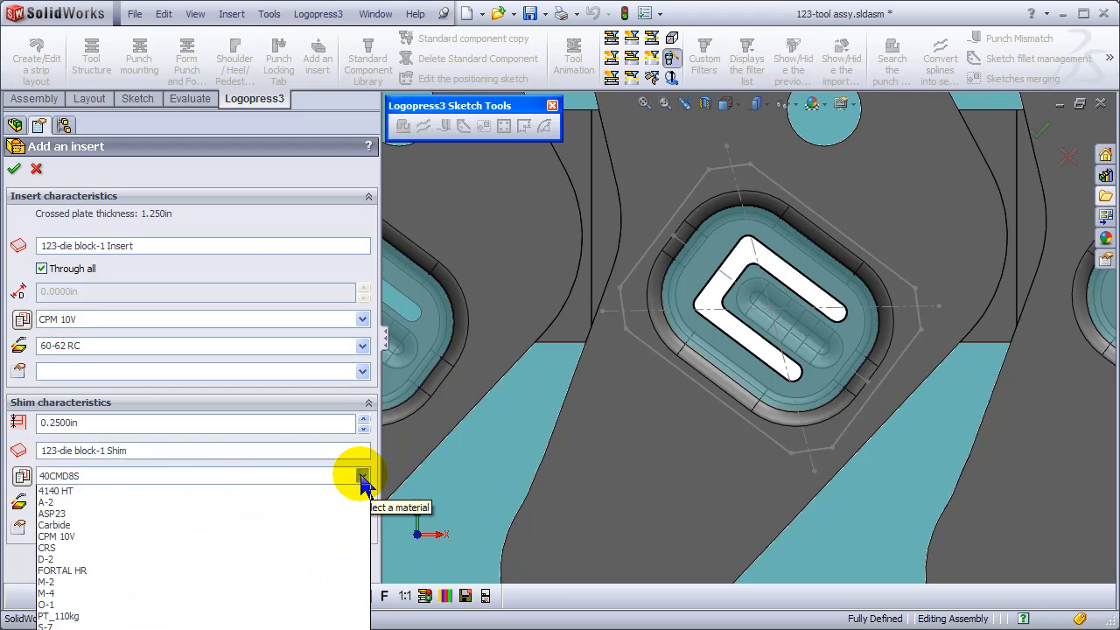
left_click(45, 500)
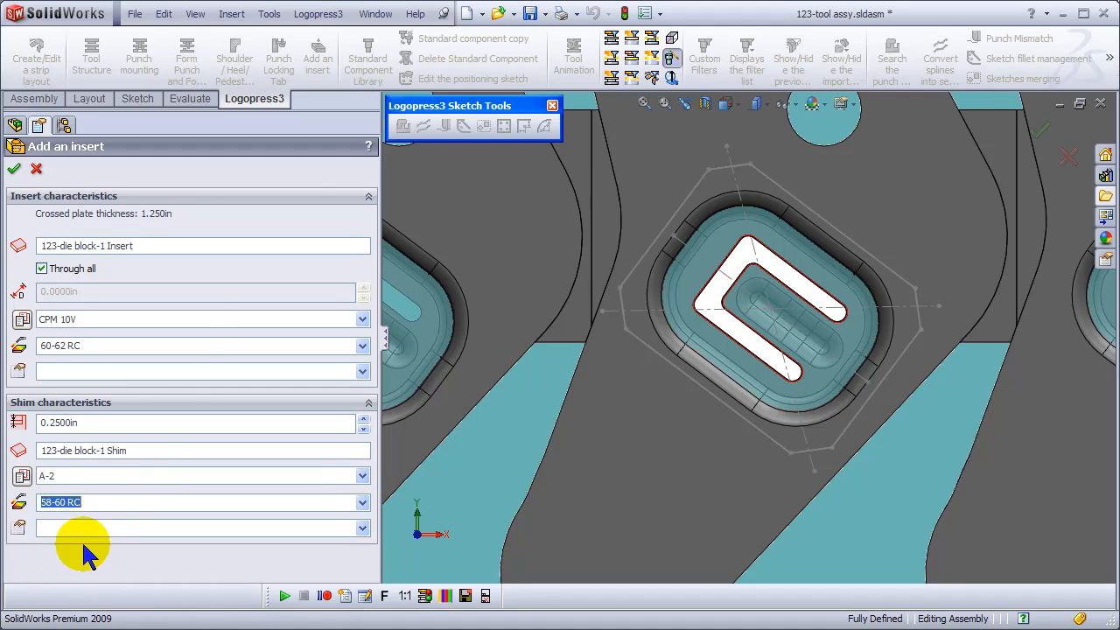
mouse_move(67, 266)
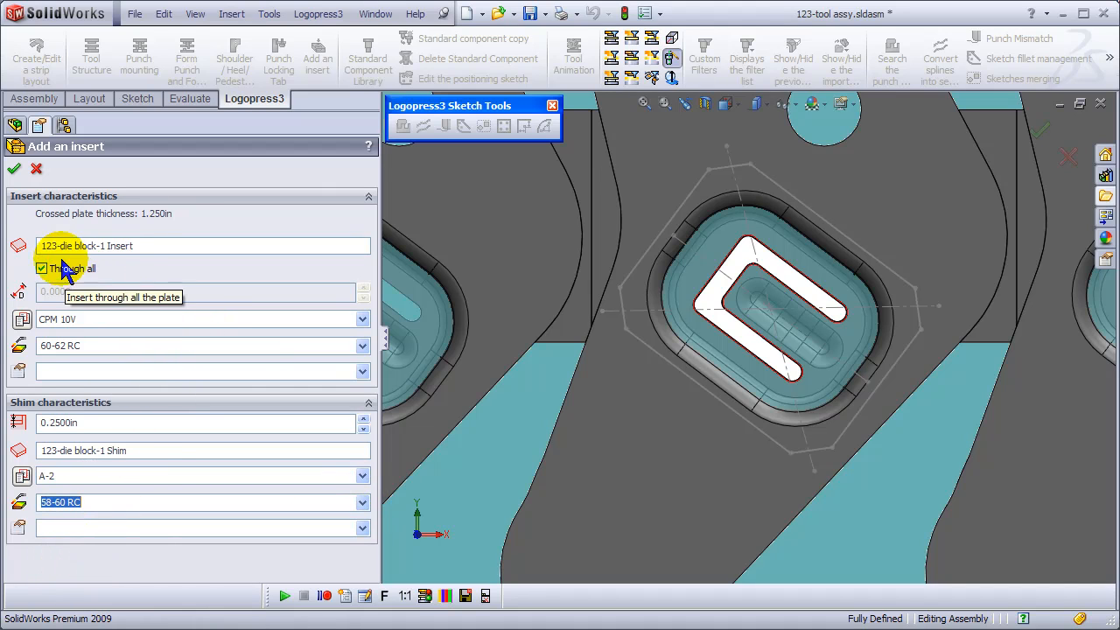
left_click(14, 168)
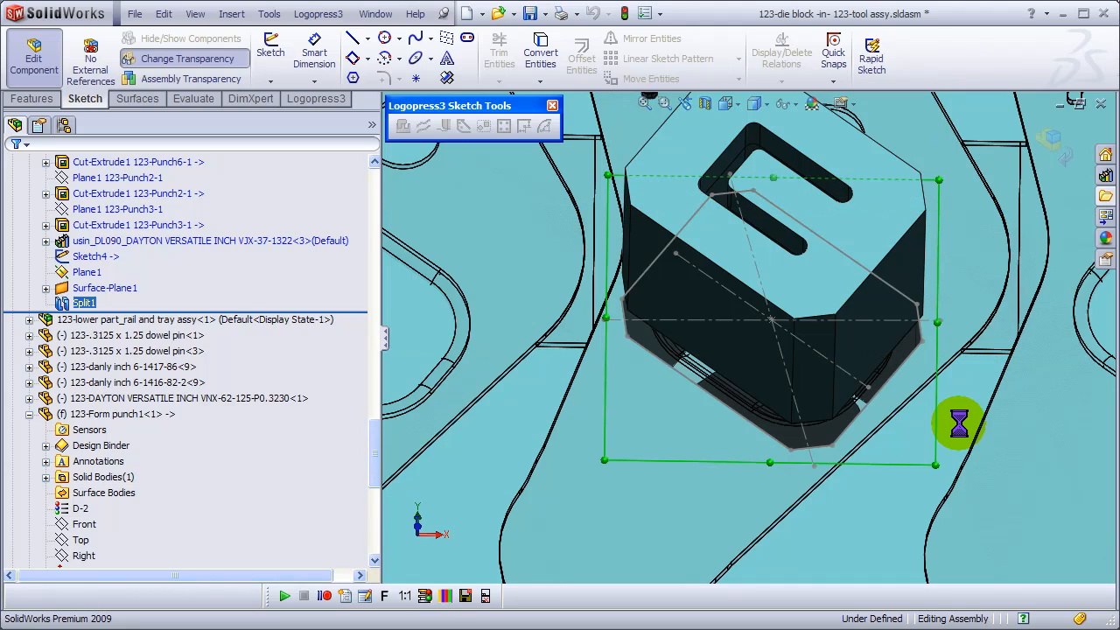
mouse_move(963, 431)
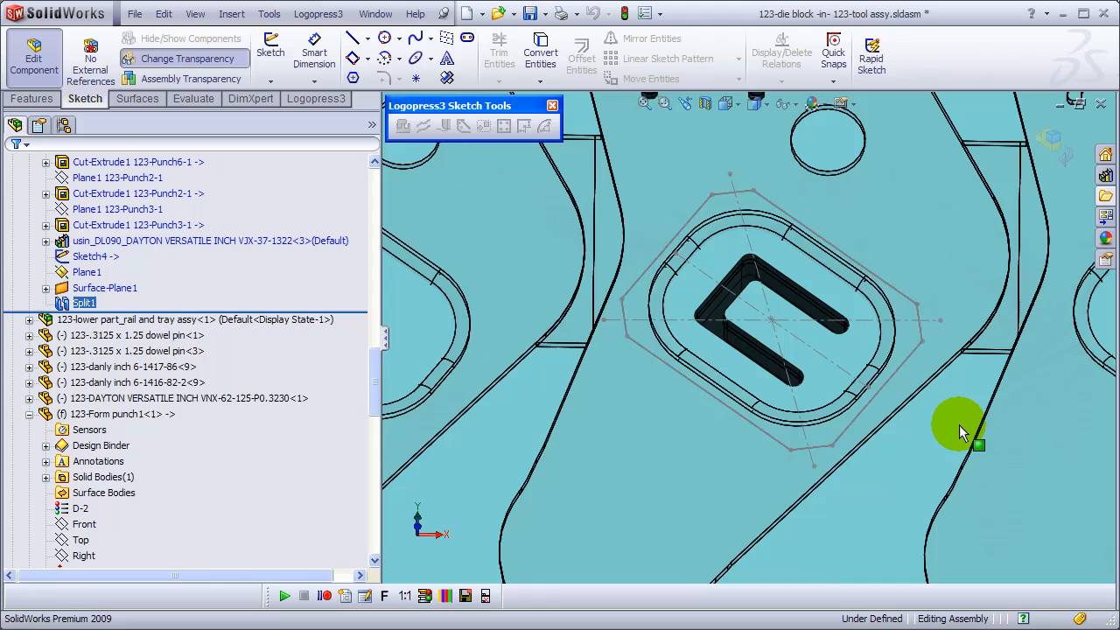
Start editing how the new insert cuts the die block so the sketch-edit prompt appears.
left_click(959, 427)
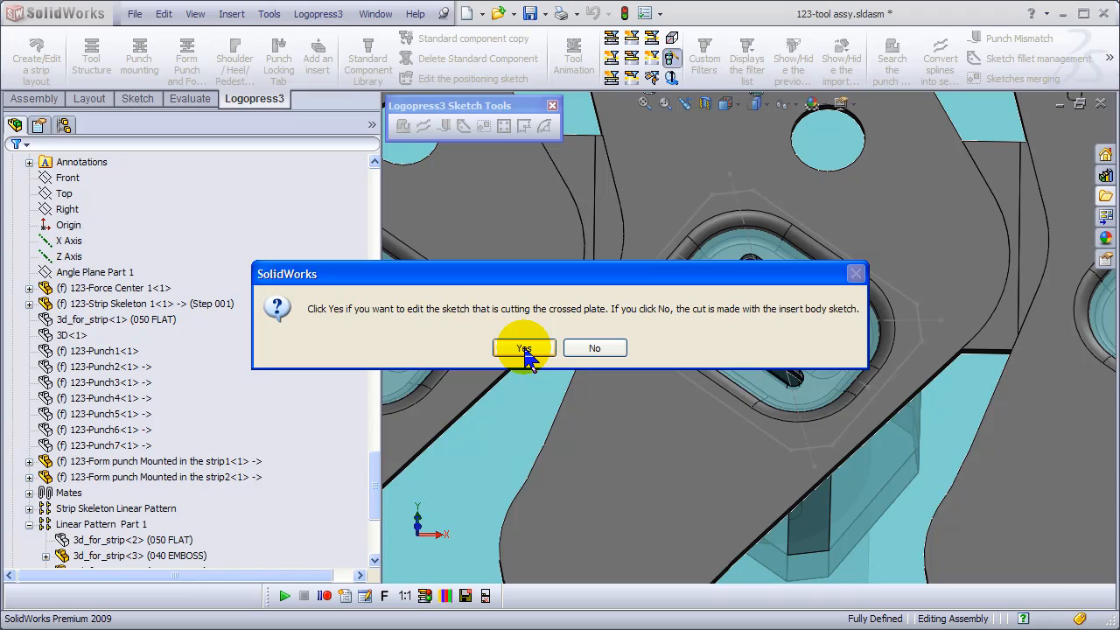
Answer Yes, then convert the cutting sketch's chamfered corners to 0.094 in fillets via Sketch fillet management.
left_click(523, 346)
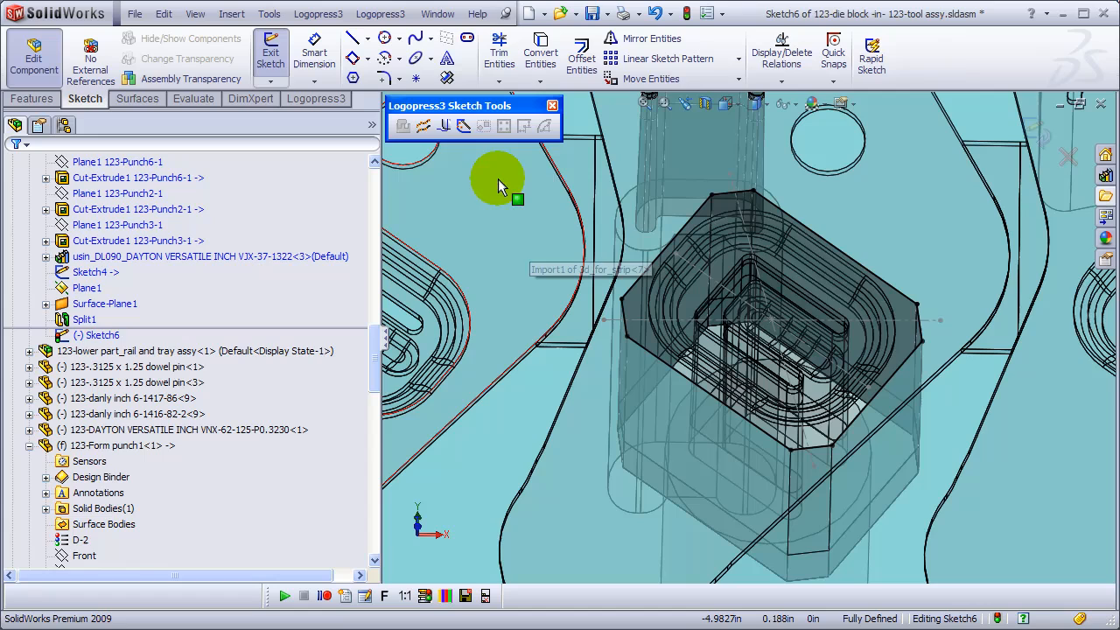
mouse_move(463, 126)
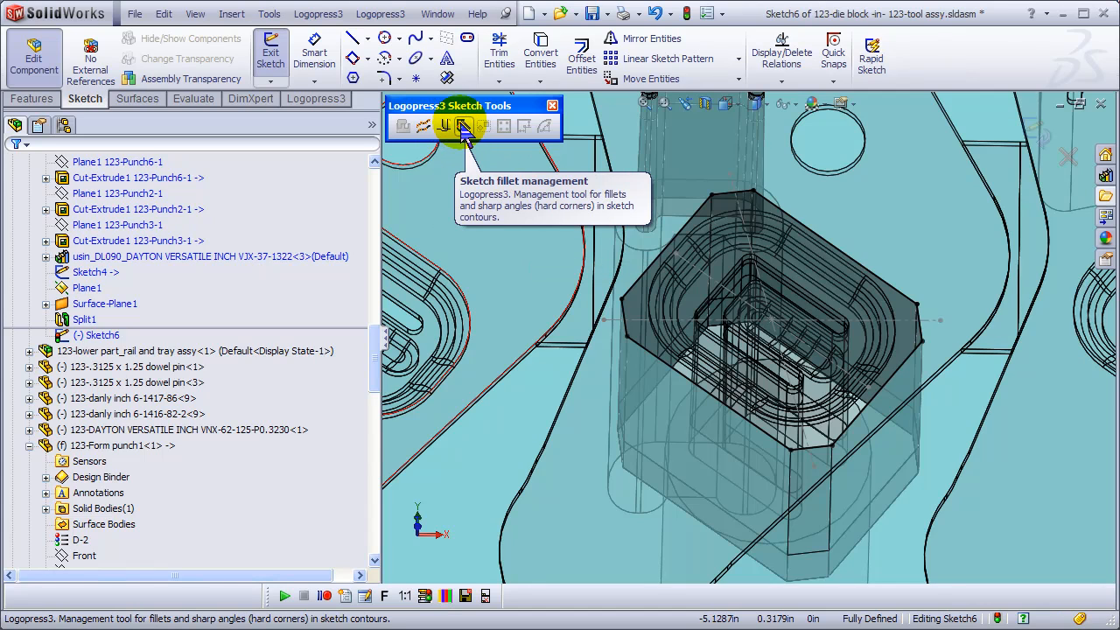
left_click(464, 126)
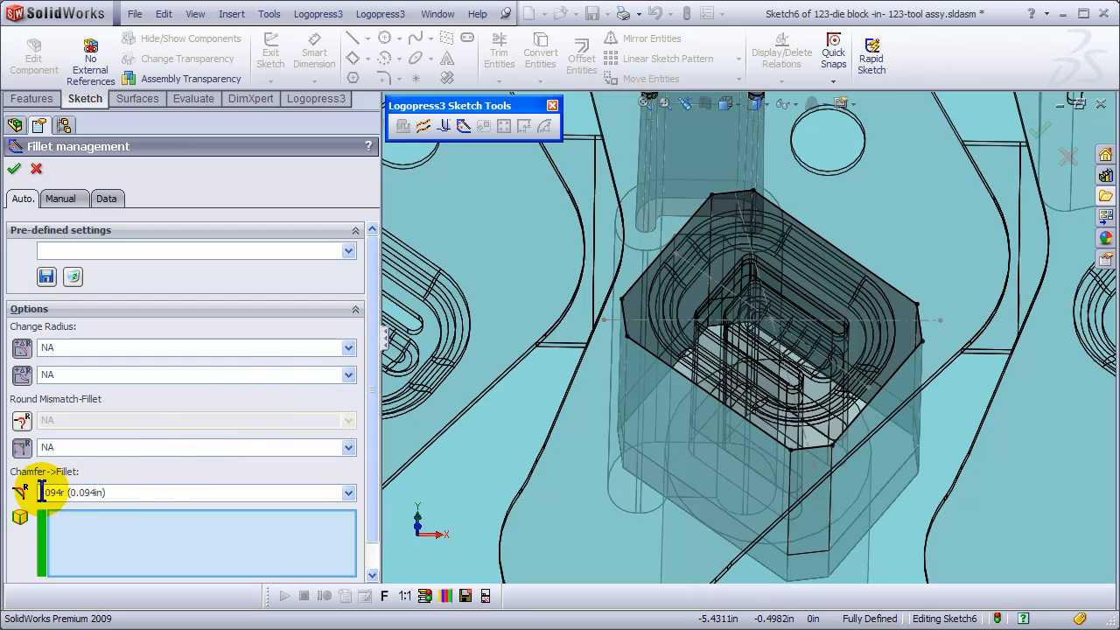
mouse_move(141, 481)
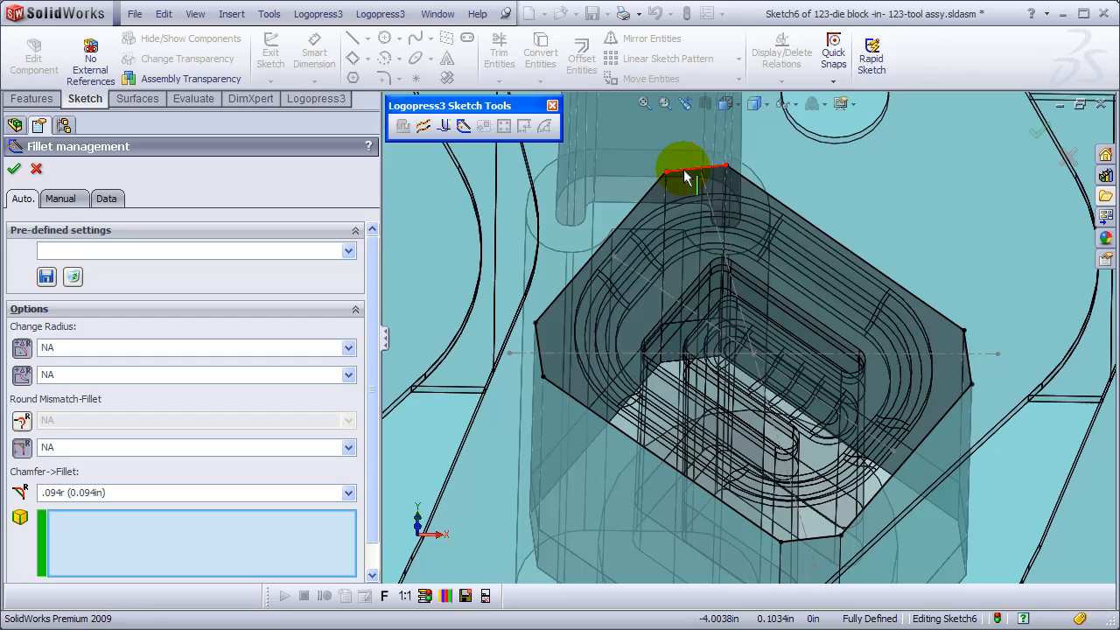
left_click(718, 376)
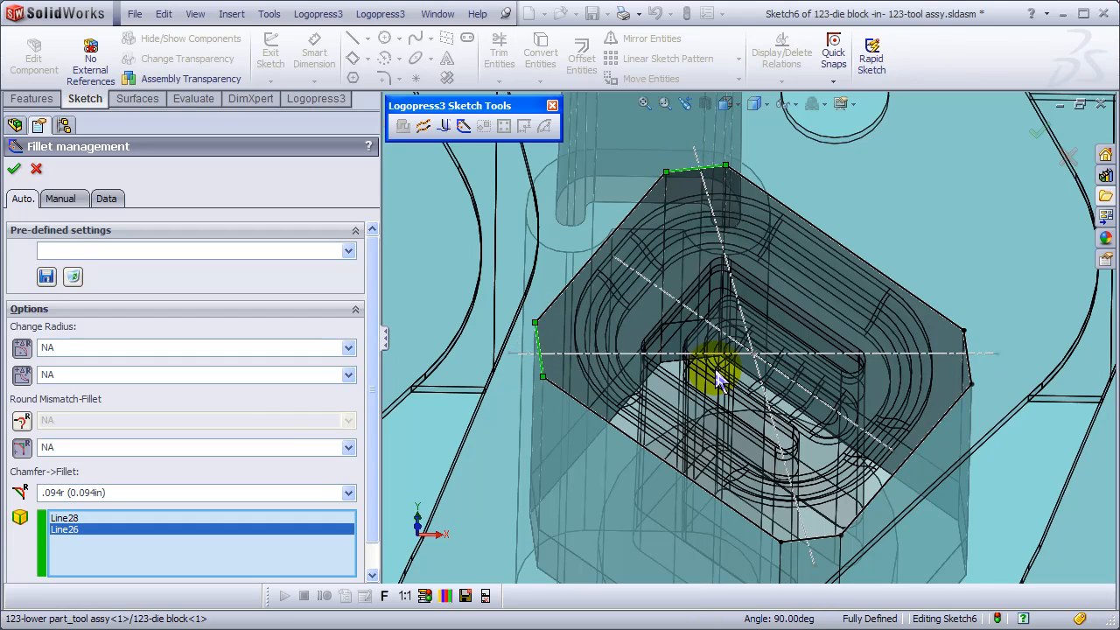
left_click(823, 539)
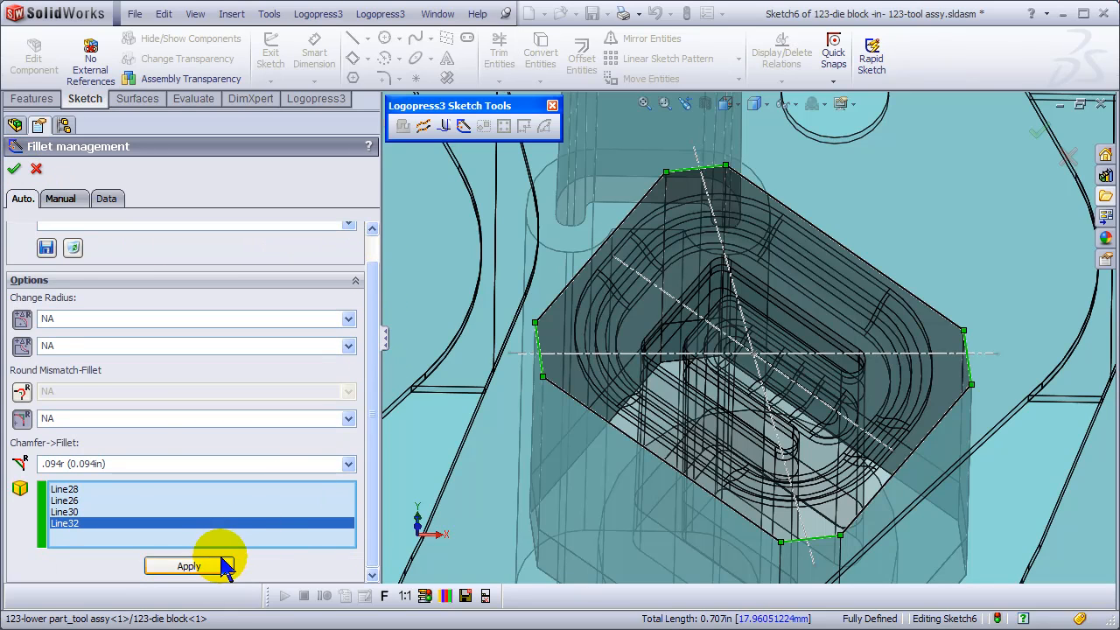
left_click(187, 567)
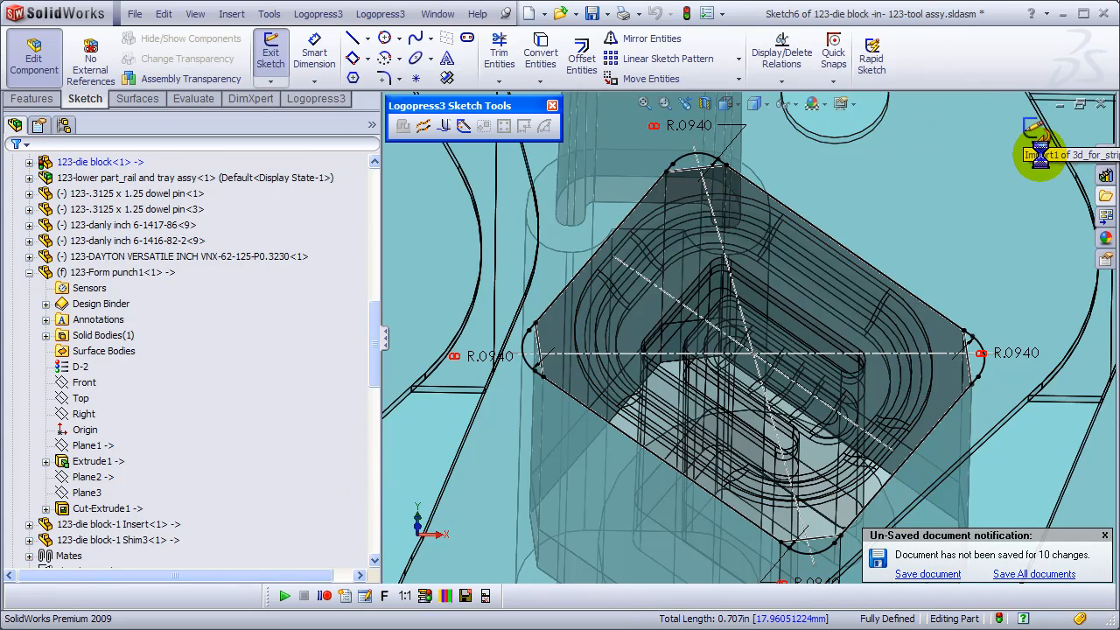
Exit the crossed-plate cutting sketch of the die block.
left_click(270, 51)
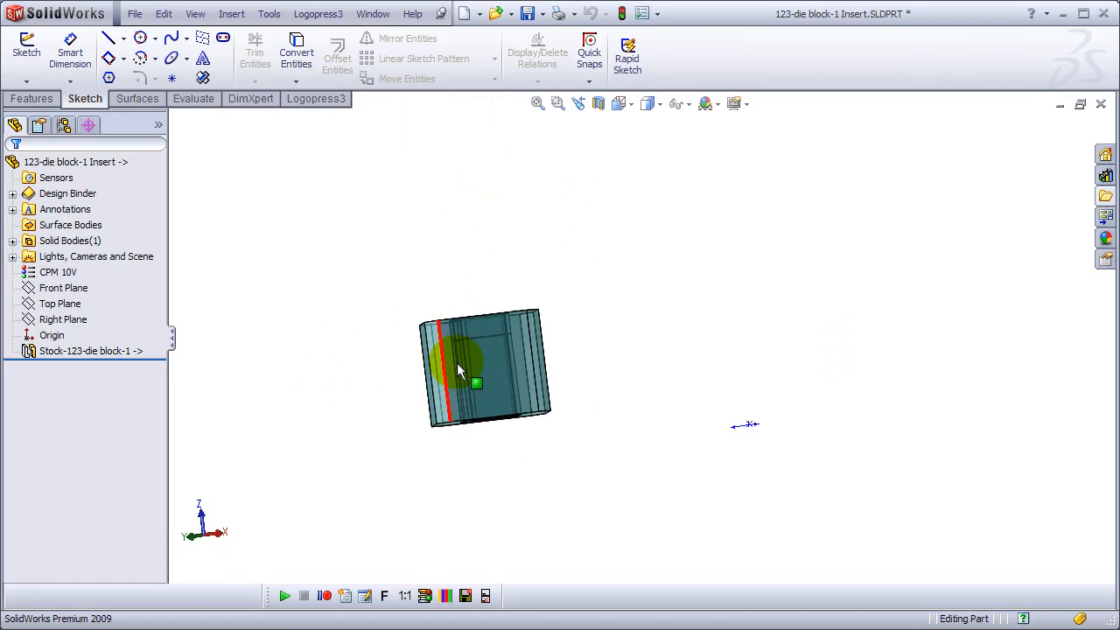
Extrude a 2 mm band on the insert face, close the insert part and Save All modified documents.
left_click(458, 368)
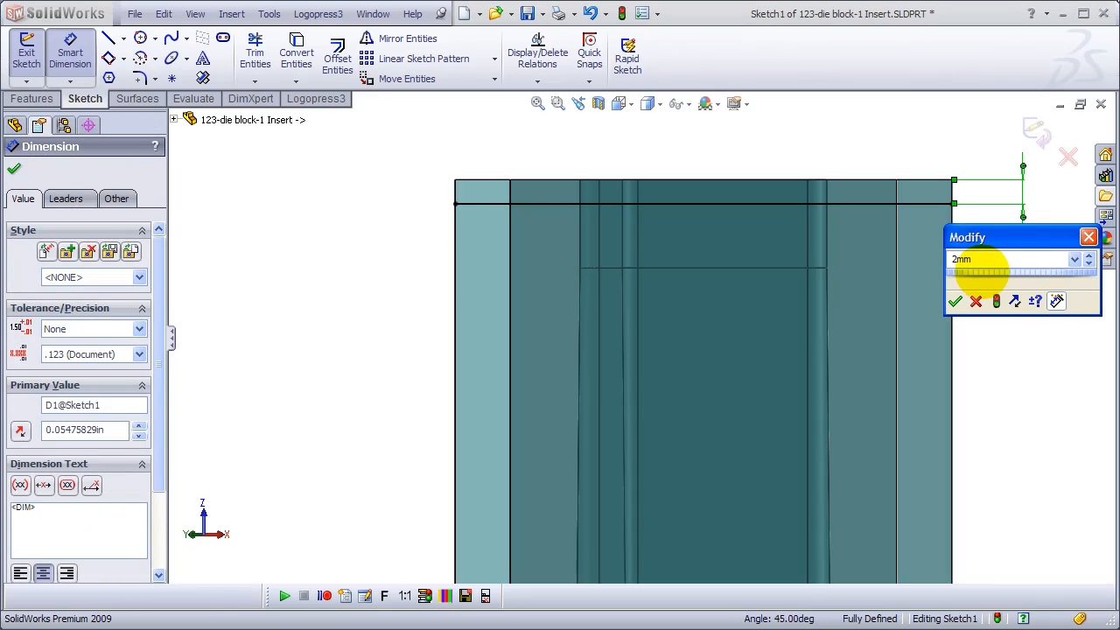
left_click(955, 301)
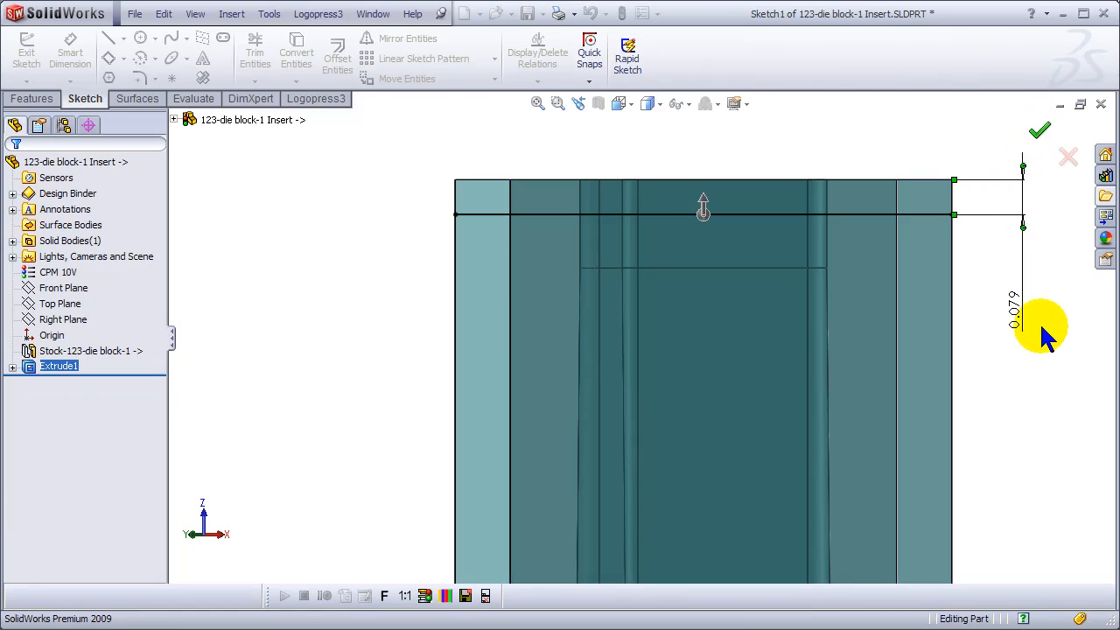
left_click(1039, 130)
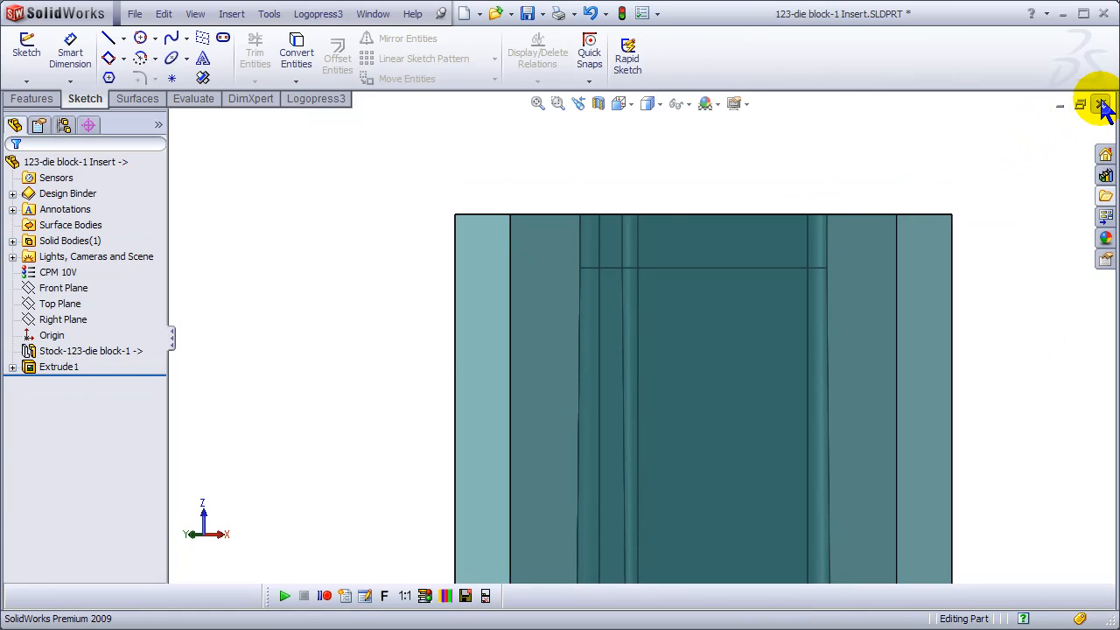
left_click(1102, 103)
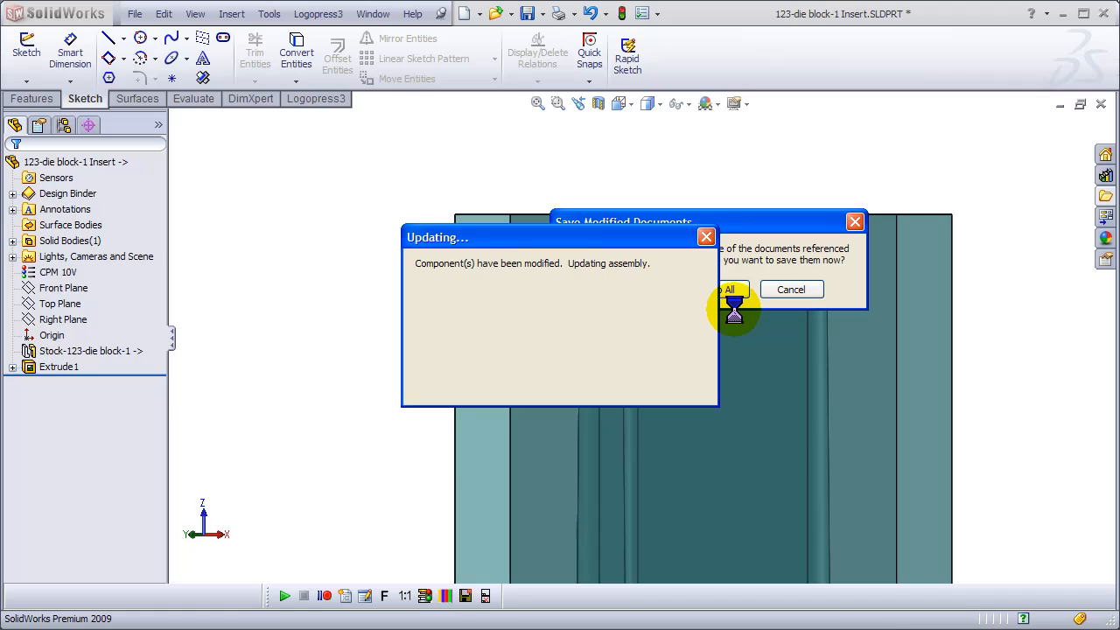
left_click(729, 288)
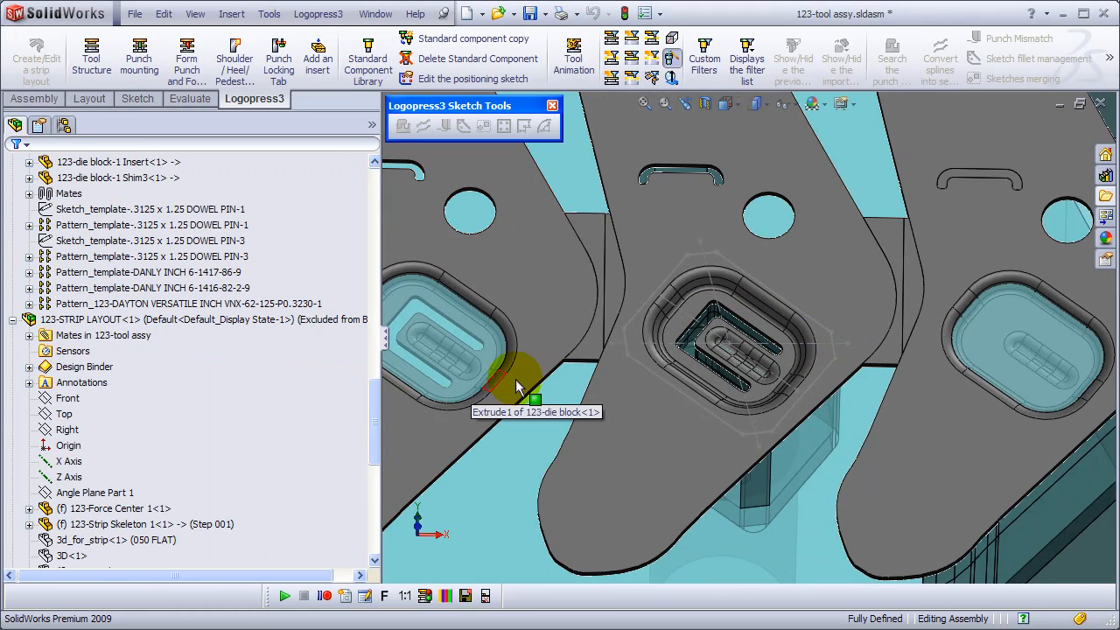
Select the die block, expand its feature tree and review the insert's cutting sketch Sketch4.
left_click(517, 385)
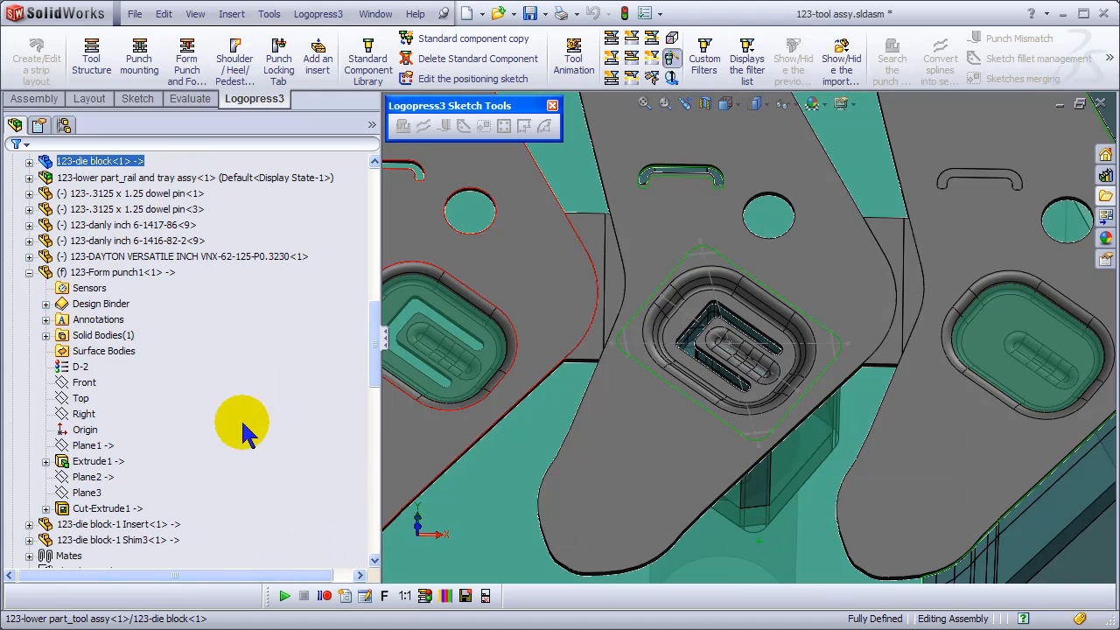
left_click(103, 507)
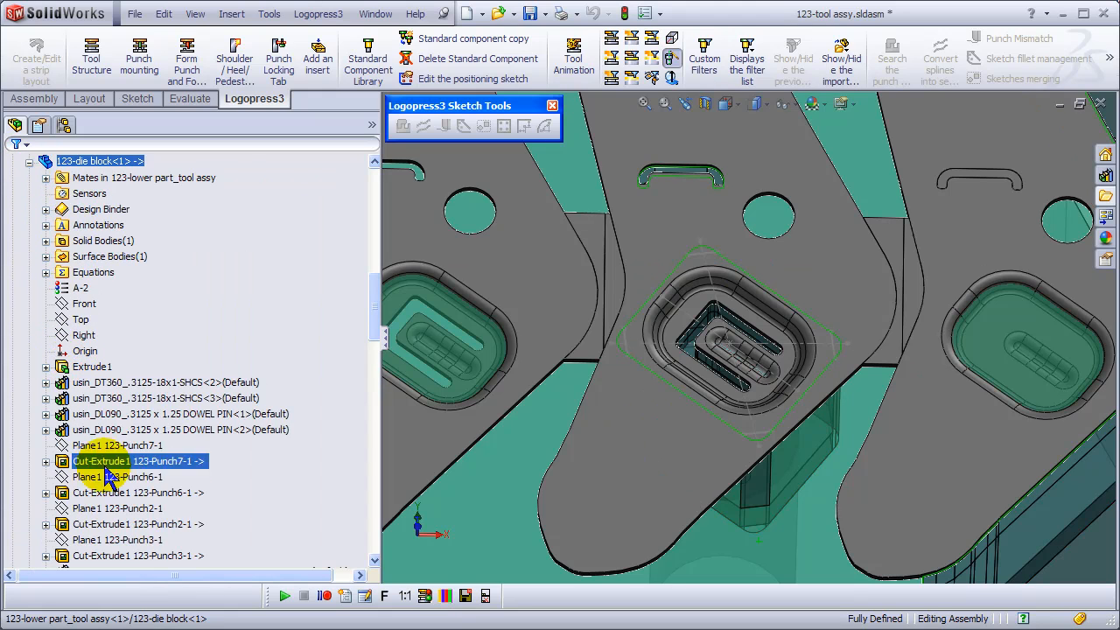
scroll("down", 3)
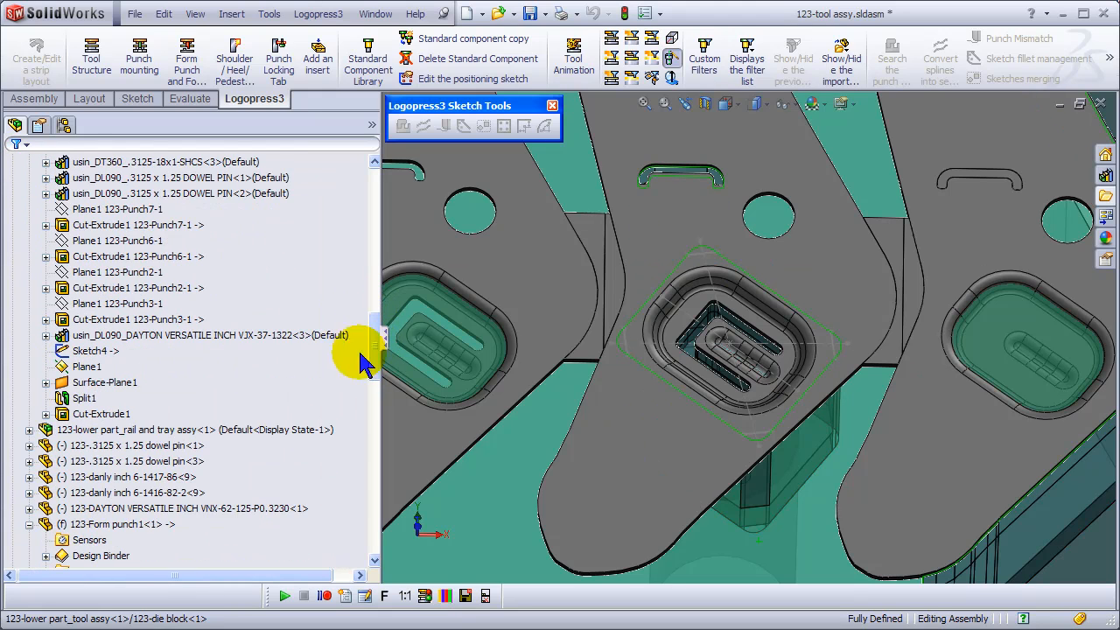
left_click(91, 350)
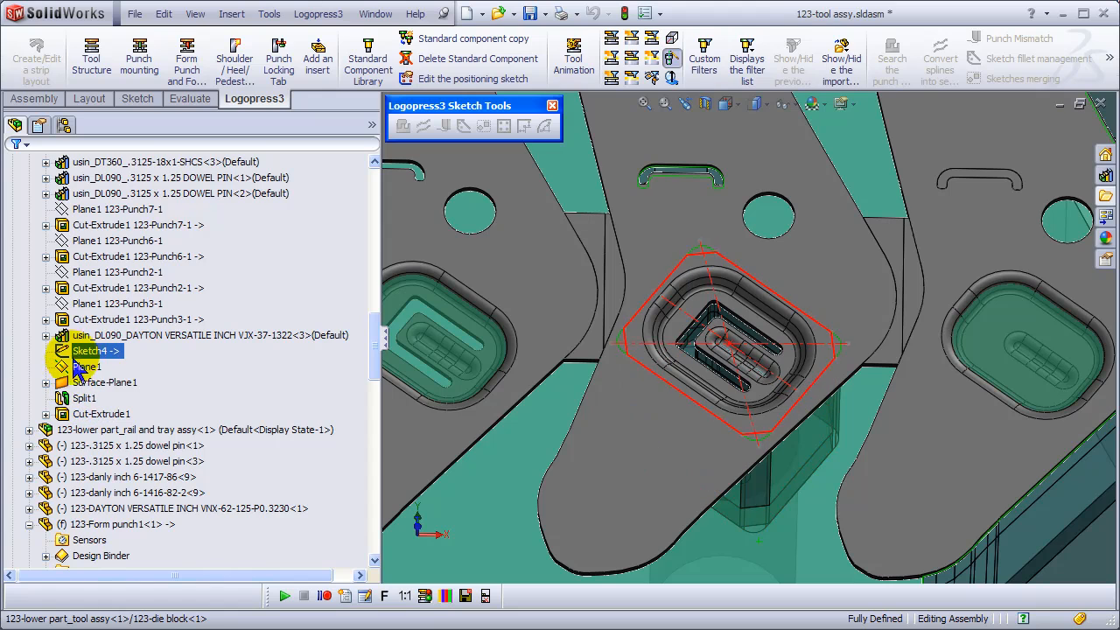
right_click(94, 350)
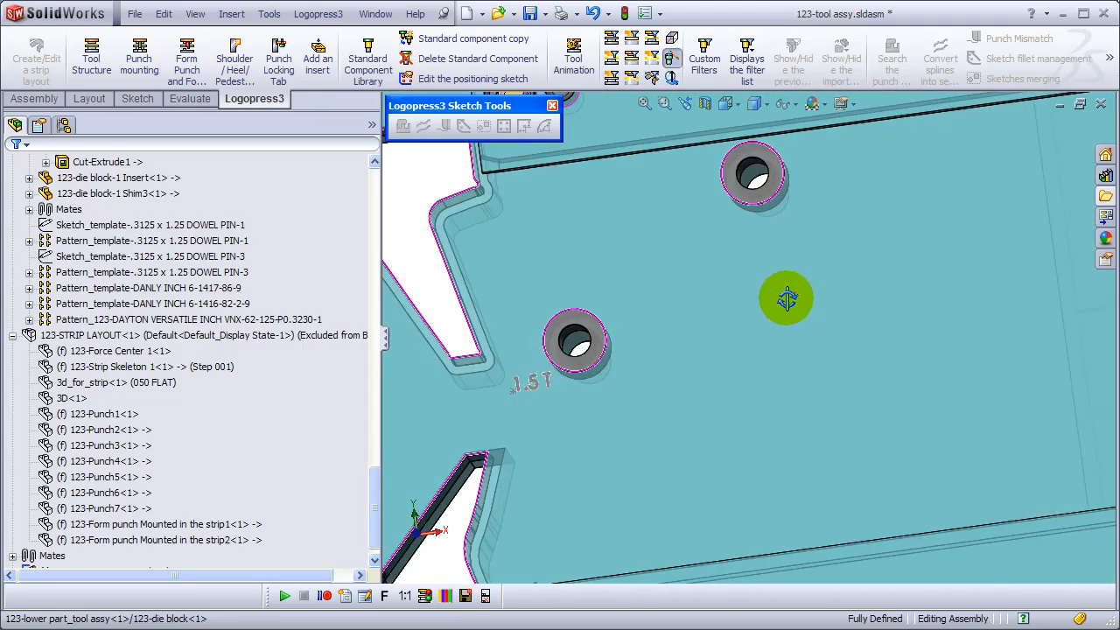
Orbit the die block to view it at an angle and see its sides.
left_click_drag(786, 297, 826, 248)
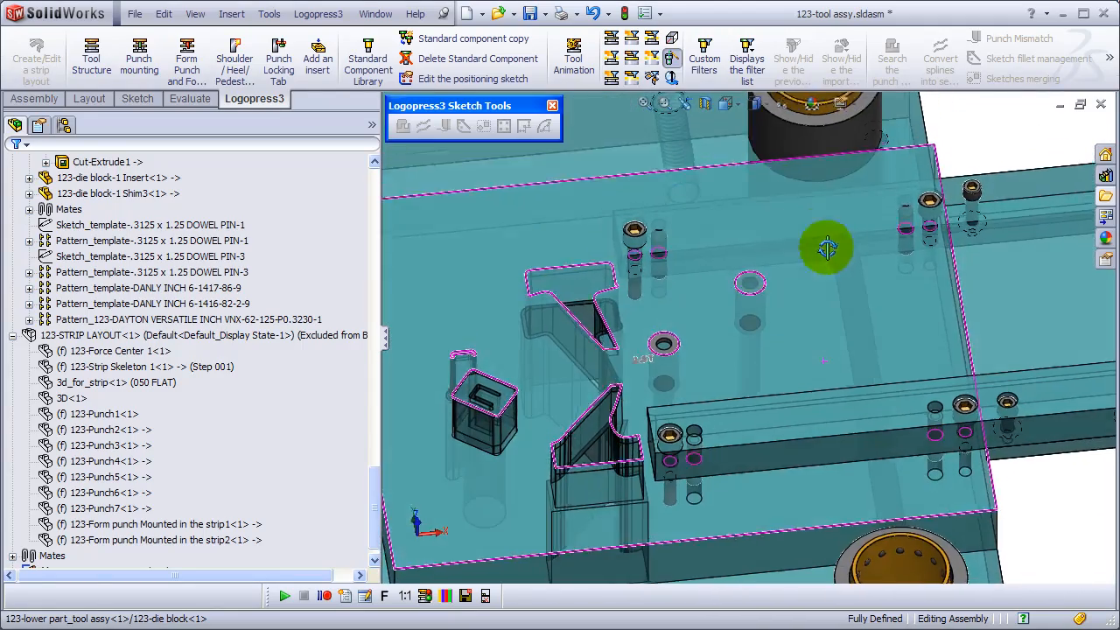
left_click_drag(827, 249, 801, 367)
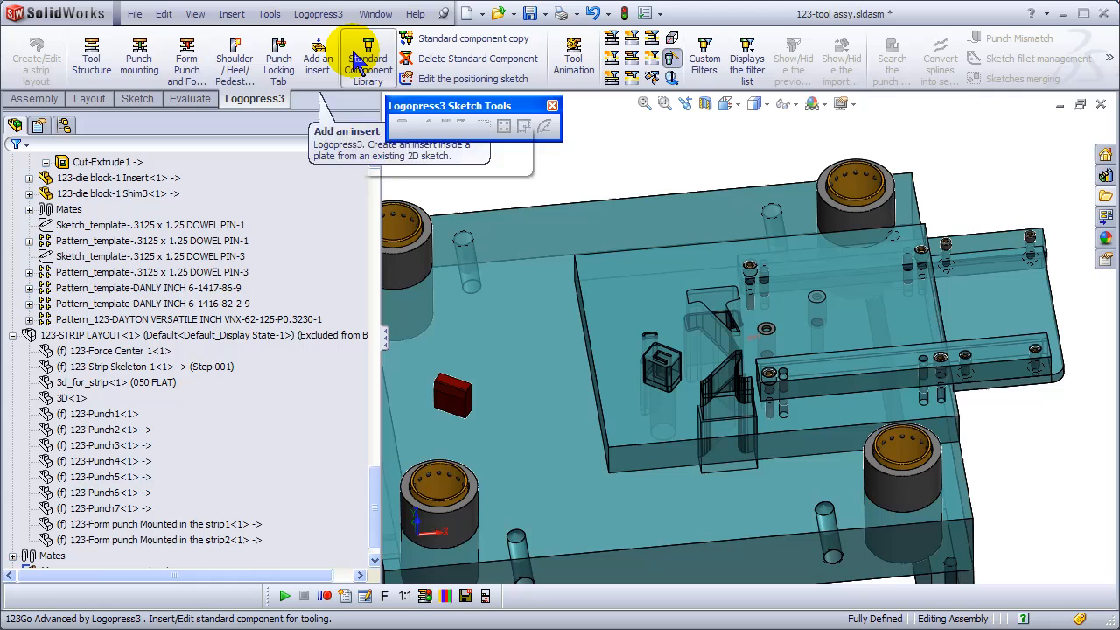
mouse_move(709, 311)
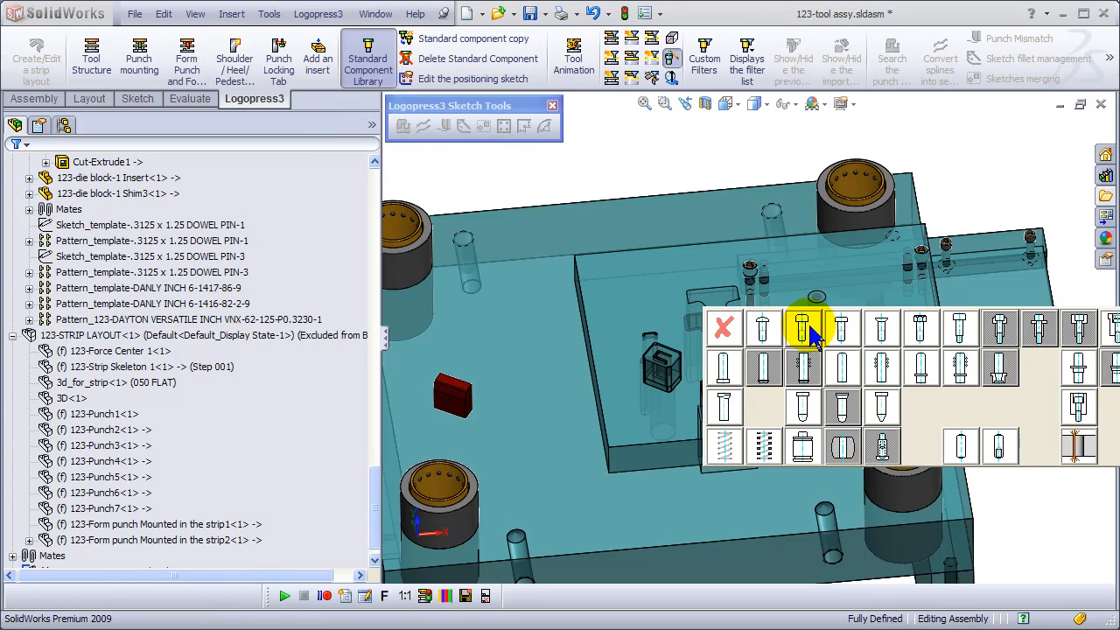
Configure a 3/8-16 socket head cap screw with its head on the die block top face and accept to position it.
left_click(802, 329)
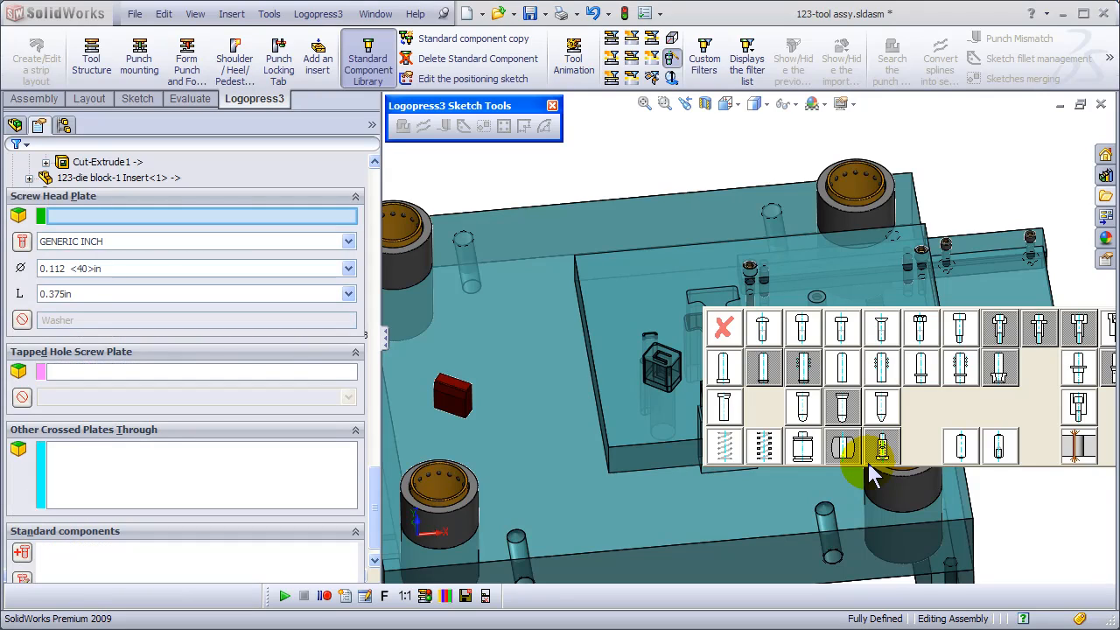
left_click(882, 447)
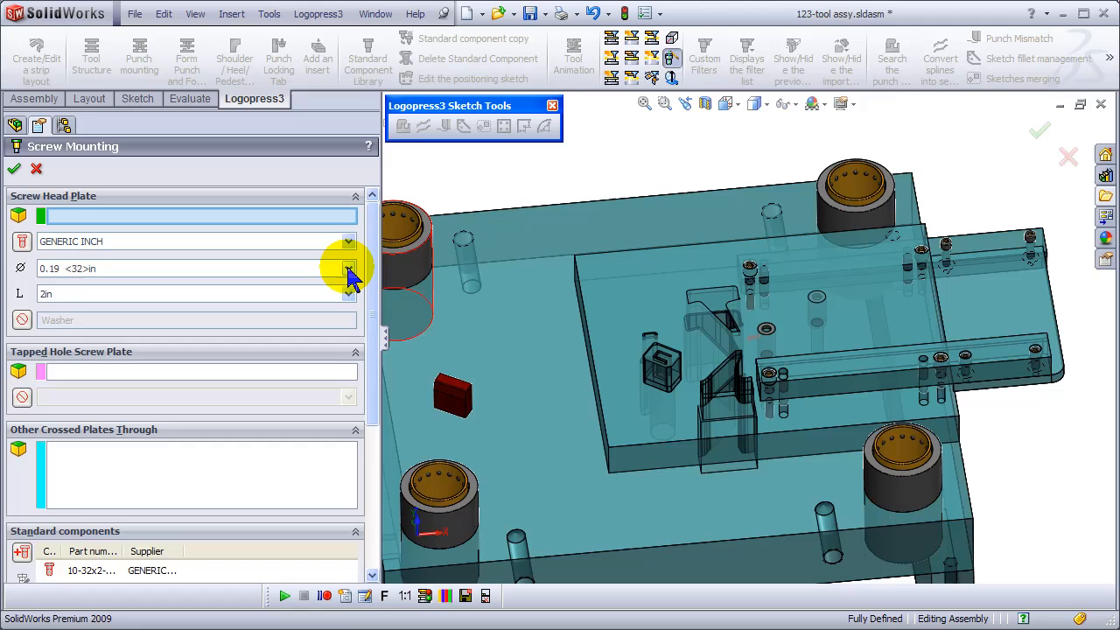
left_click(348, 270)
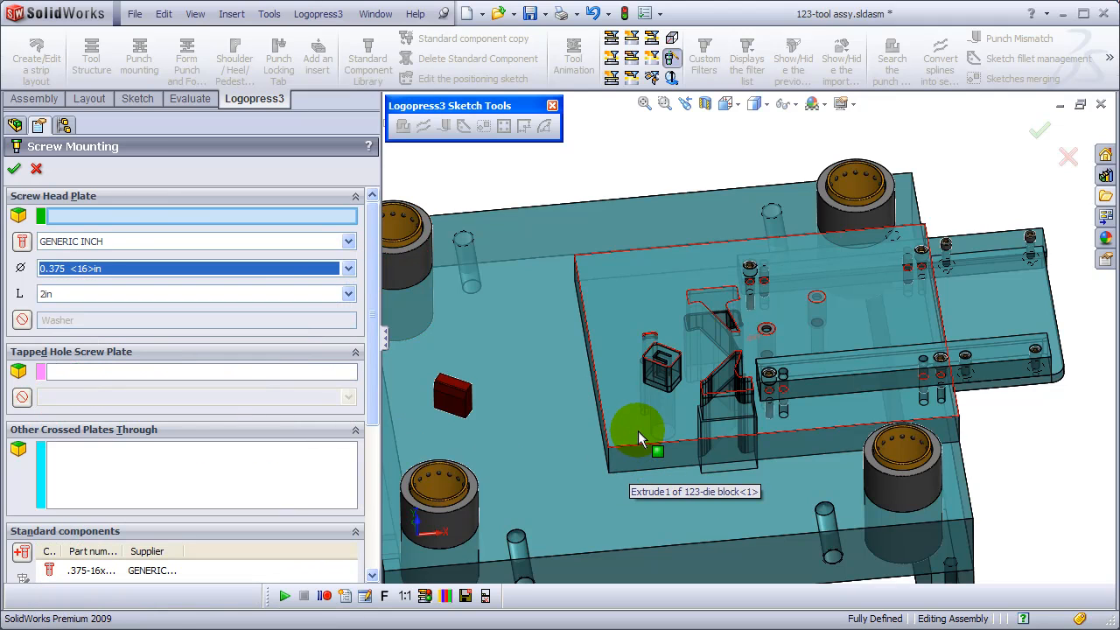
left_click(616, 434)
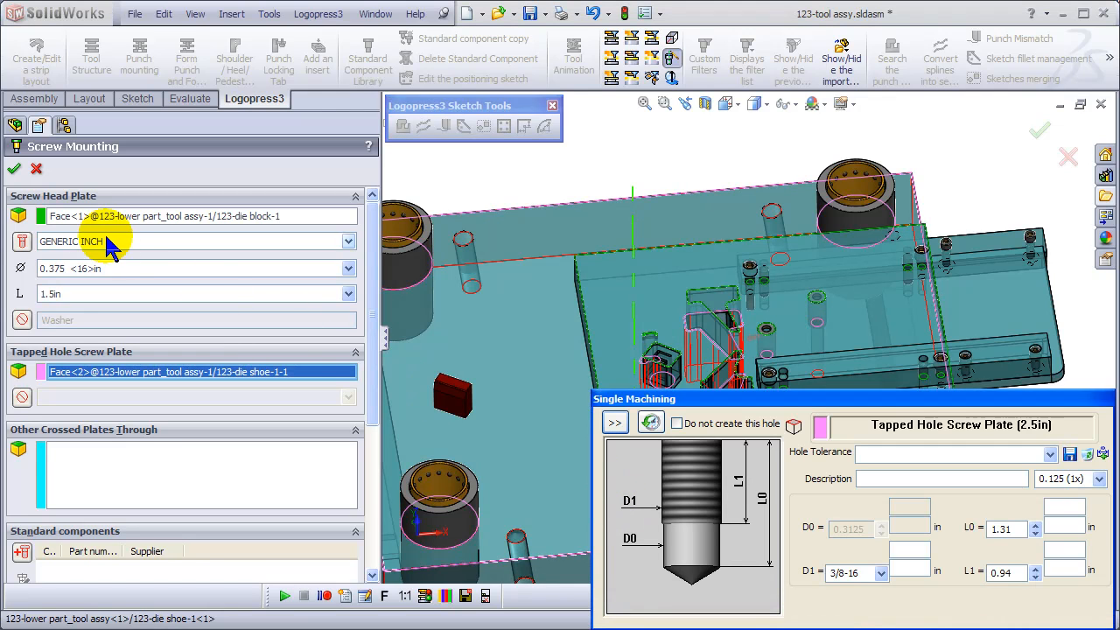
left_click(14, 168)
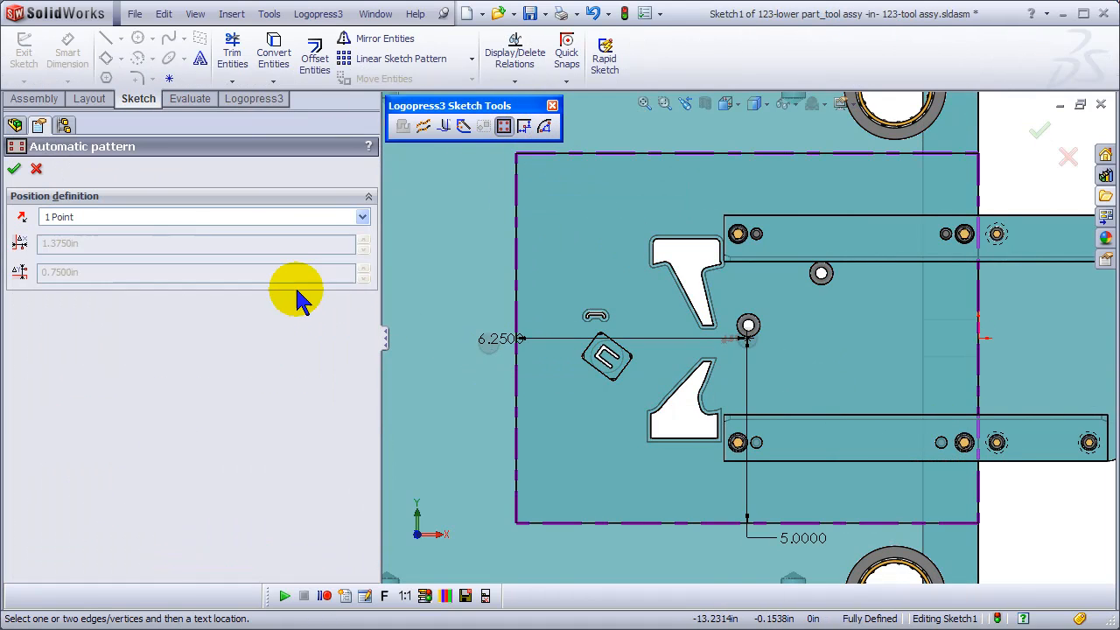
Use a 4 Points automatic pattern with .75 in offsets from each corner and confirm.
left_click(360, 217)
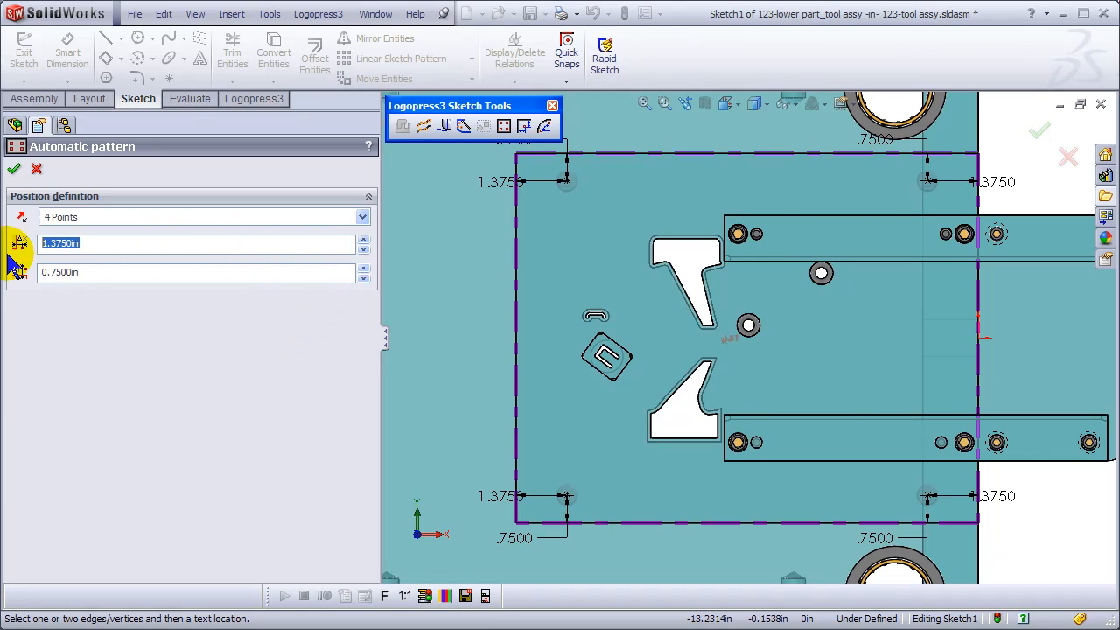
type(".75")
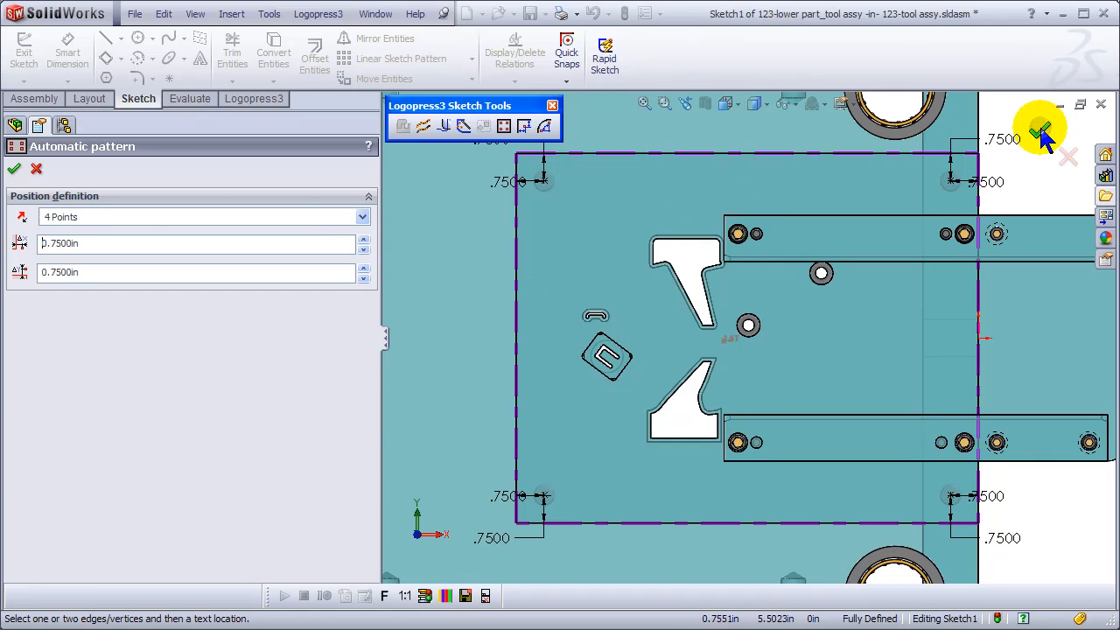
left_click(14, 168)
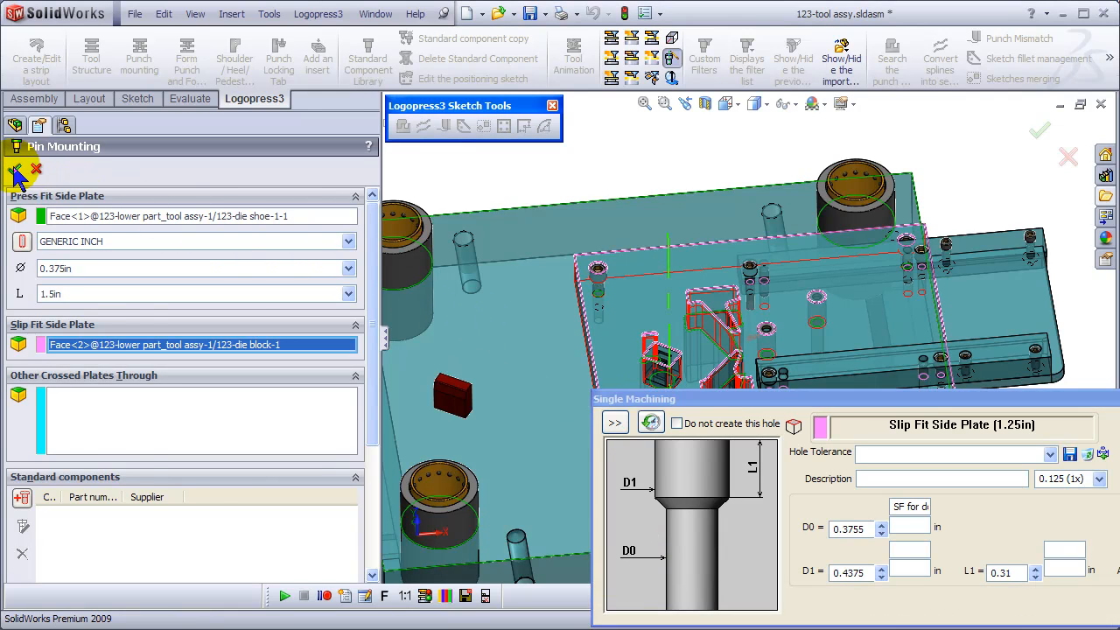
Accept the 0.375 in dowel pin settings and start positioning them.
left_click(16, 168)
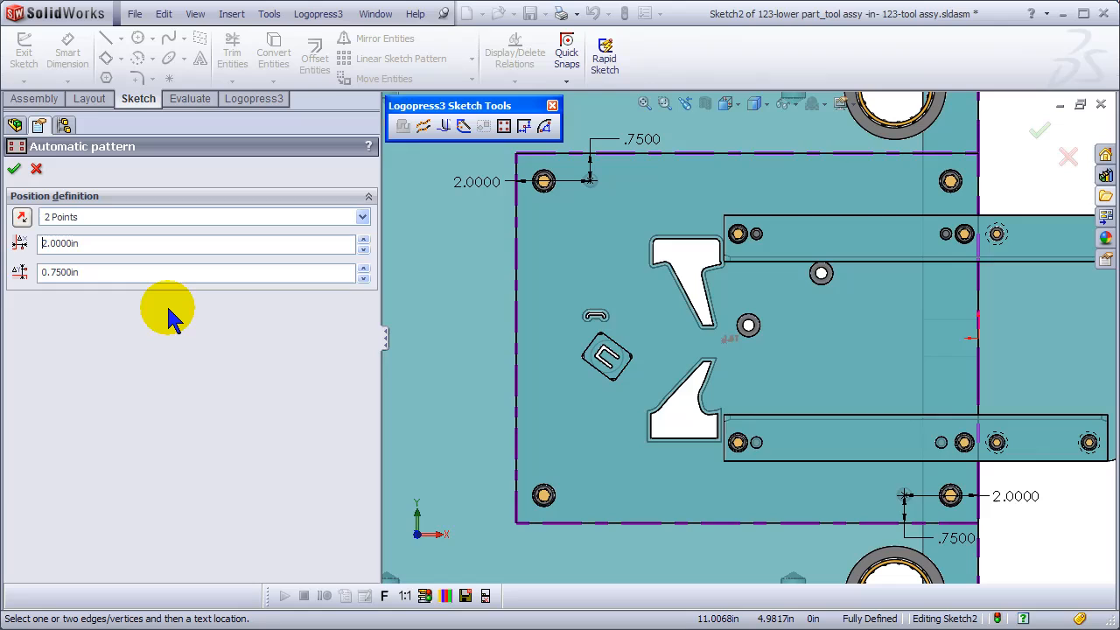
mouse_move(21, 217)
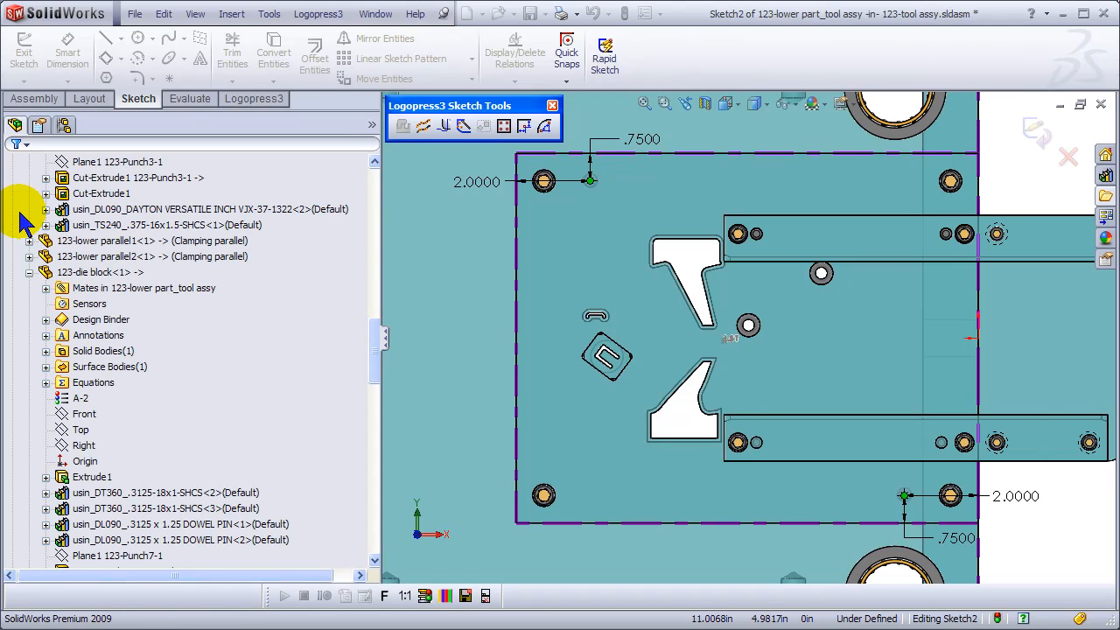
Confirm the 2 Points pin pattern, change one offset from 2.0000 to 2.125 in, and finish positioning.
left_click(16, 126)
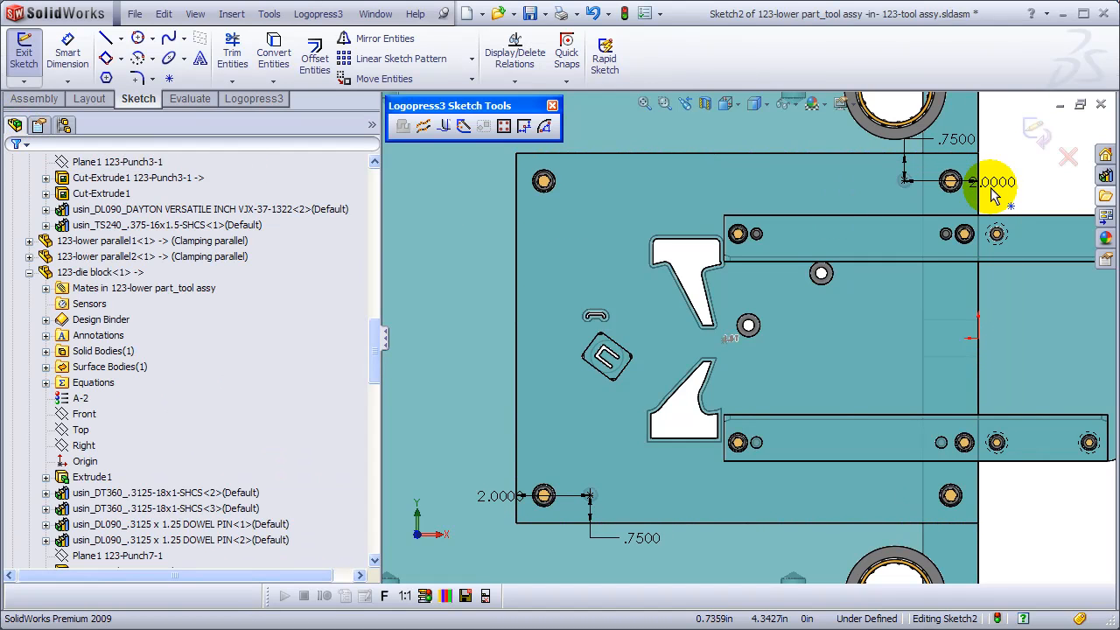
left_click(994, 182)
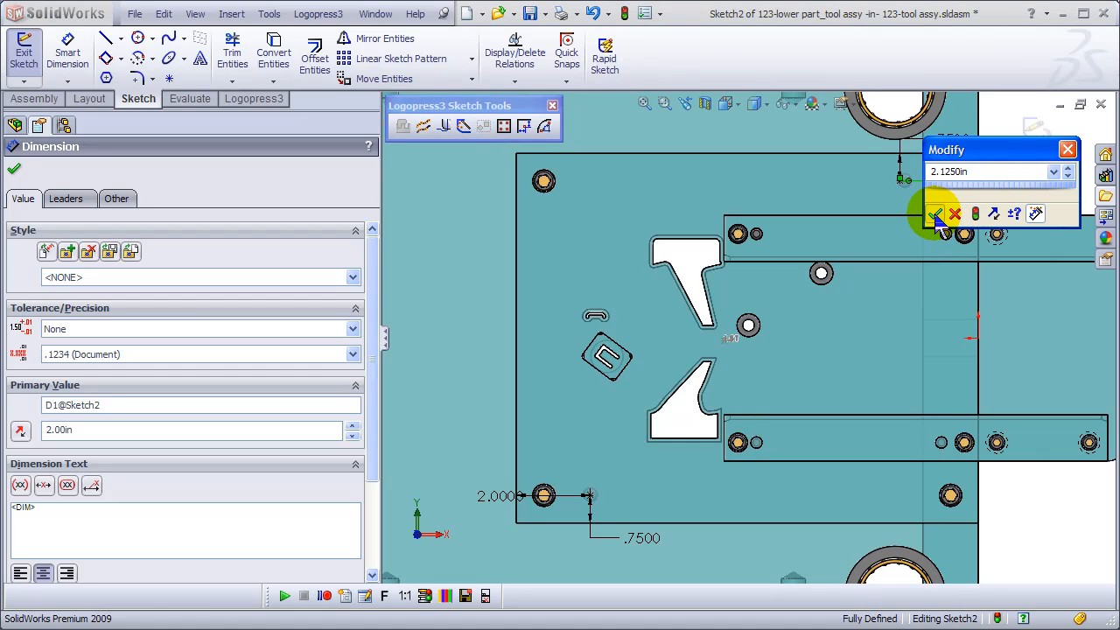
left_click(936, 214)
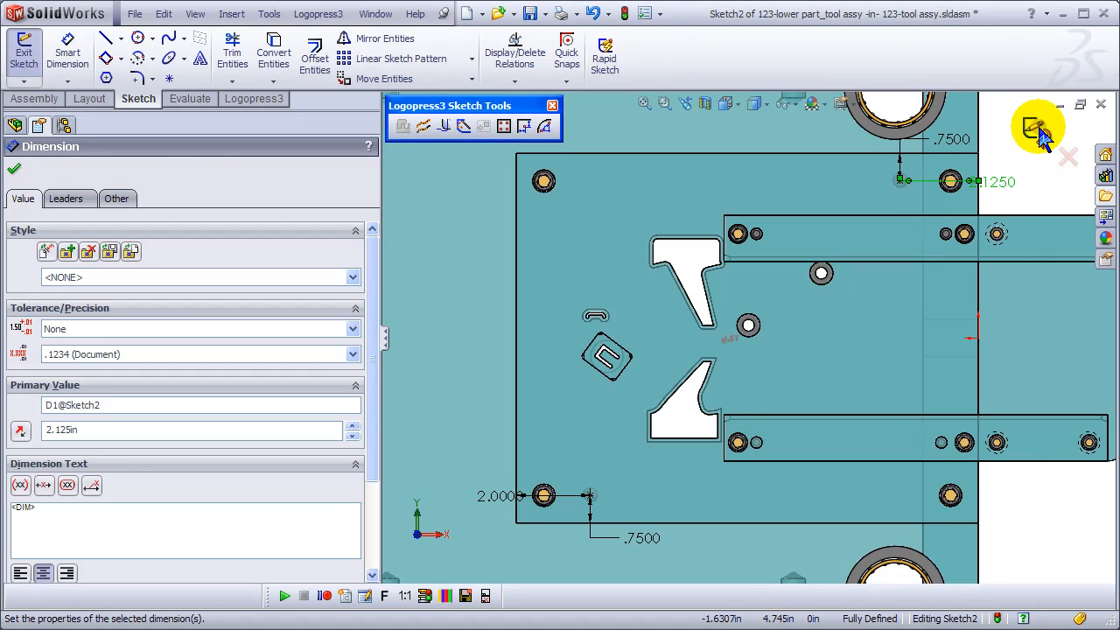
left_click(14, 168)
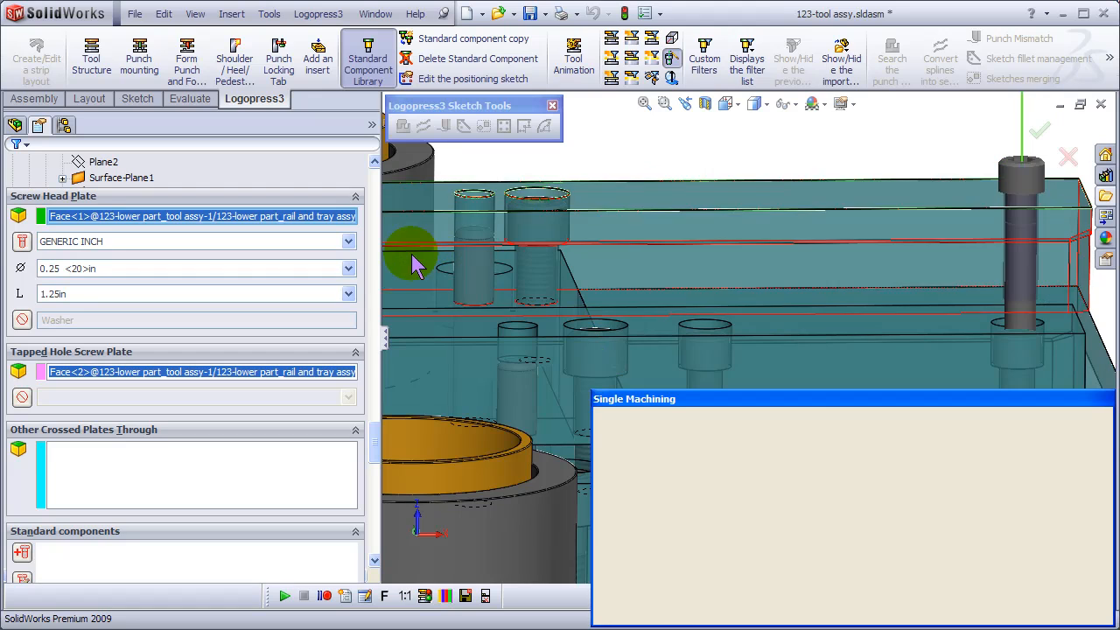
Set the screw length to 0.875 in via Single Machining and accept the 1/4-20 screw settings.
left_click(708, 311)
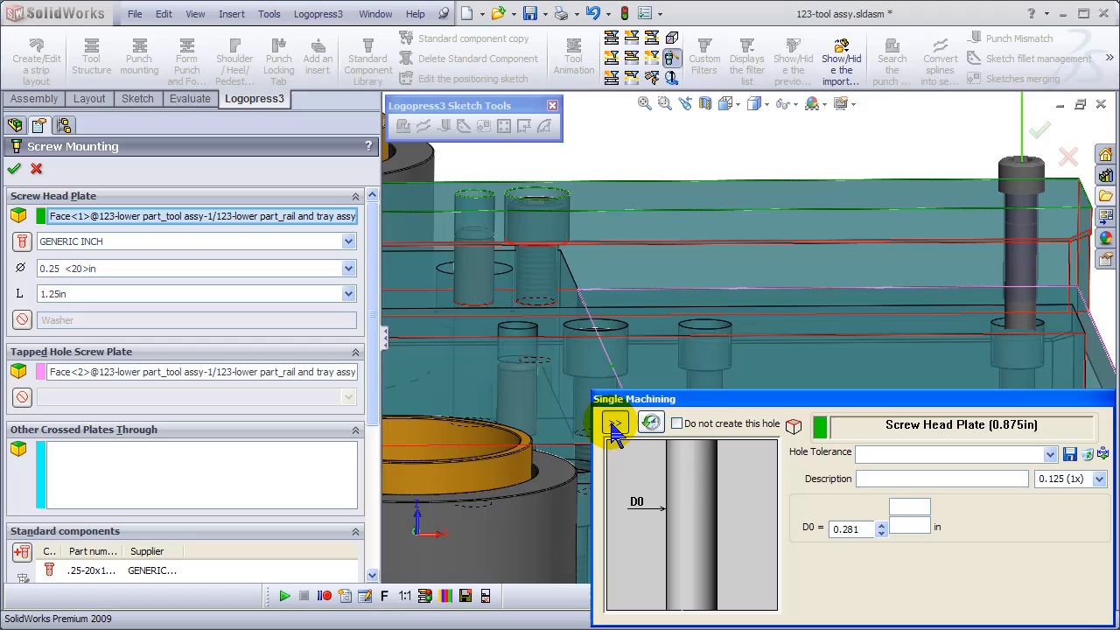
left_click(614, 421)
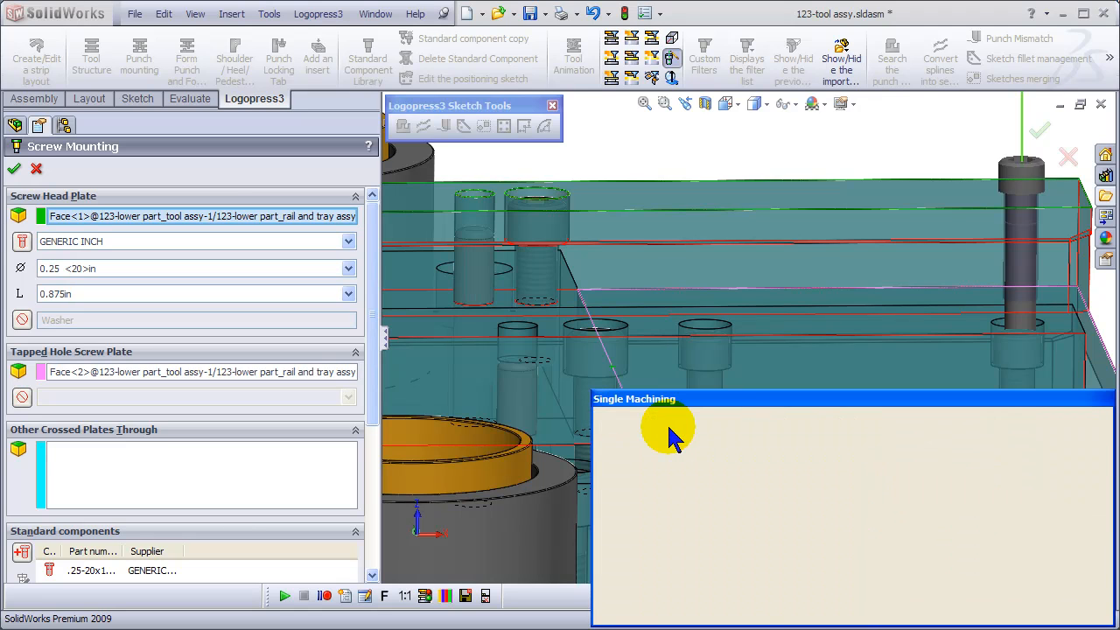
left_click(668, 429)
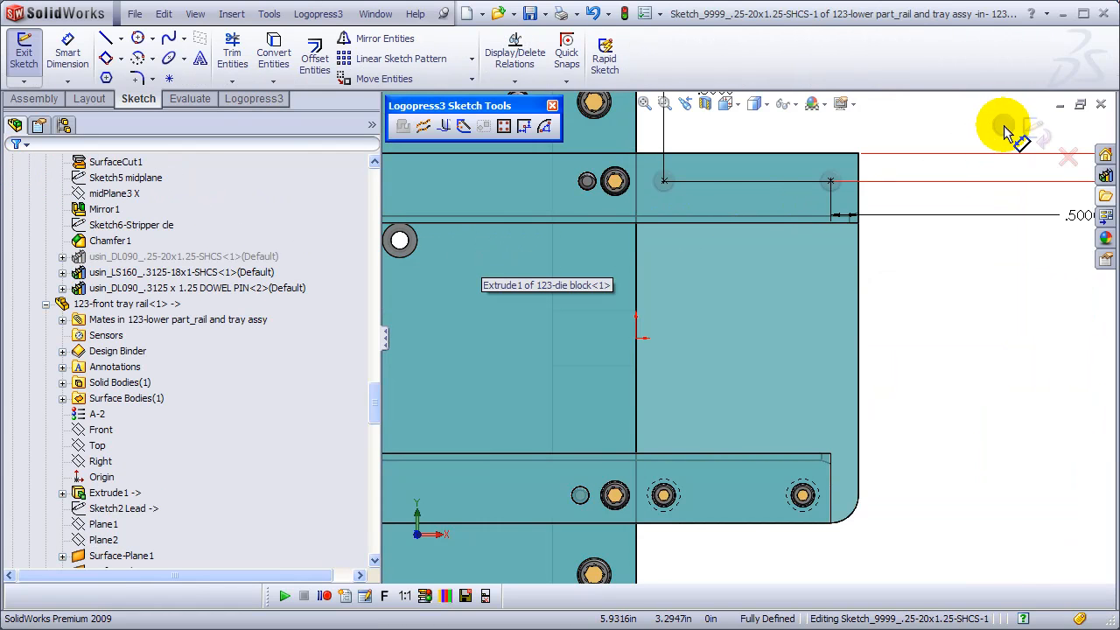
Finish positioning the screws in the rail and return to the full tool assembly.
left_click(24, 51)
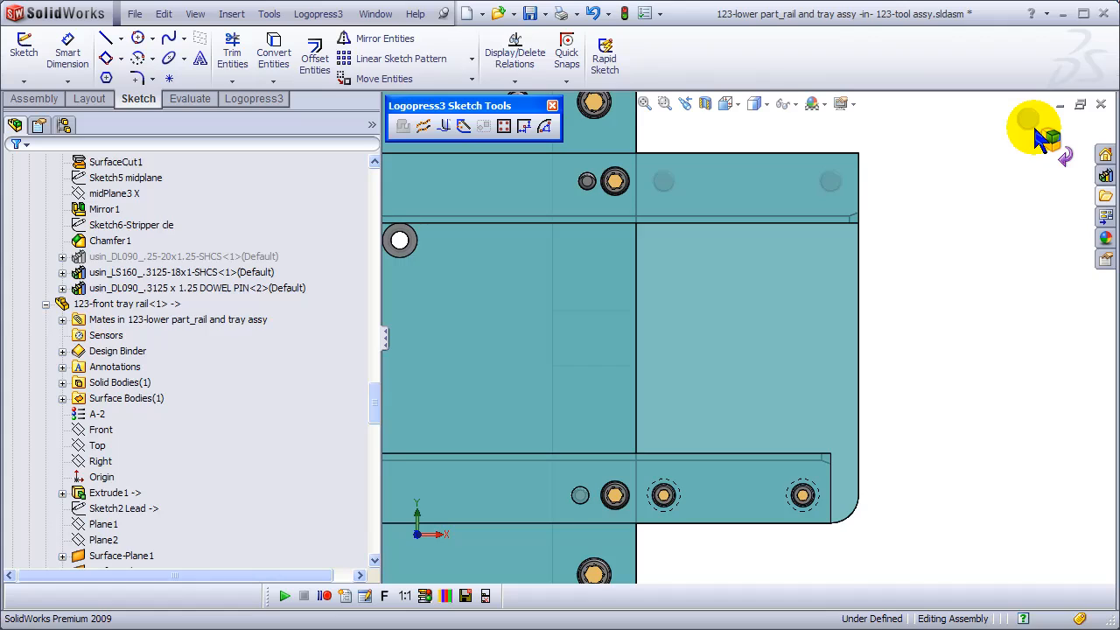
left_click(254, 98)
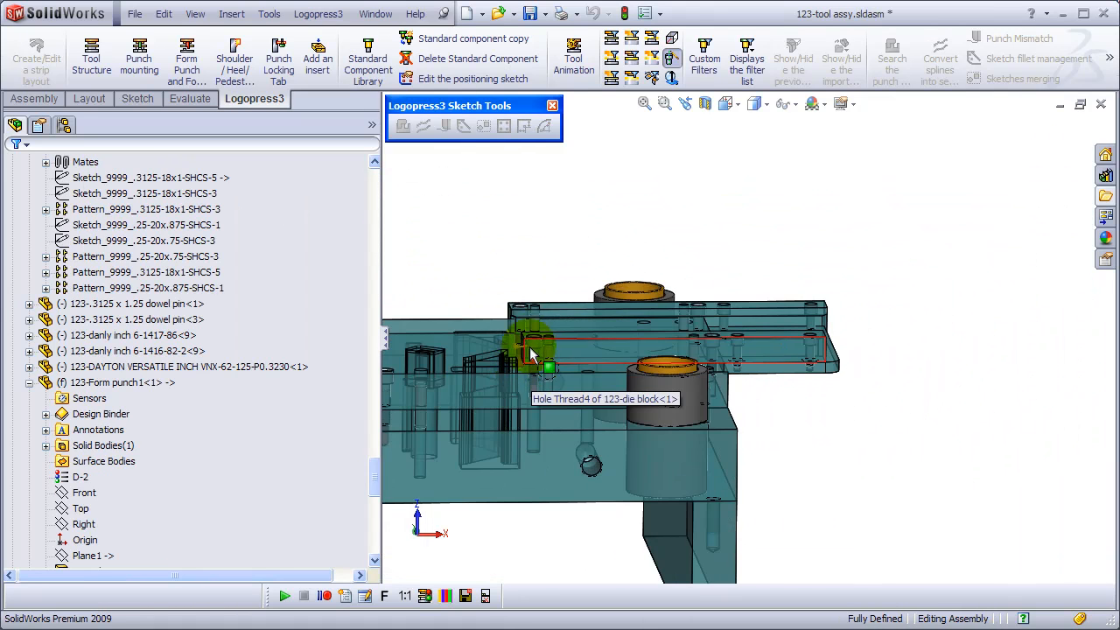
Rotate and zoom to check the die block holes, then filter to Middle + Upper Parts.
left_click_drag(613, 351, 525, 359)
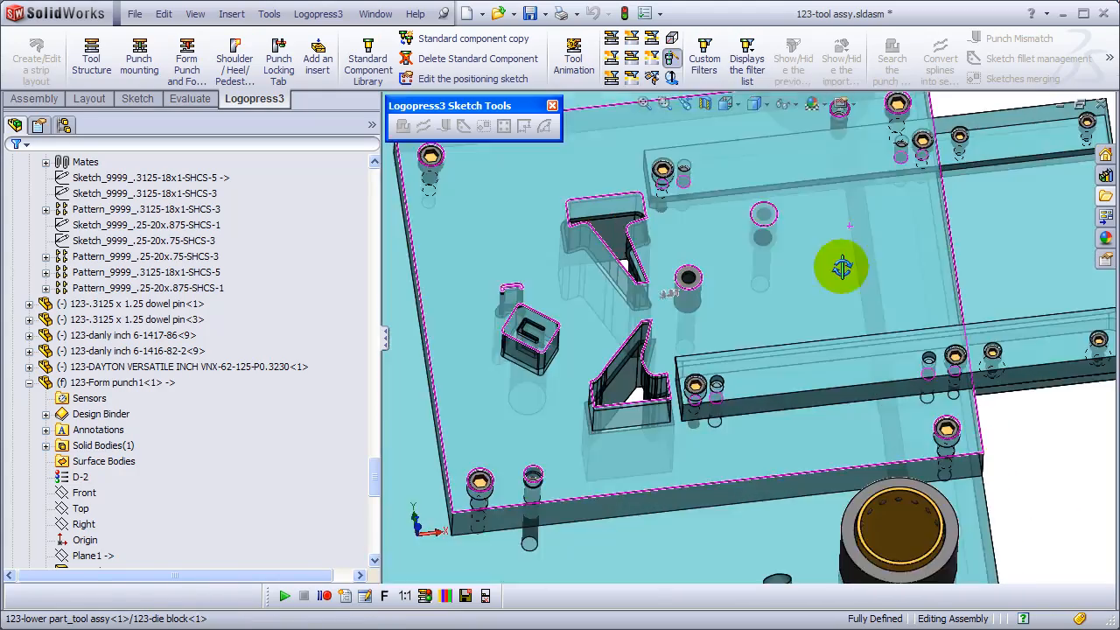
left_click_drag(840, 266, 805, 210)
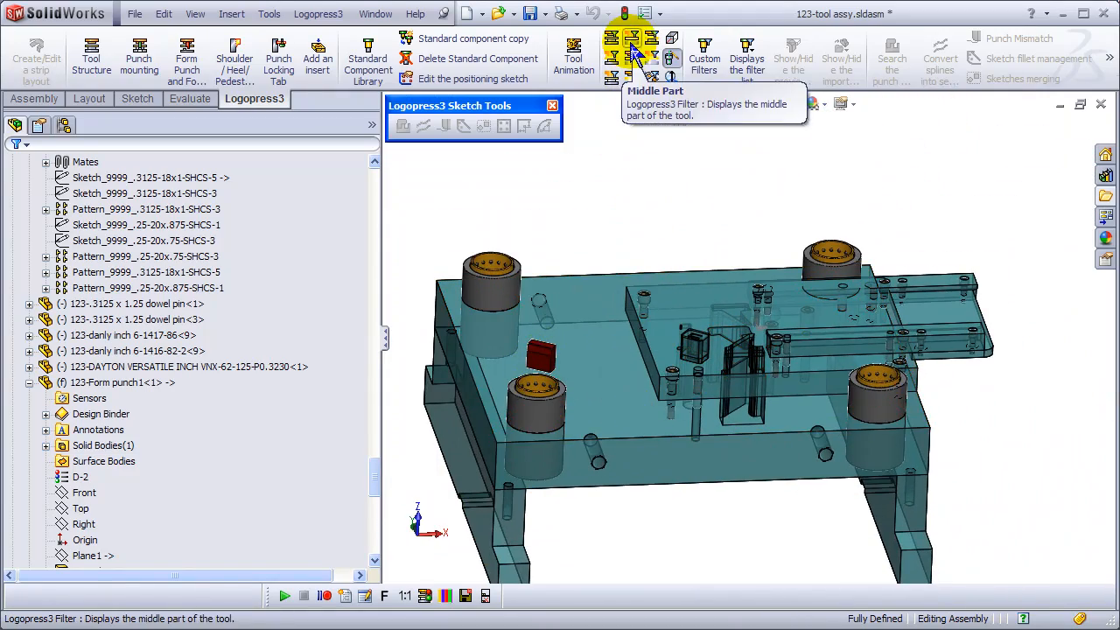
mouse_move(634, 59)
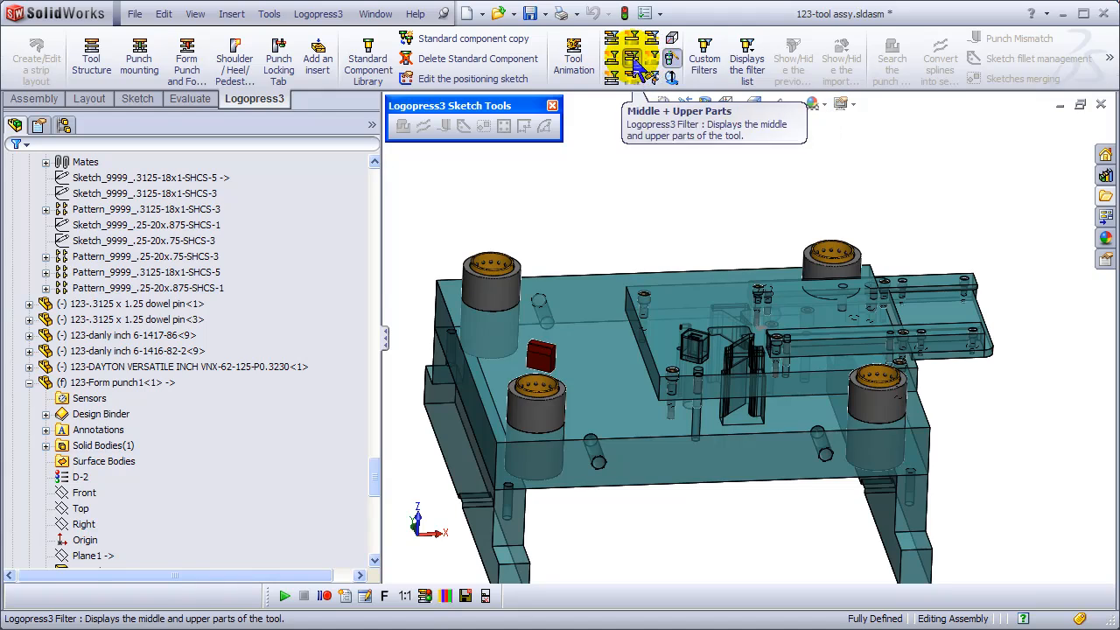
left_click(634, 56)
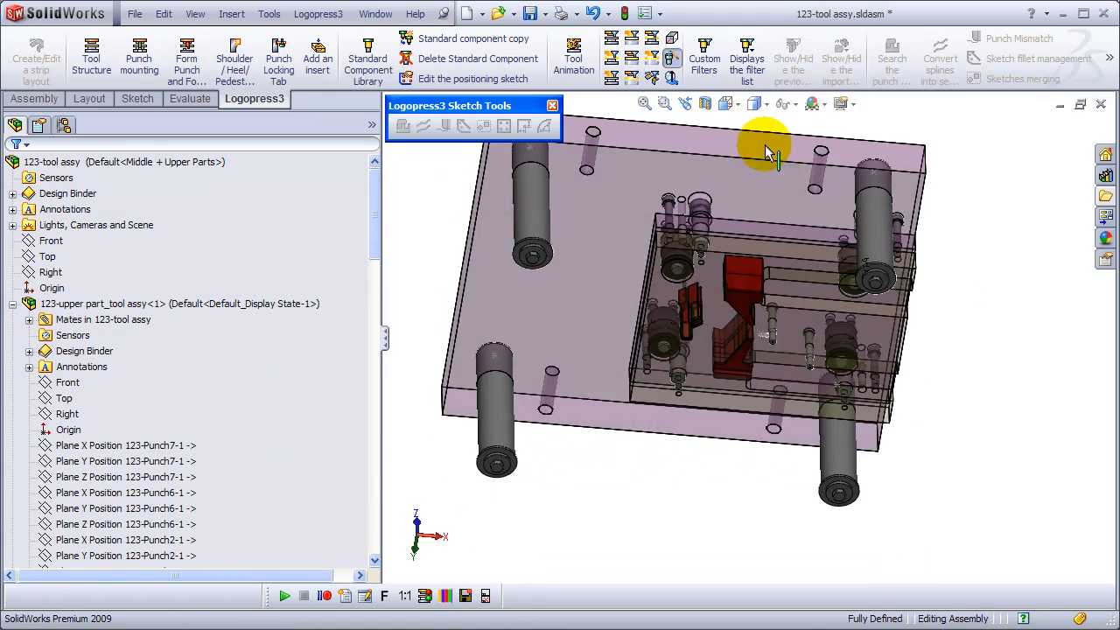